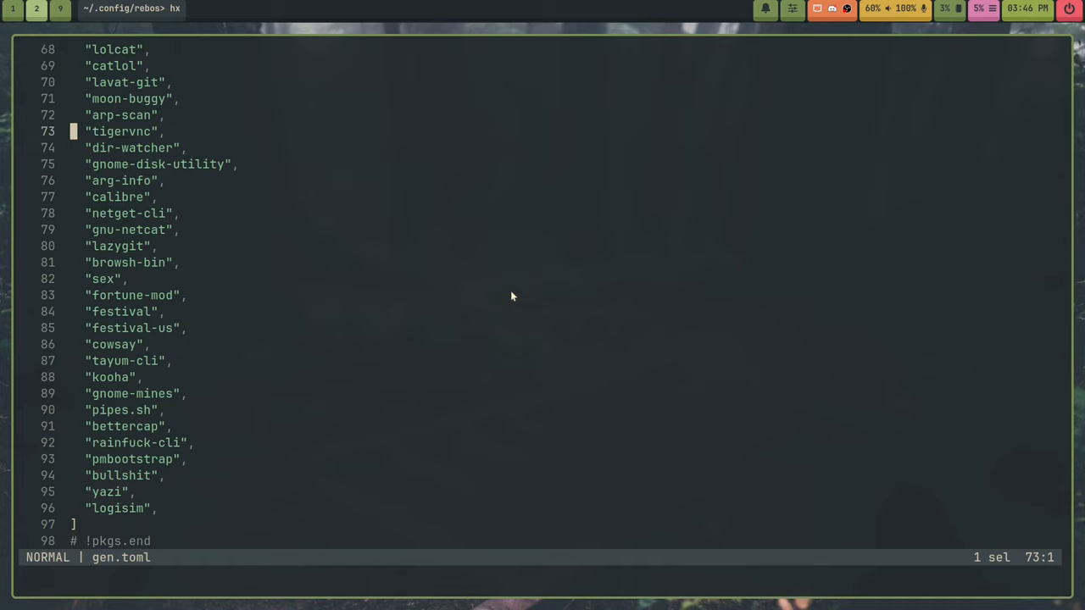
Quit Helix with :q after reviewing the gen.toml package list.
type(":q")
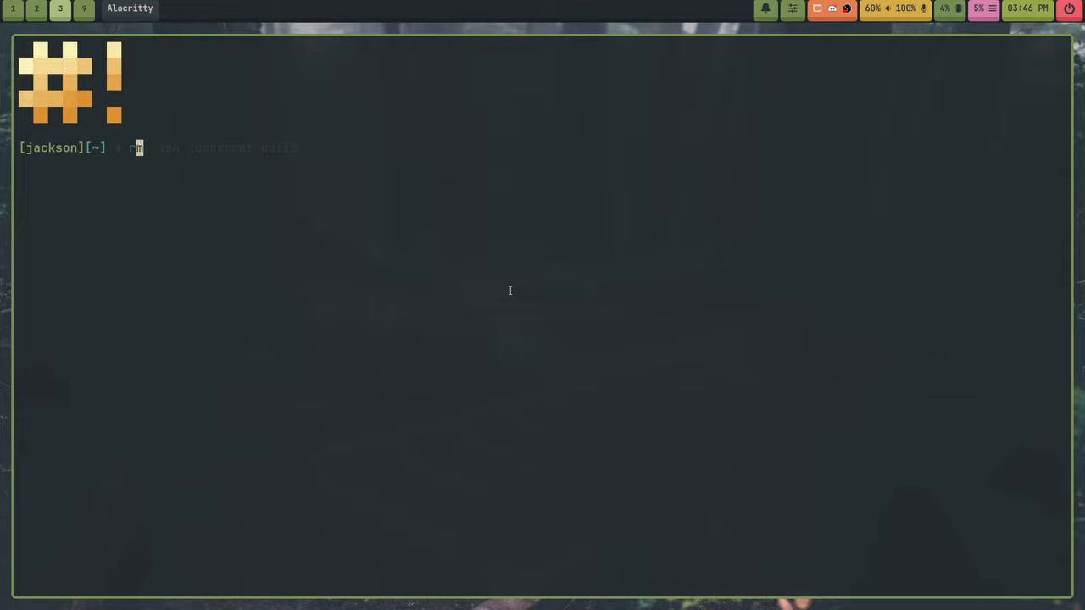
Cancel the pending command with Ctrl+C to get a clean prompt for rebos.
key("ctrl+c")
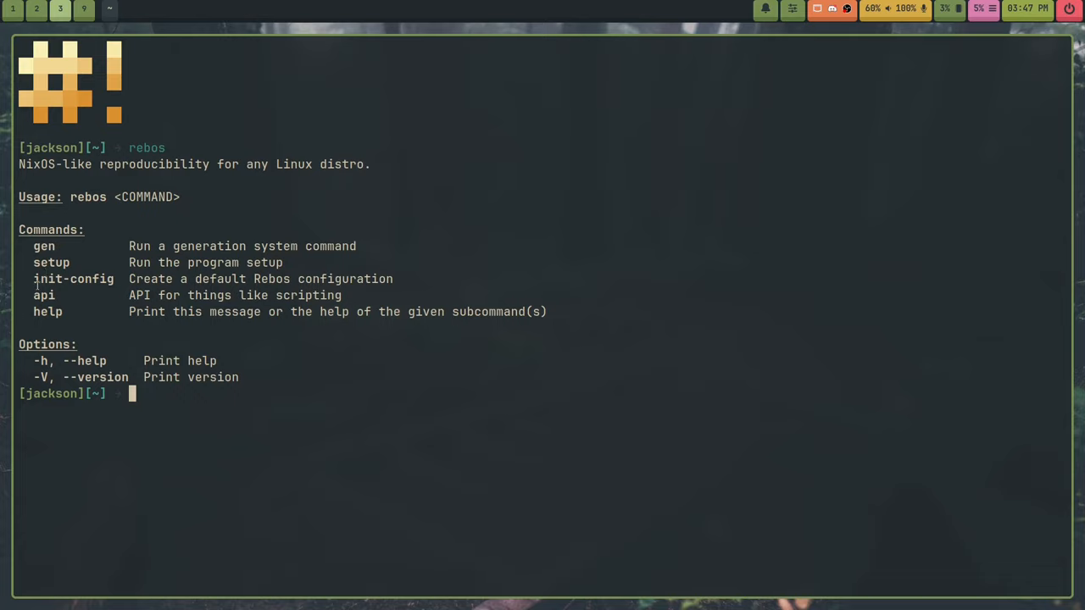
mouse_move(2, 307)
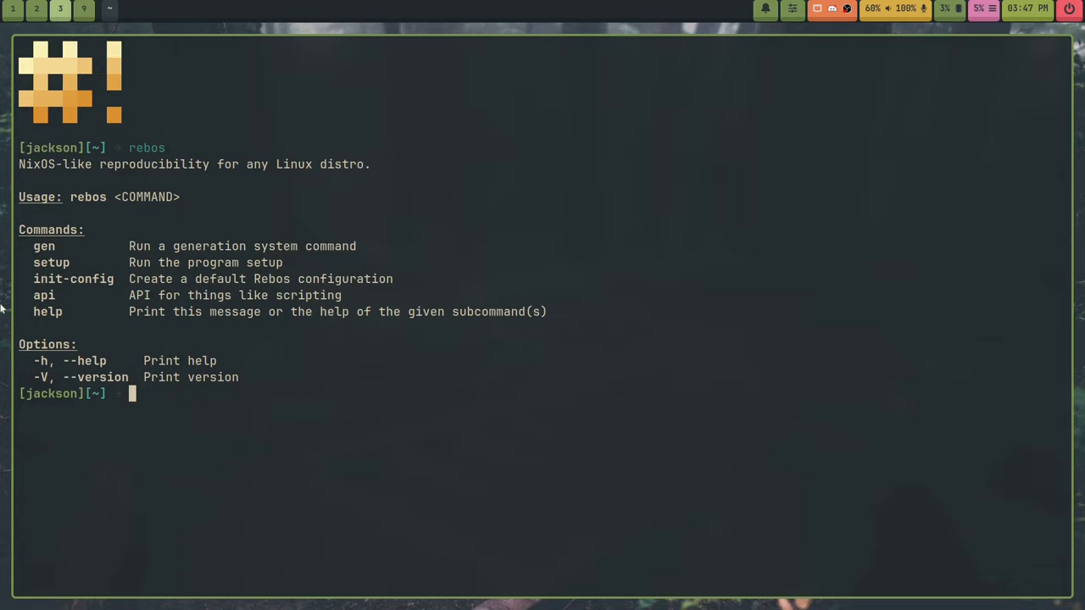
mouse_move(420, 409)
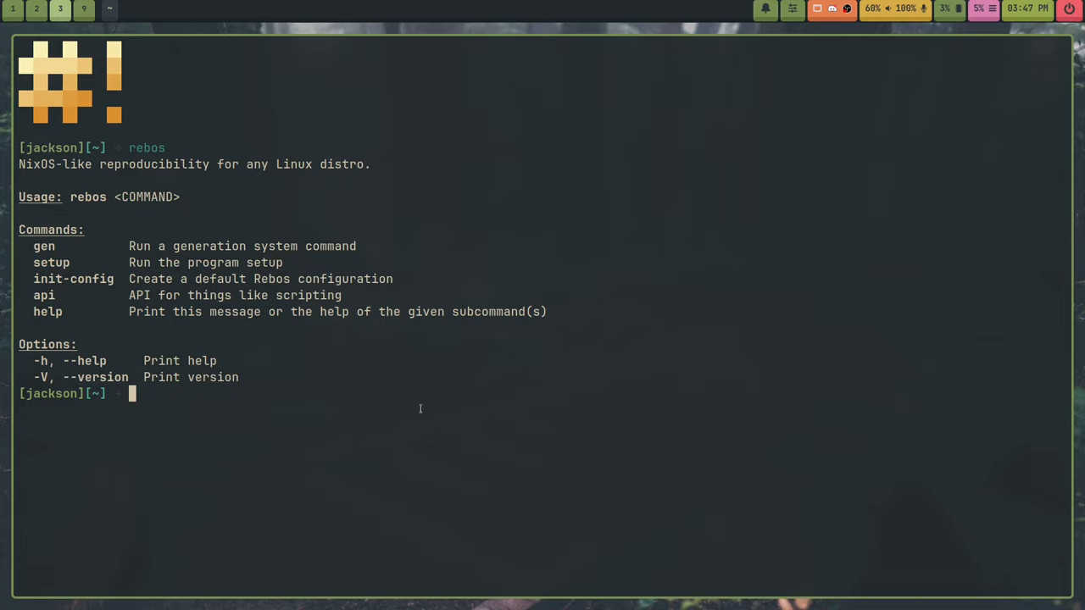
mouse_move(418, 387)
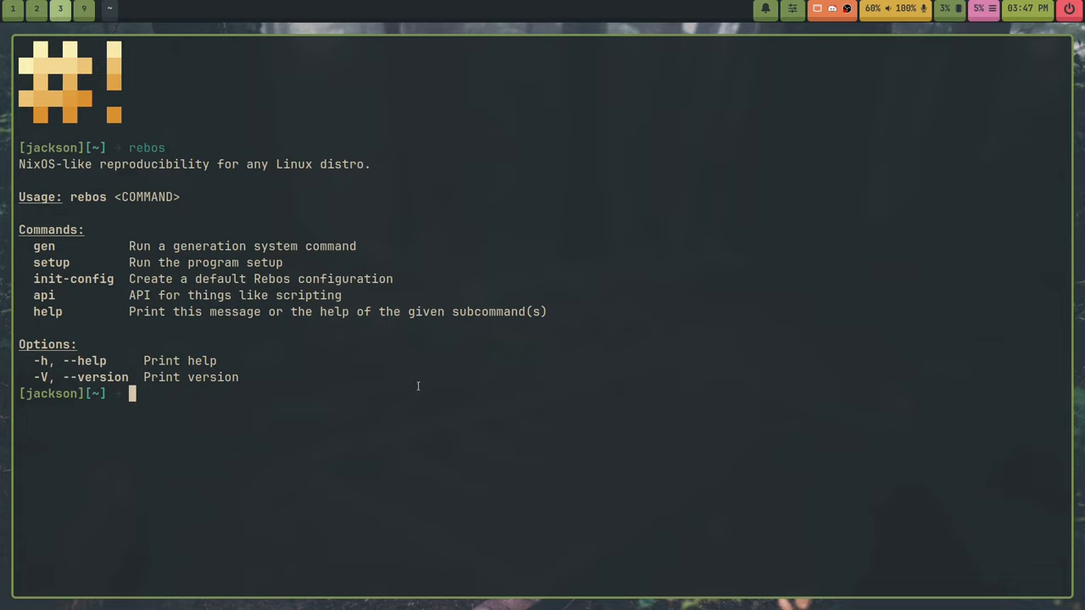
Run rebos init-config to generate the default user configuration.
type("rebos init-config")
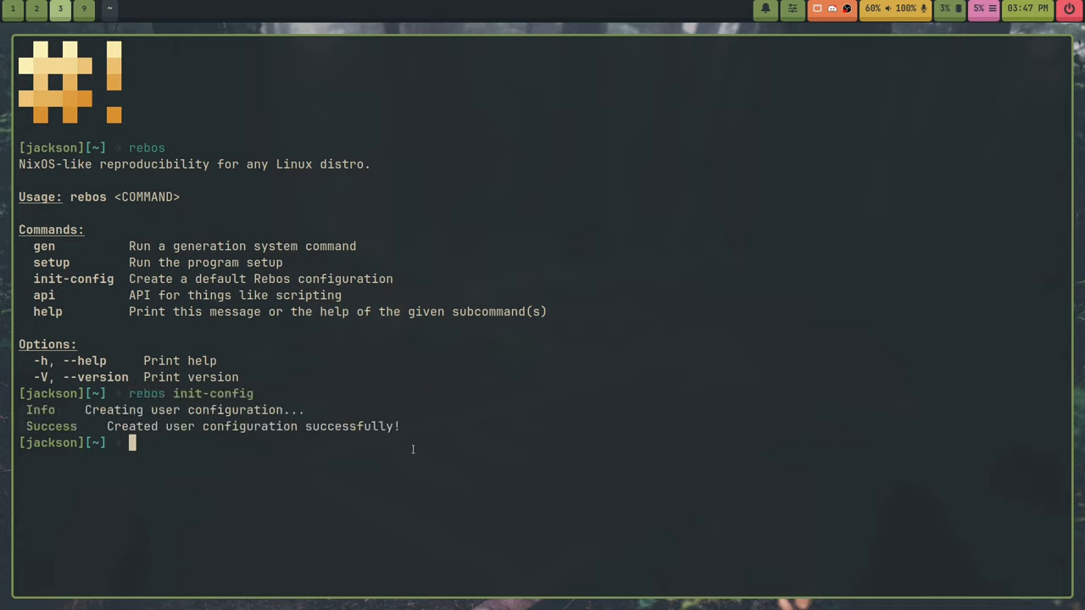
left_click_drag(25, 409, 400, 427)
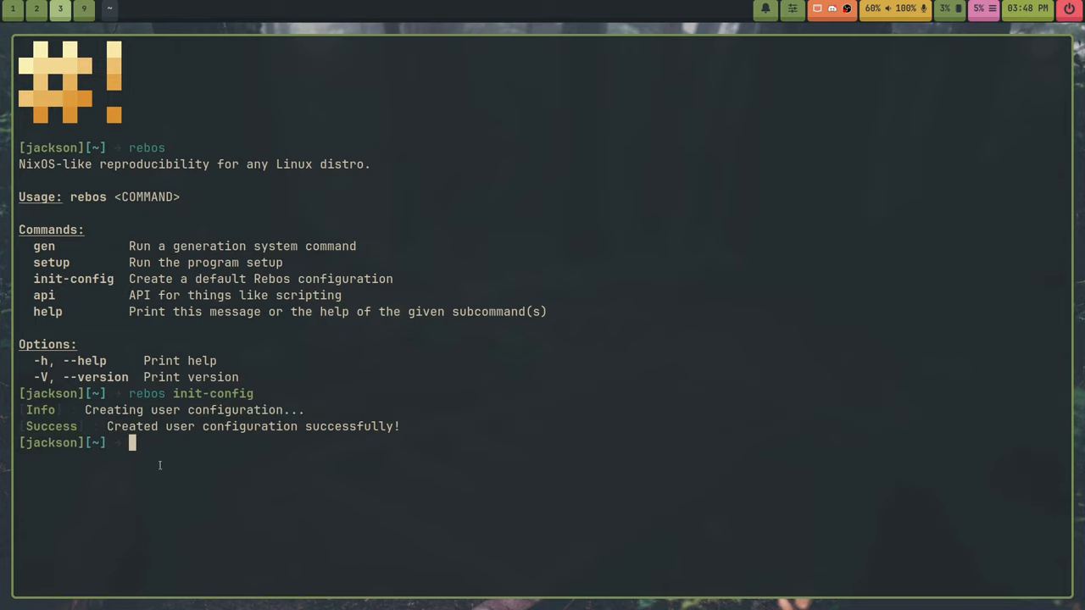
mouse_move(309, 485)
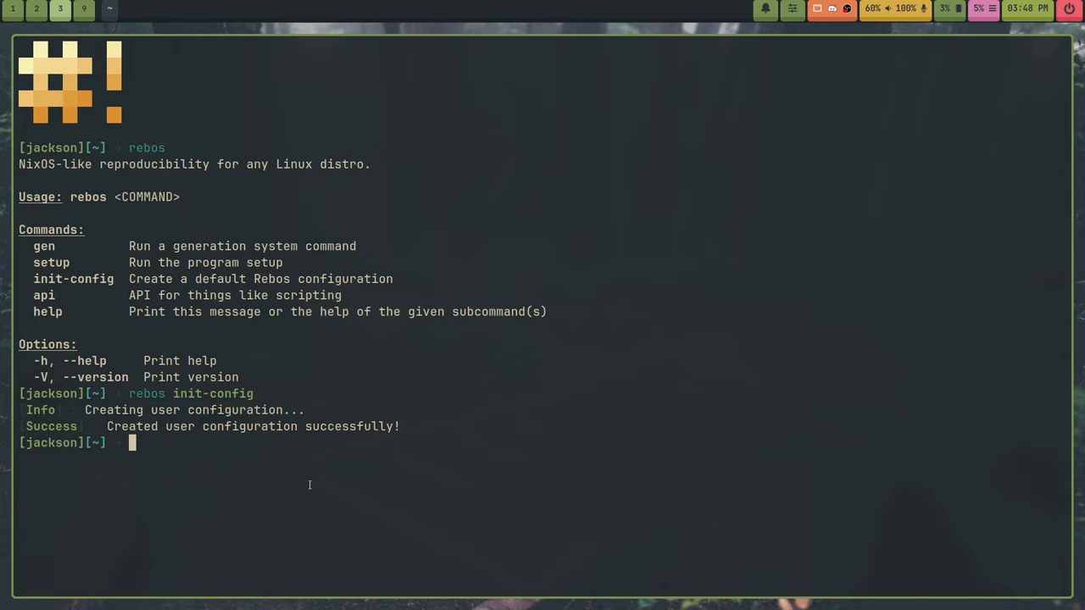
type("cd")
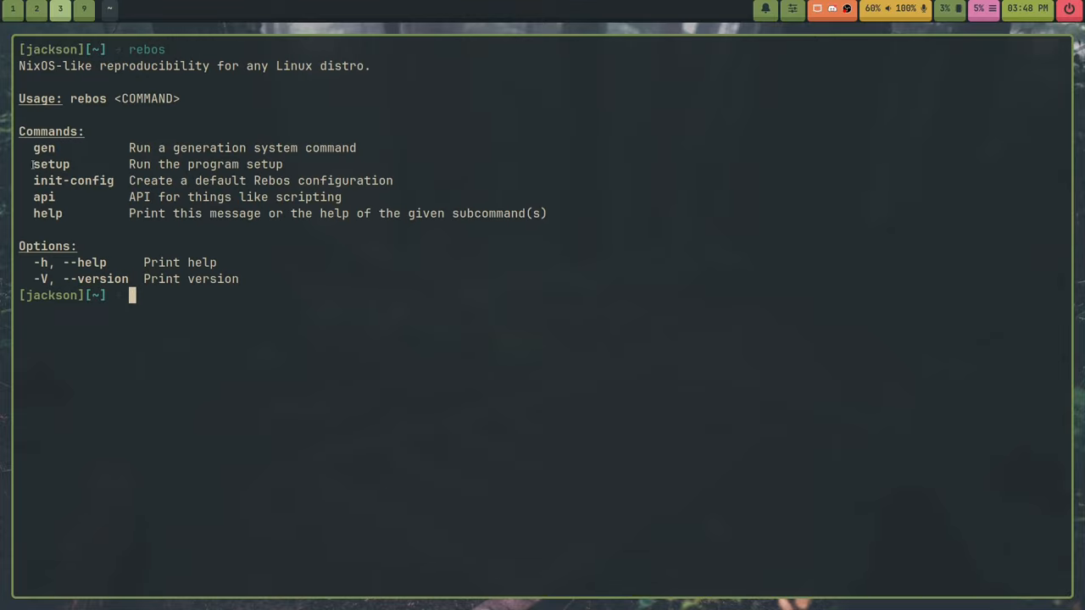
Run rebos setup, then rebos gen list showing nine generations with Logisim current.
type("rebos e")
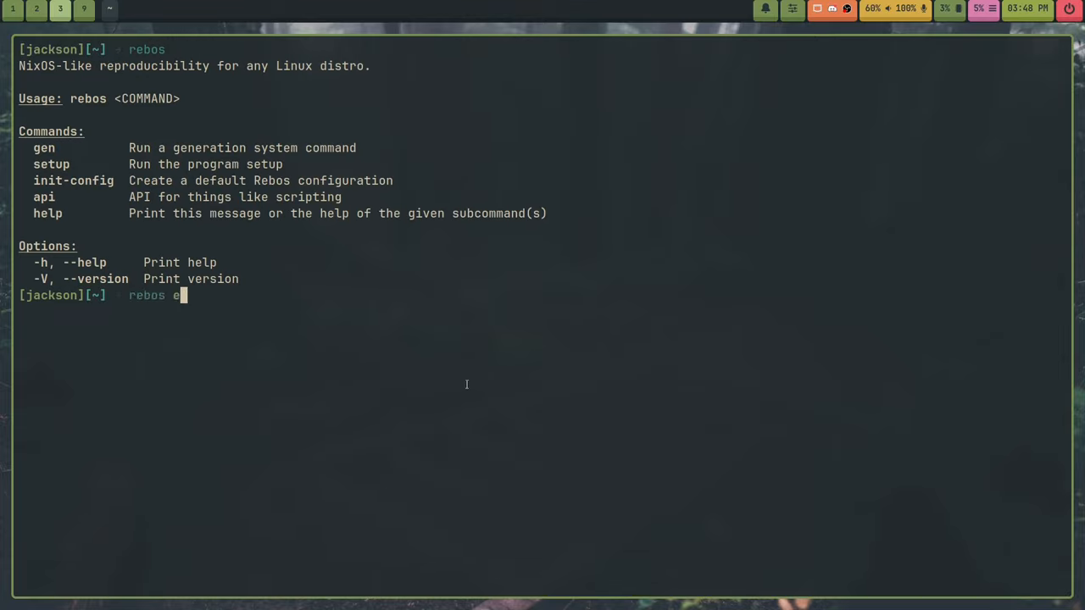
type("setup")
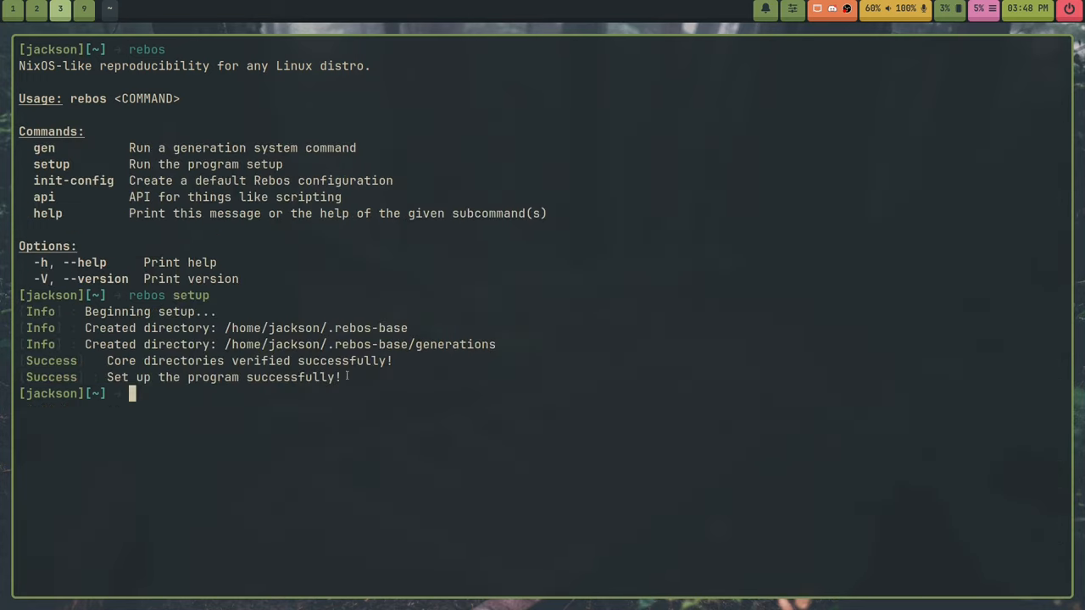
mouse_move(522, 501)
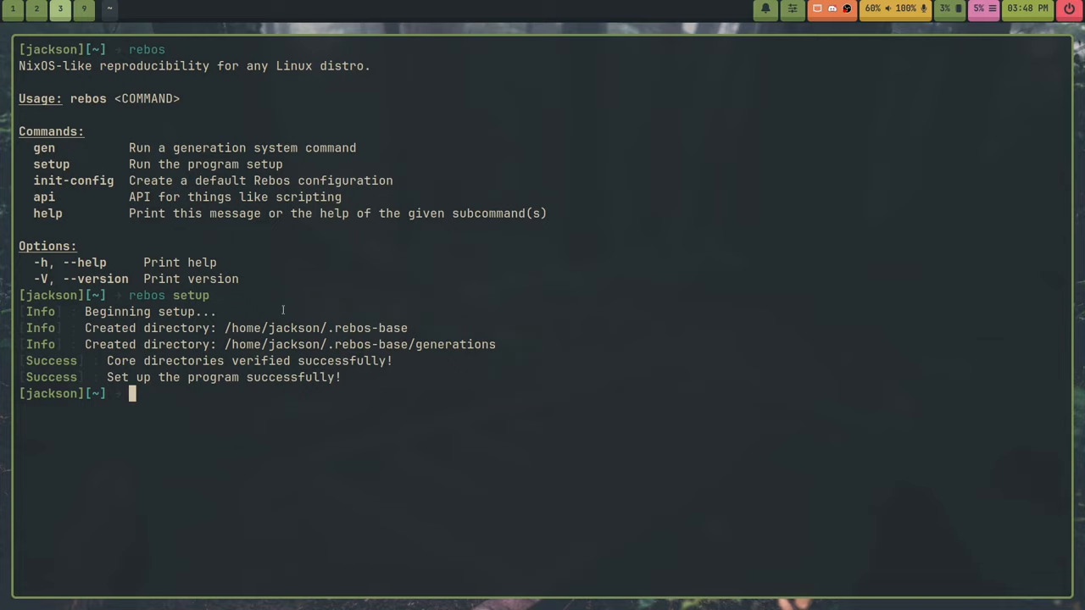
type("rebos gen list")
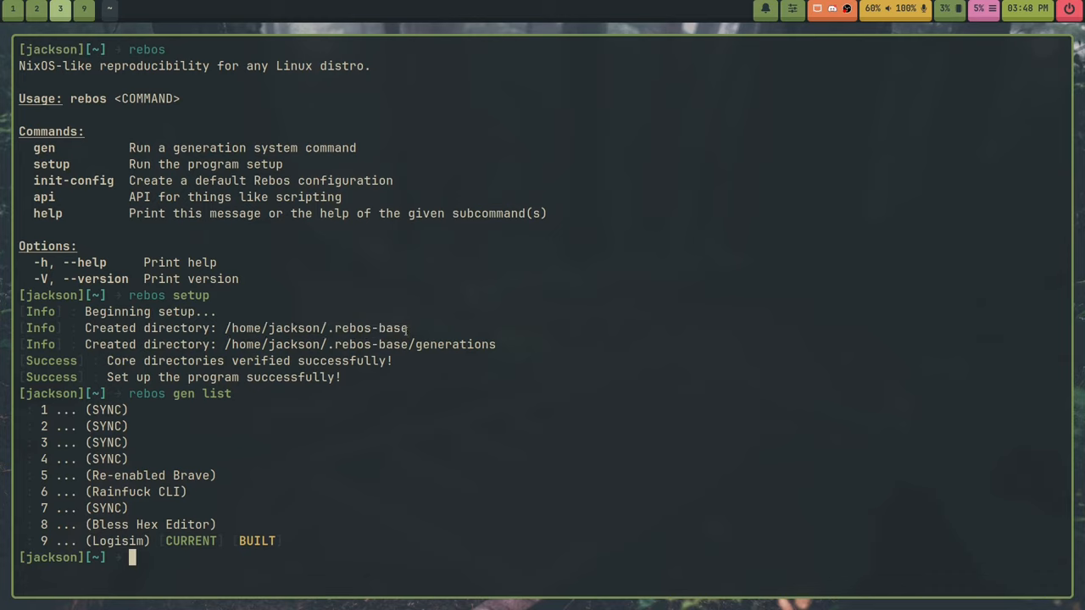
mouse_move(364, 480)
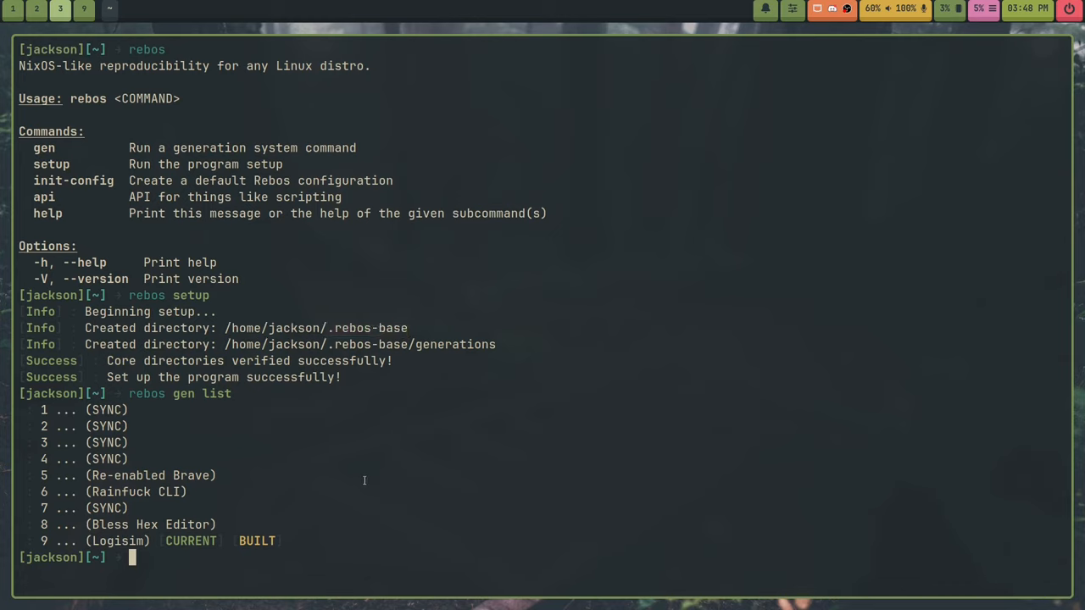
mouse_move(442, 464)
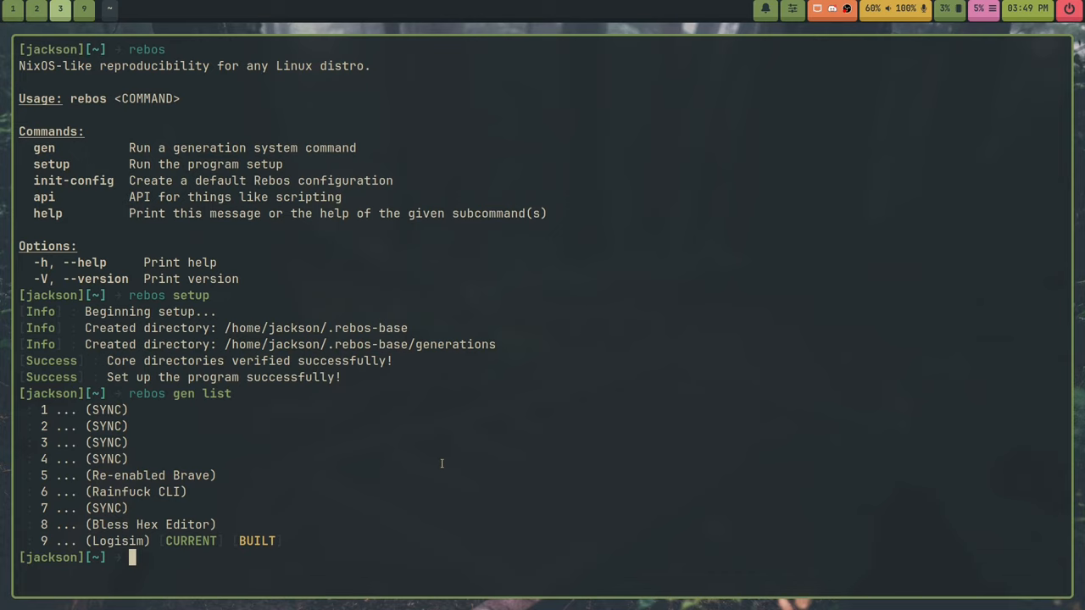
double_click(319, 328)
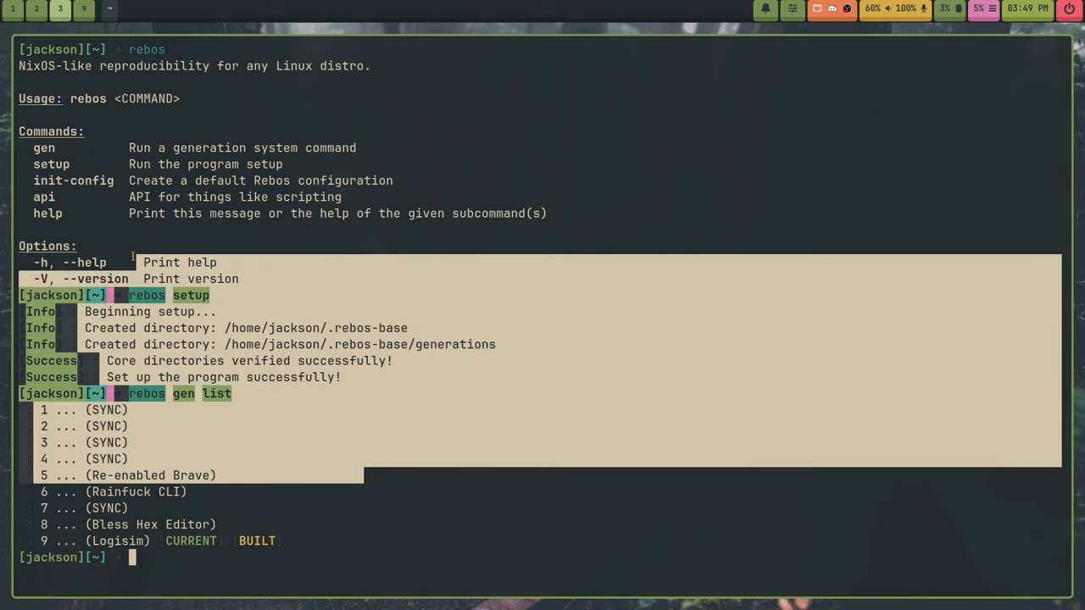
left_click(505, 494)
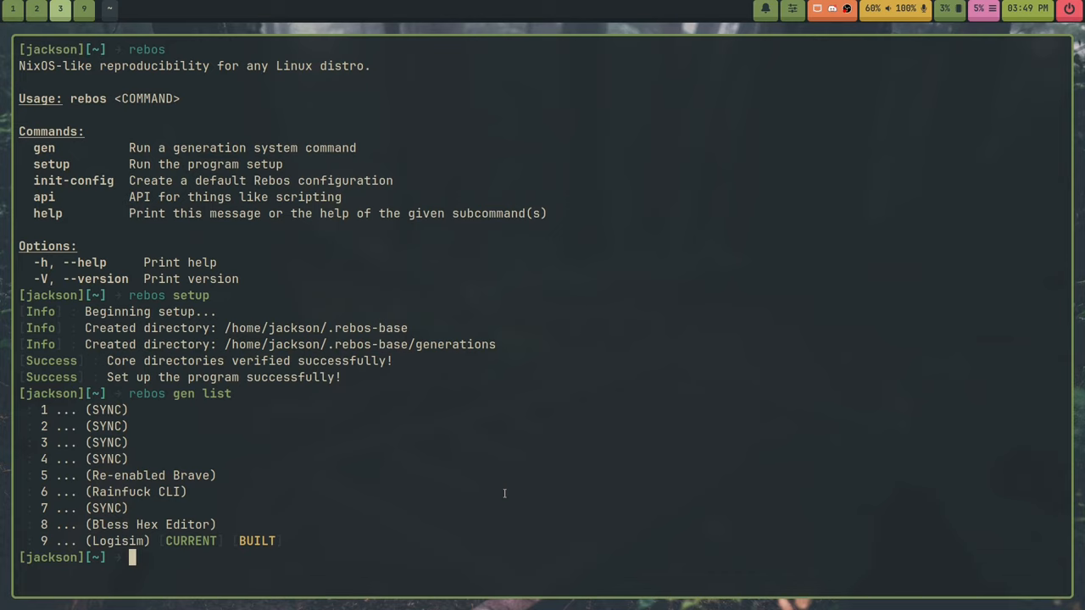
List .rebos-base/generations, showing directories 1–9 plus built and current, then return home.
type("cd .rebos-base/")
type("ls")
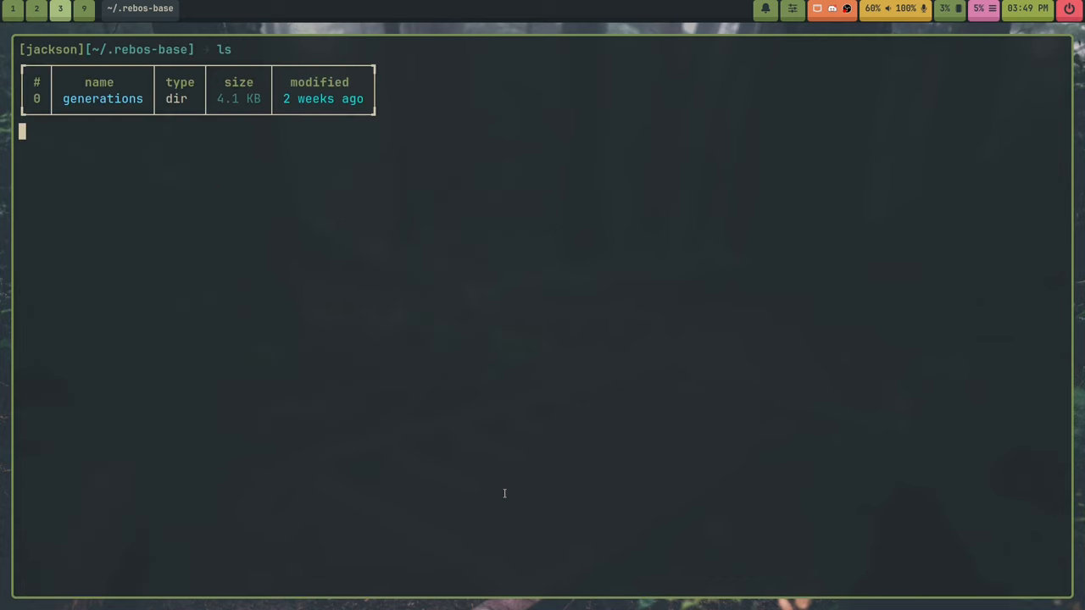
type("cd ge")
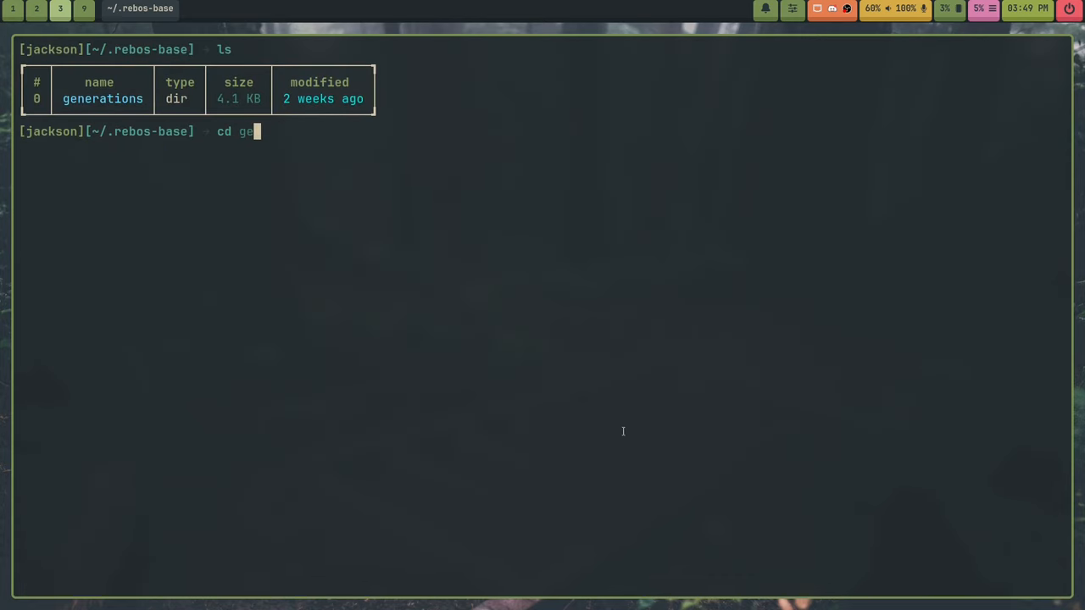
key("Enter")
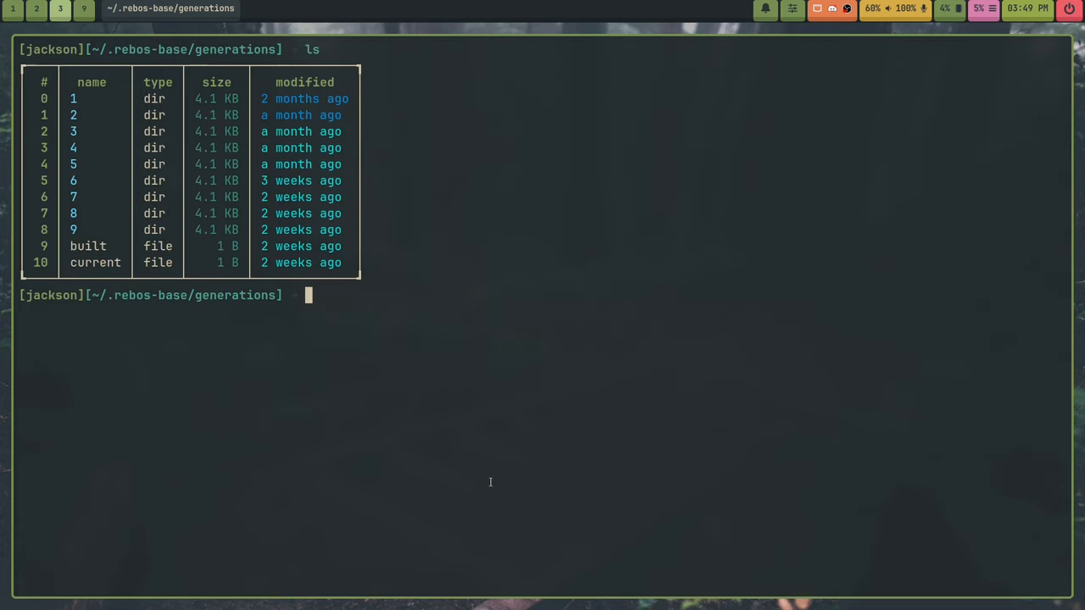
type("cd")
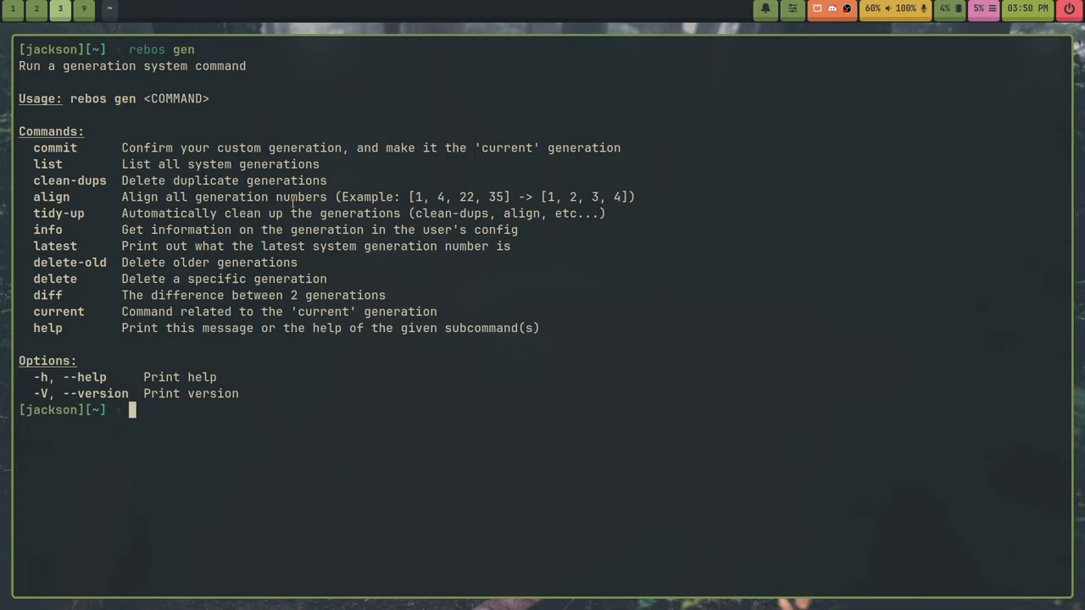
Run rebos gen help to list commit, list, align, diff, delete and more.
double_click(47, 164)
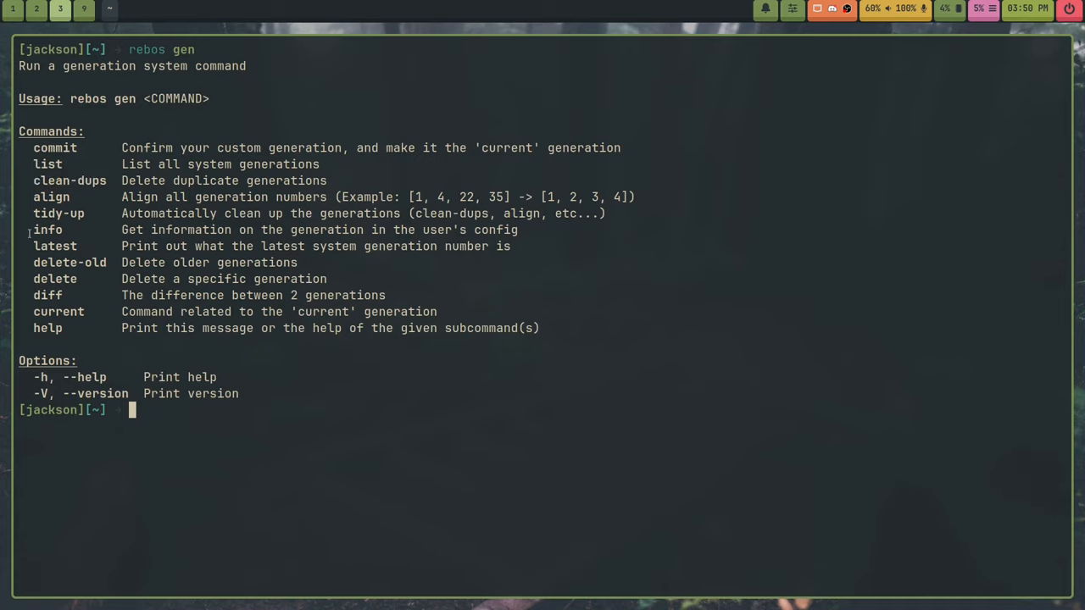
mouse_move(42, 262)
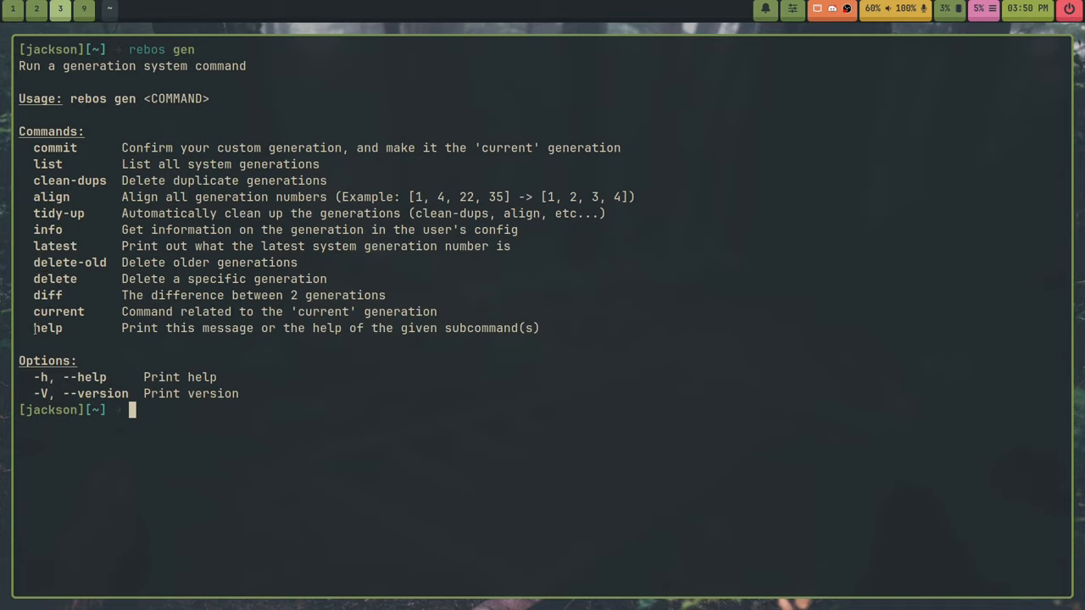
double_click(48, 327)
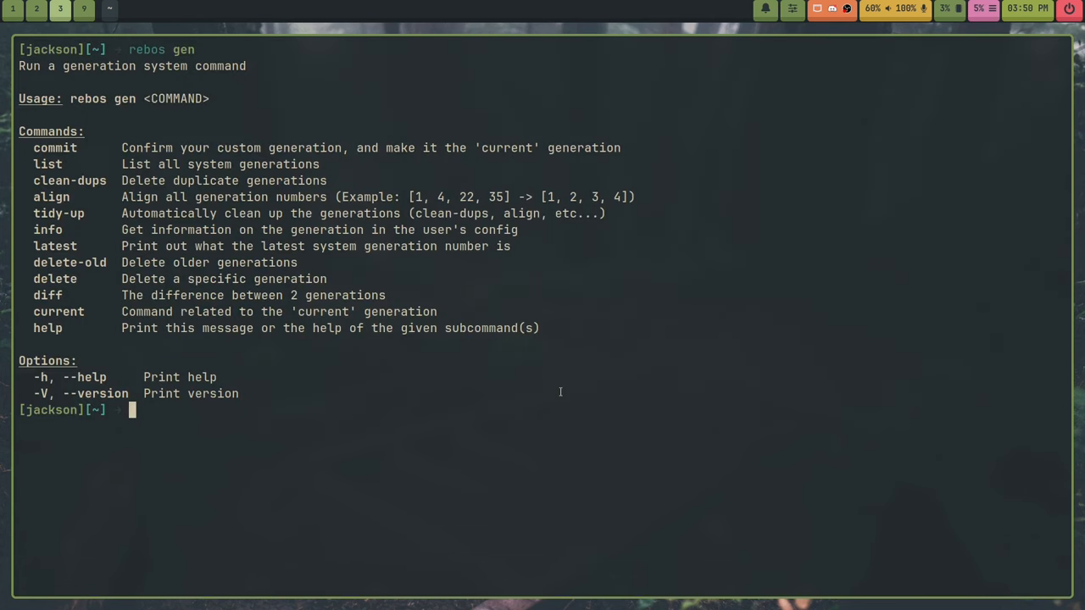
type("rebos gen help")
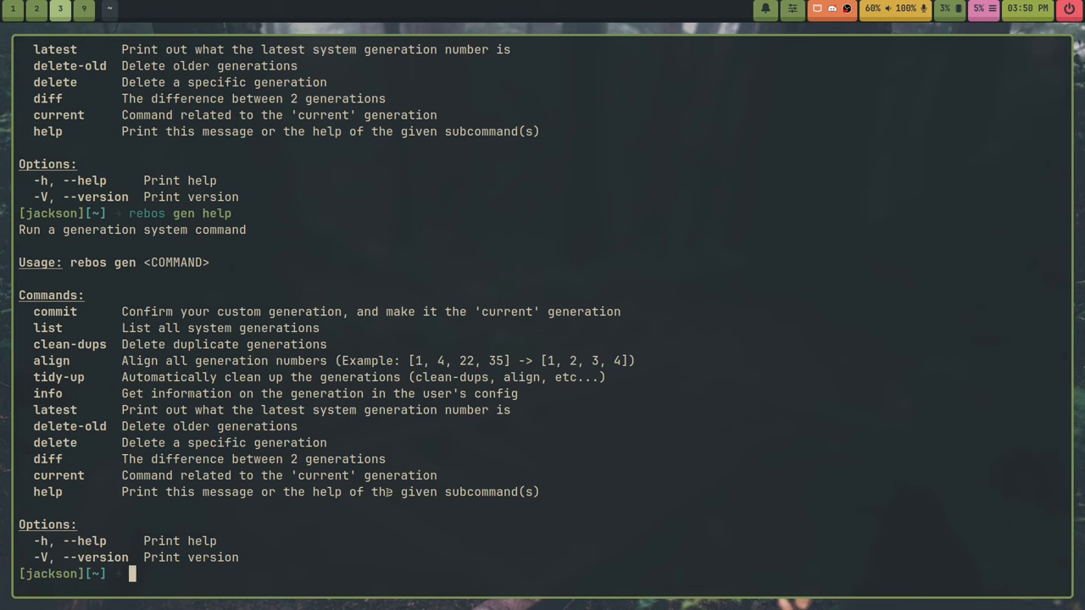
type("c")
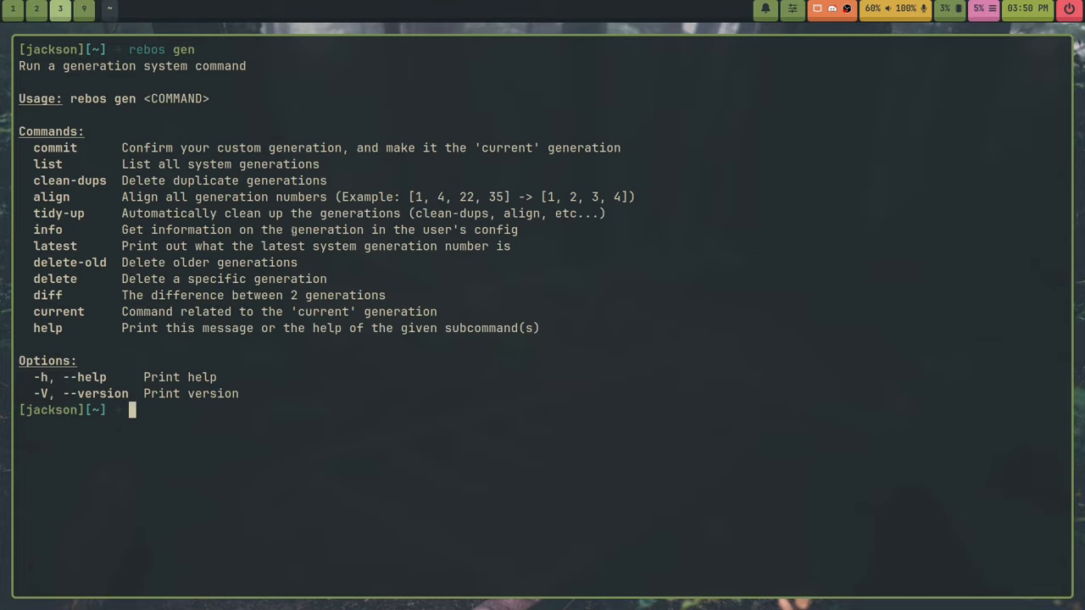
mouse_move(733, 320)
type("re")
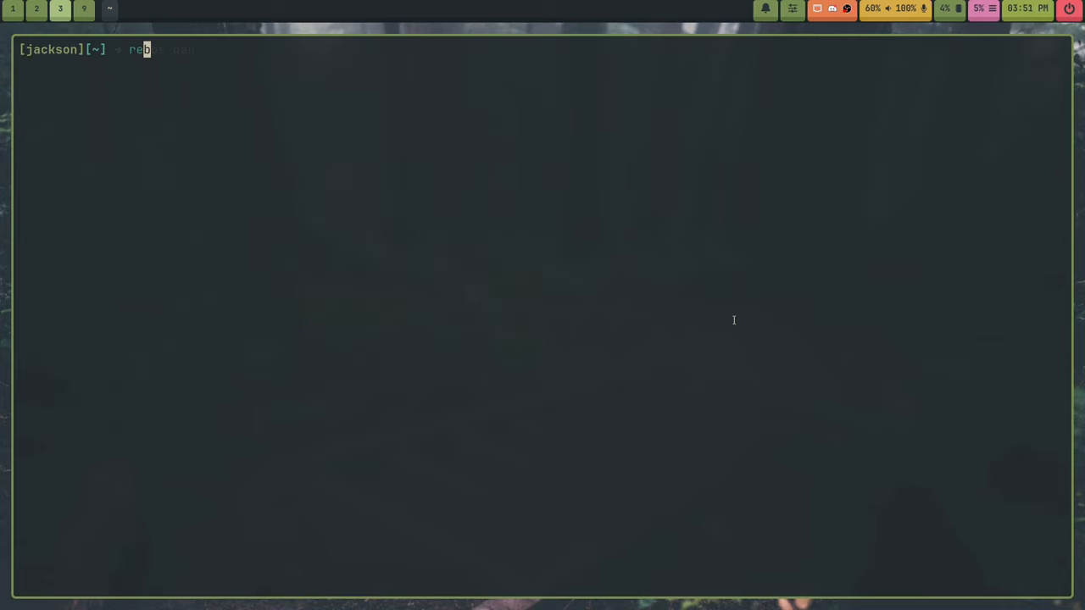
Rerun rebos gen list and clear earlier help, leaving generation 9 (Logisim) current.
key("Return")
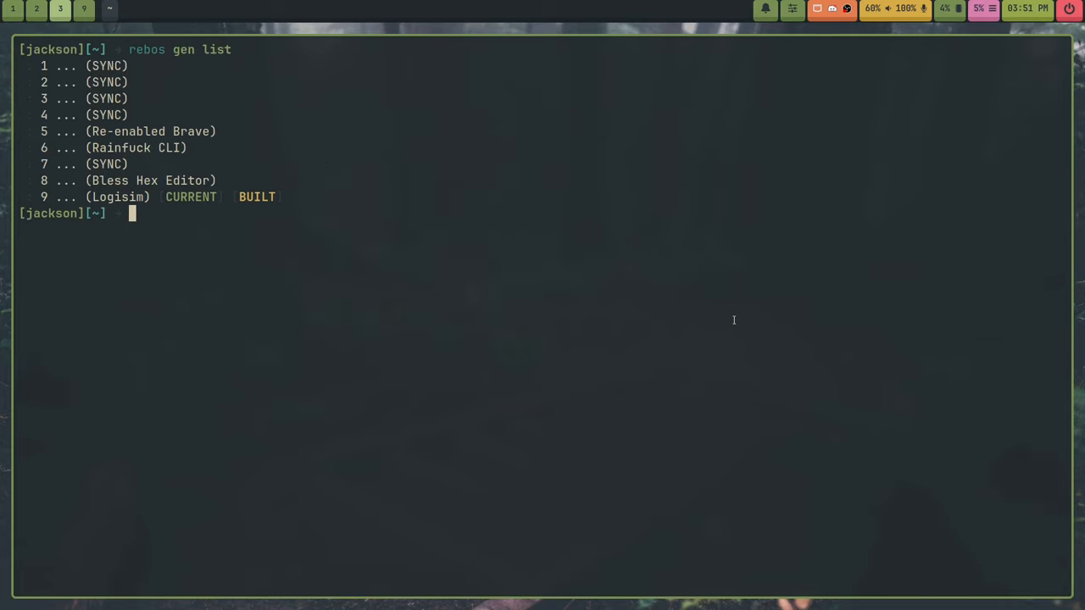
left_click_drag(42, 66, 280, 196)
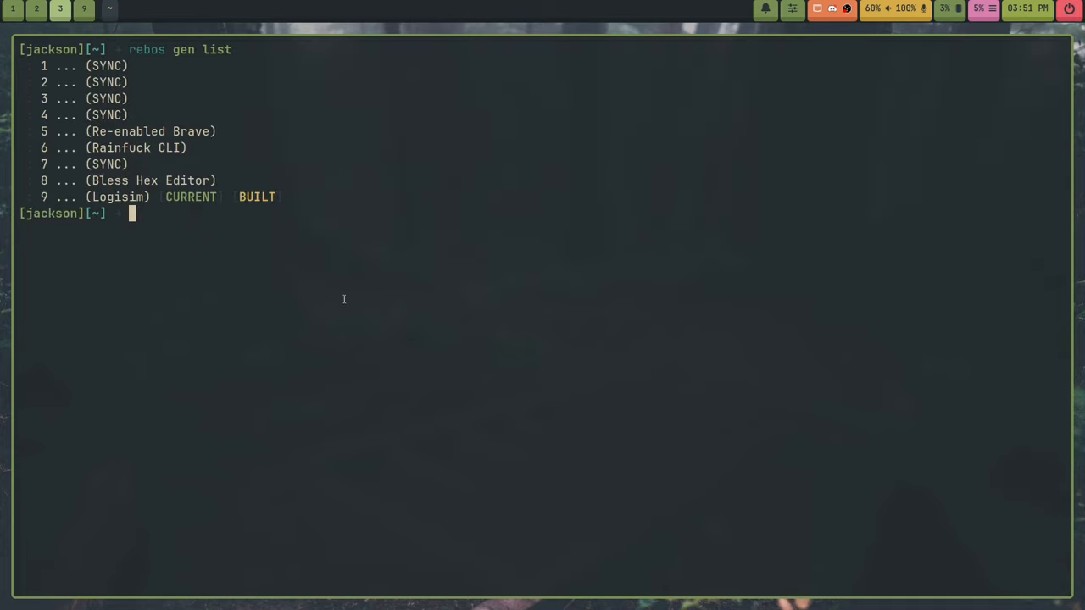
mouse_move(130, 329)
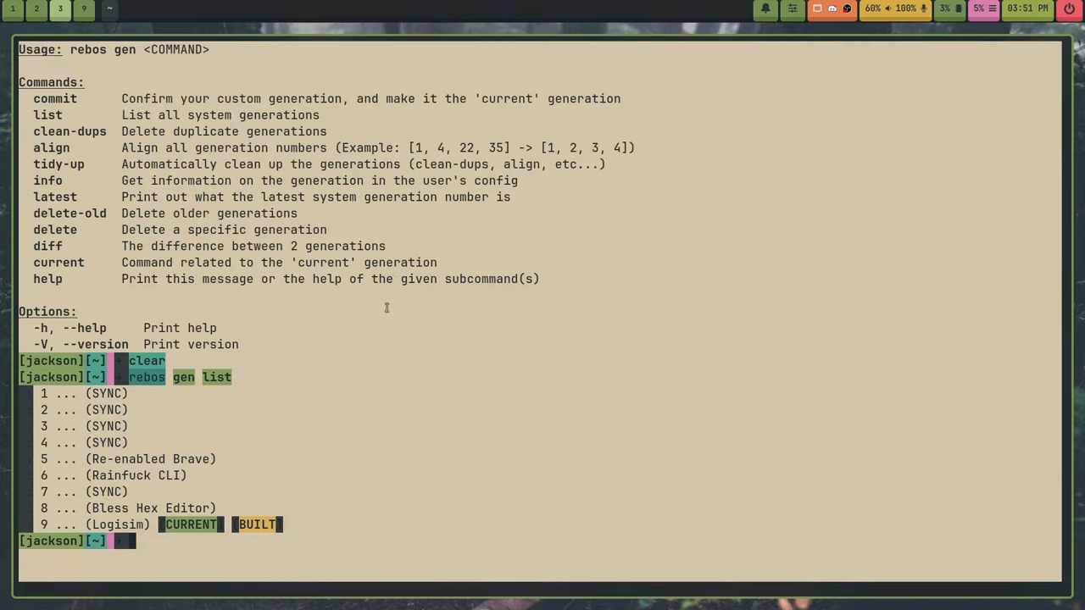
key("Enter")
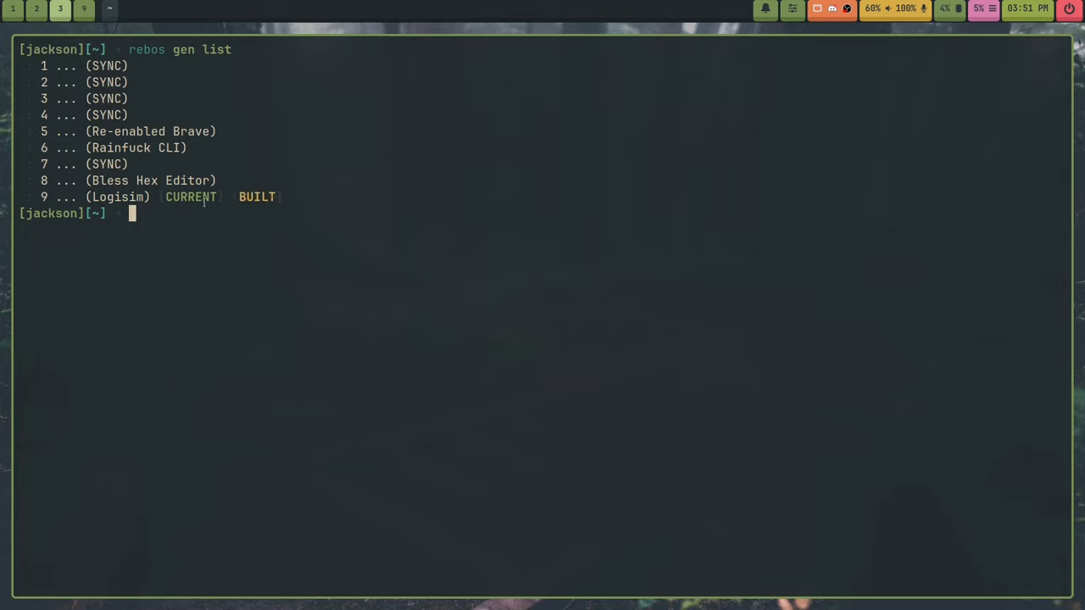
double_click(190, 196)
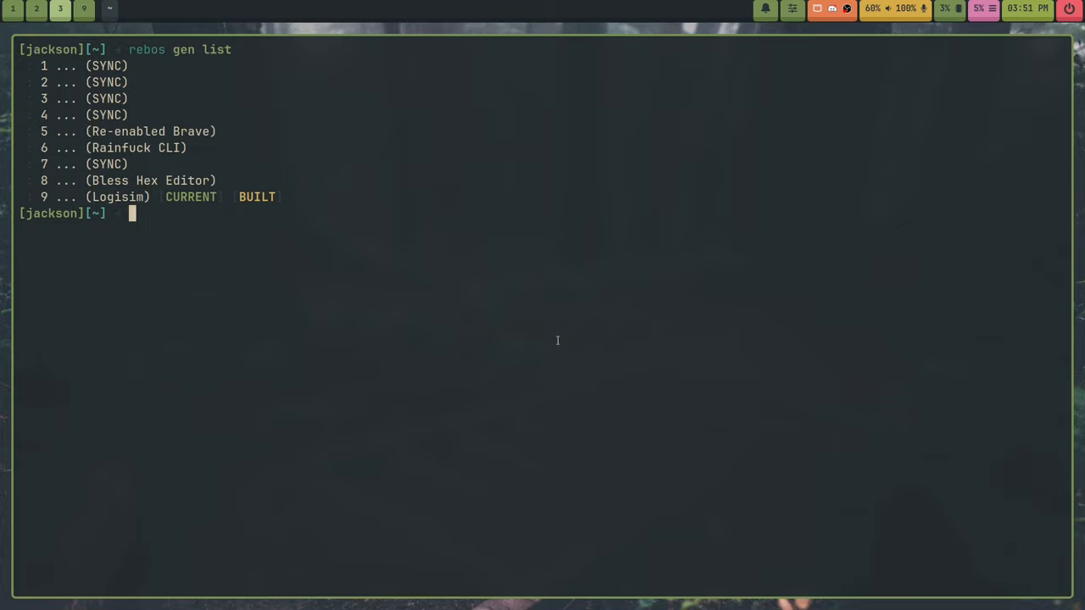
mouse_move(591, 428)
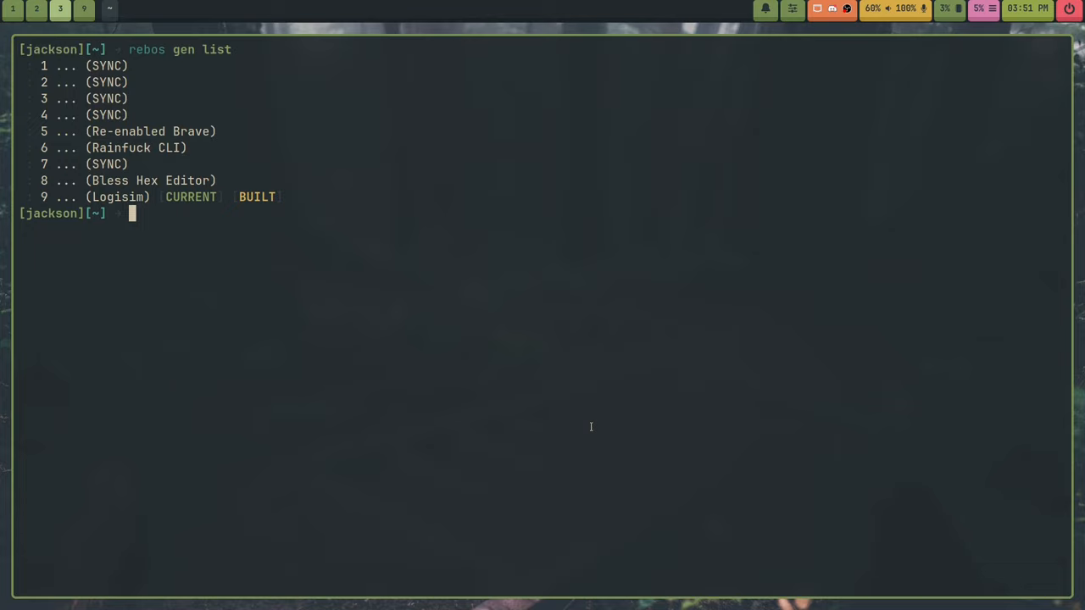
Check rebos gen current, list ~/.config/rebos, and open pkg_manager.toml in Helix.
type("rebio")
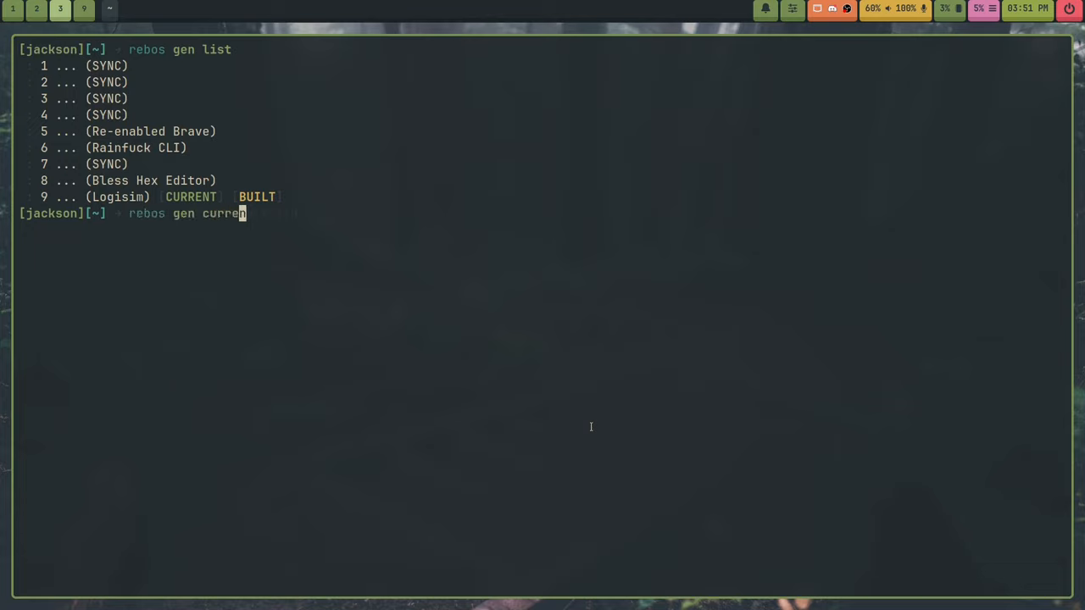
type("t build")
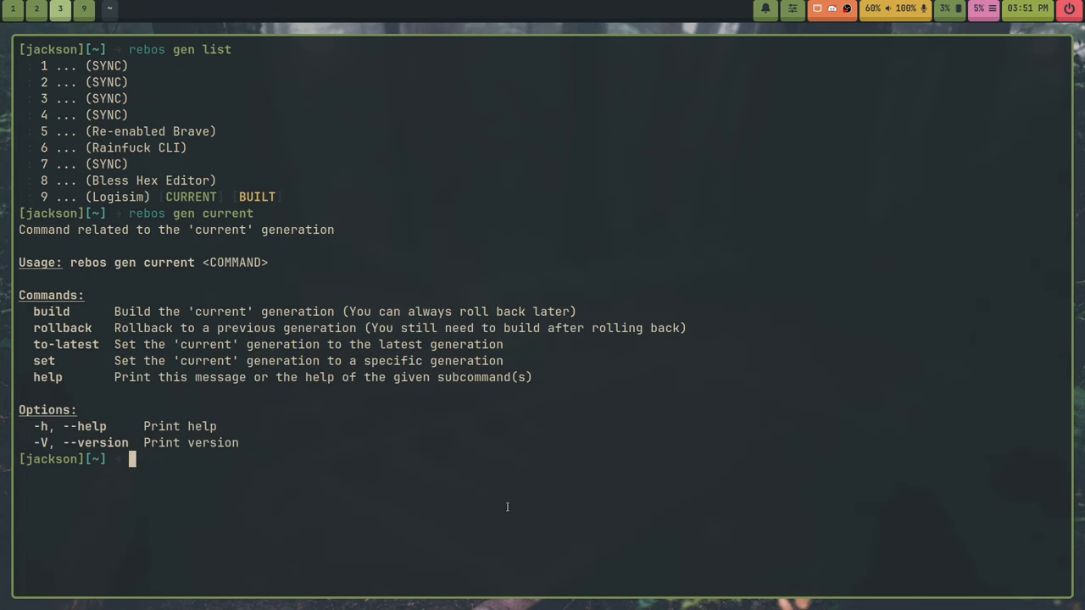
mouse_move(739, 434)
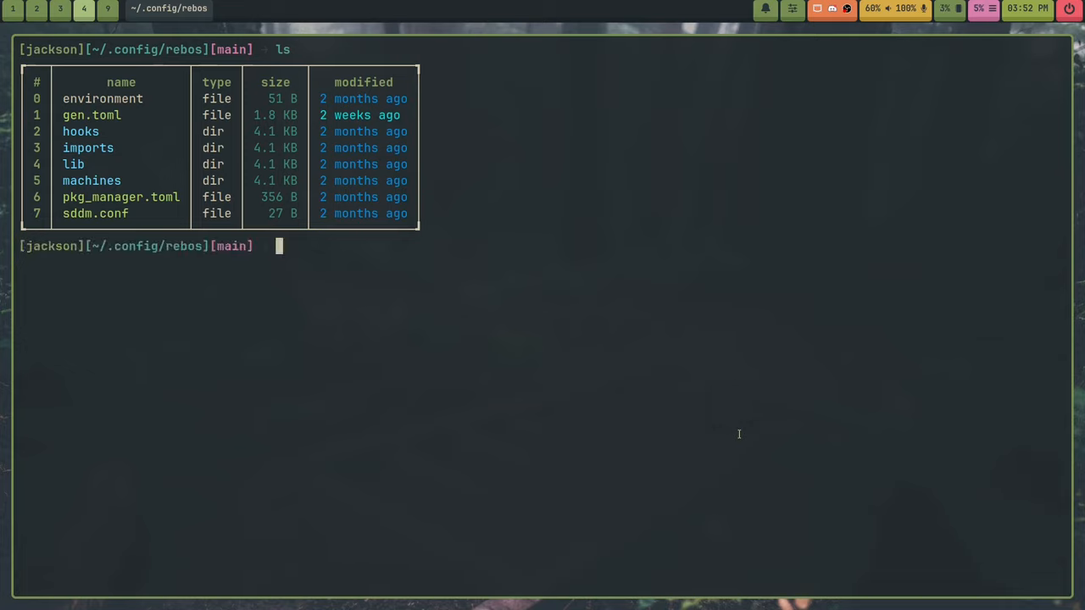
type("hx pkg_")
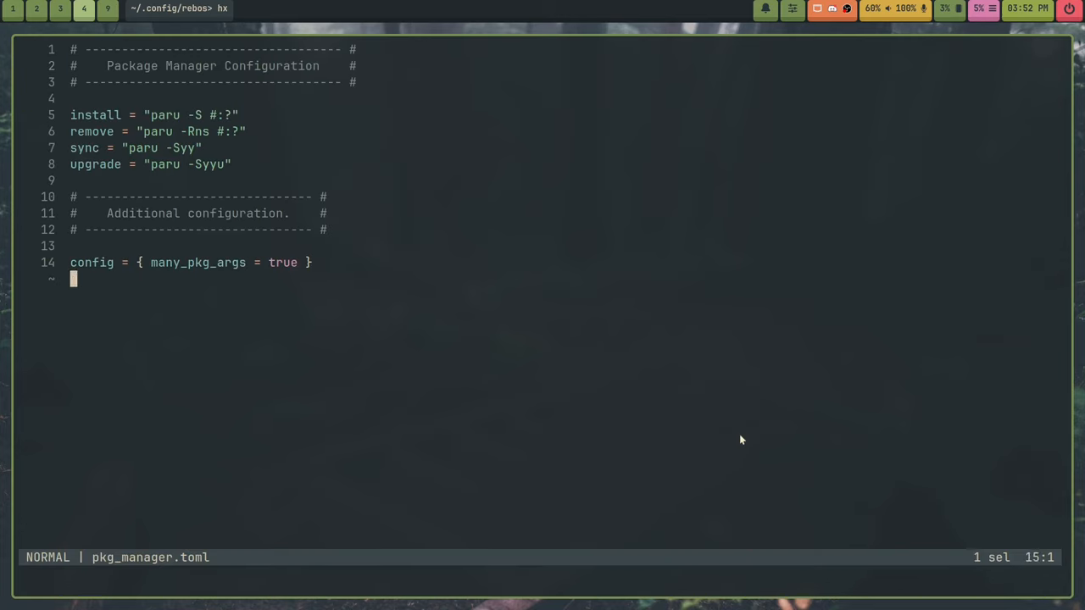
In a second terminal's scratch Helix buffer, write 'paru -S git neofetch btop'.
key("g")
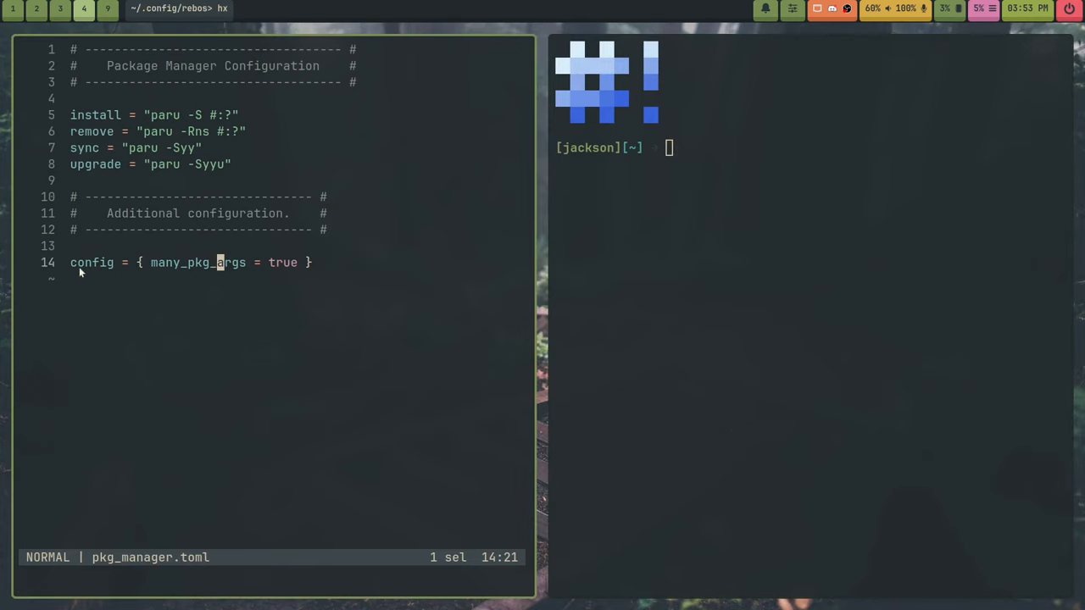
key("y")
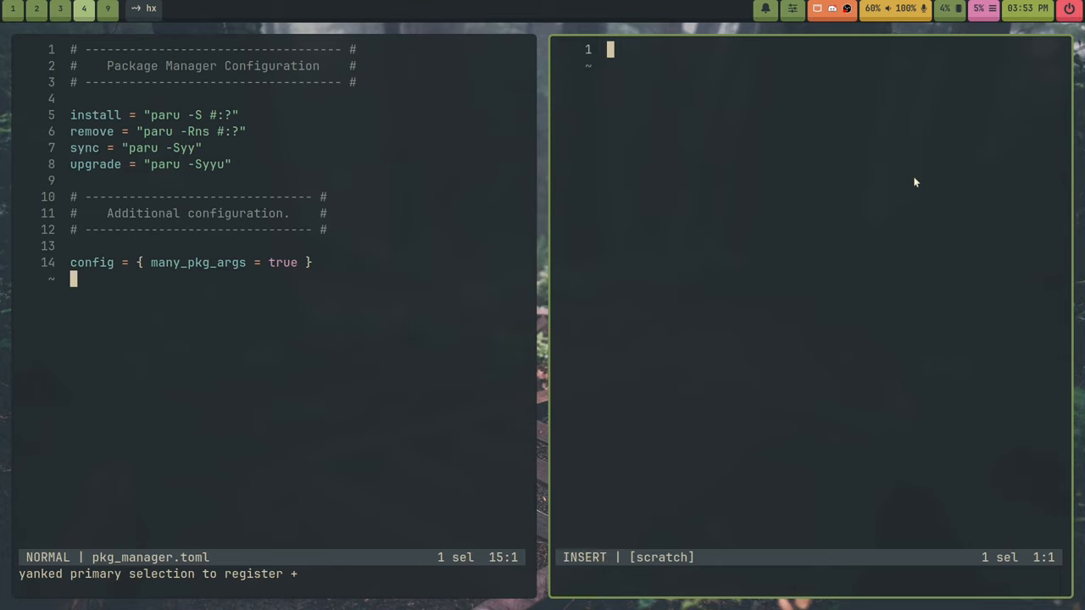
type("sud")
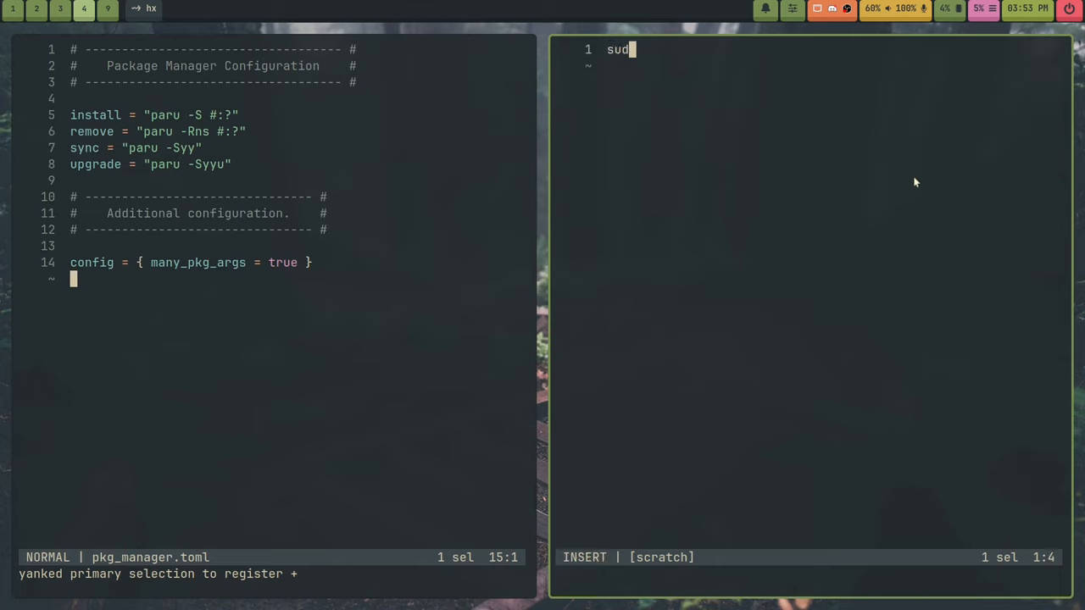
type("paru -S git neofetch")
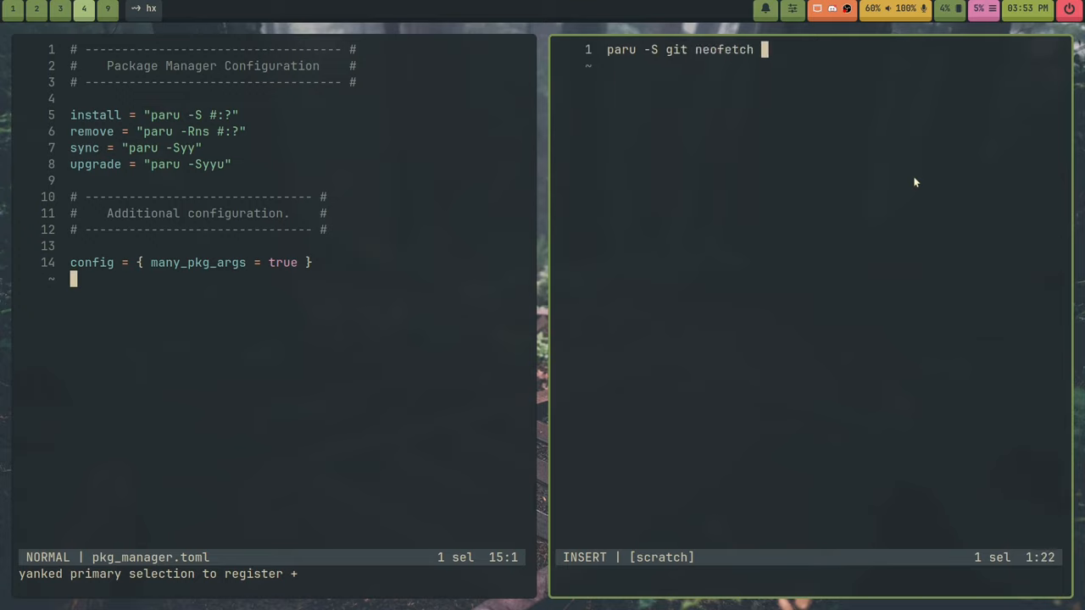
type("btop")
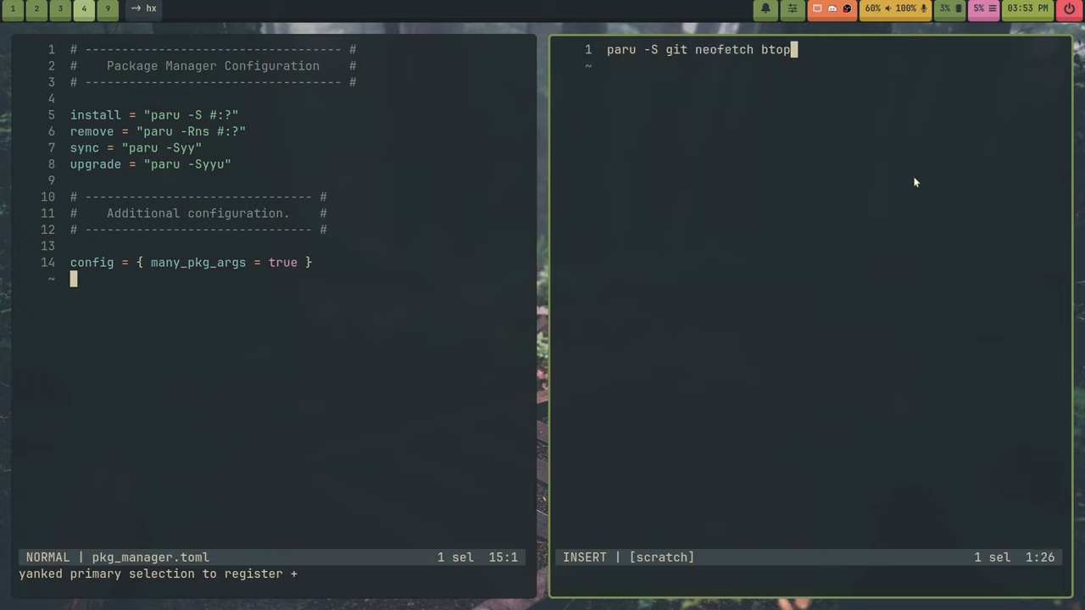
mouse_move(798, 93)
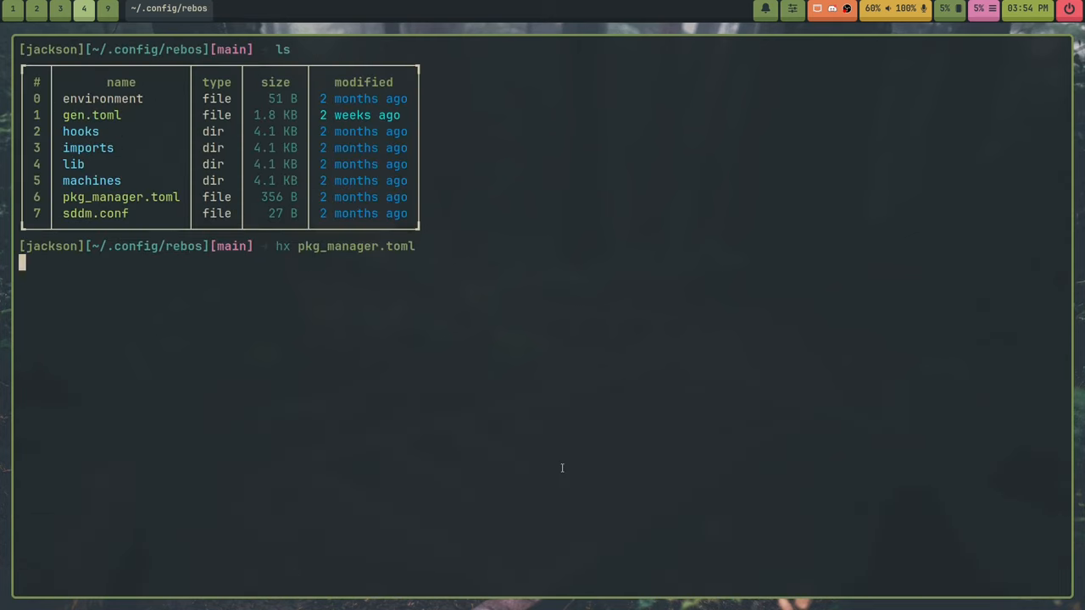
Open gen.toml in Helix, first trying machines/Colossus/gen.toml and listing the config folder.
type("hx gen.t")
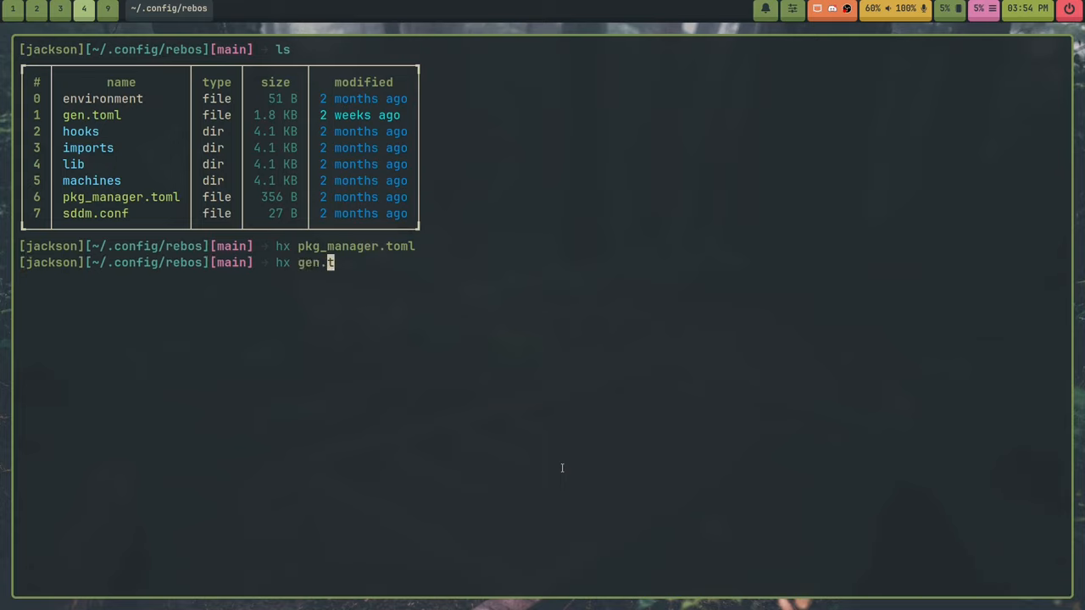
type("oml")
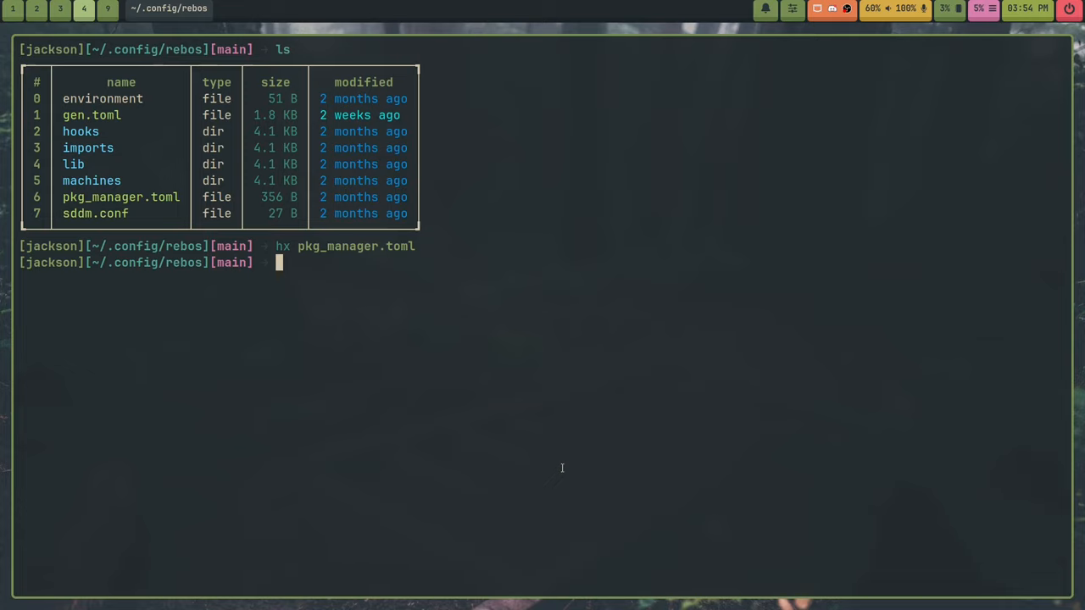
type("hx machines/")
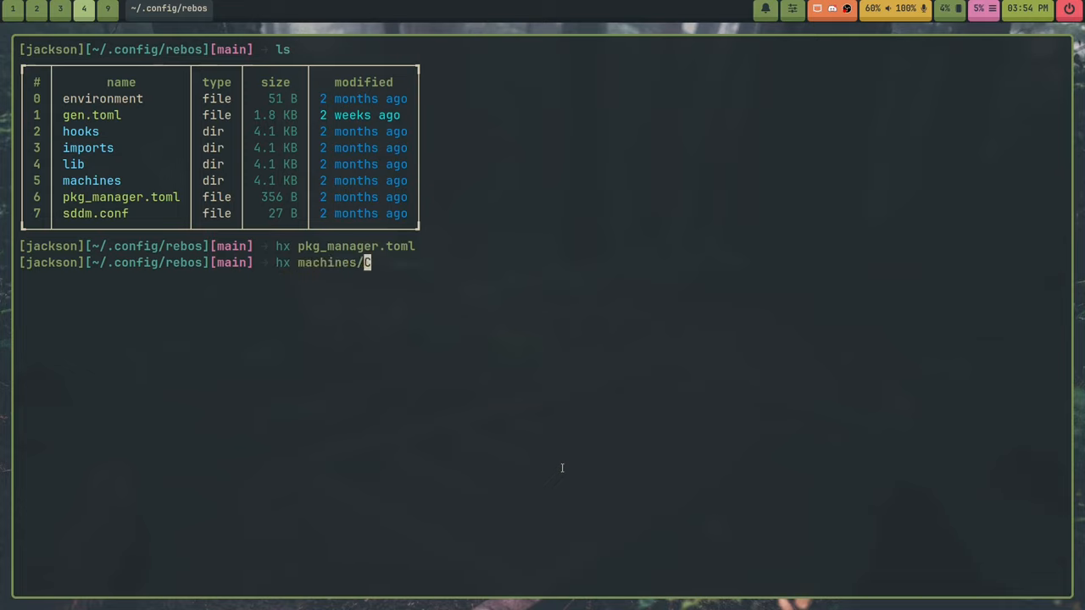
type("C")
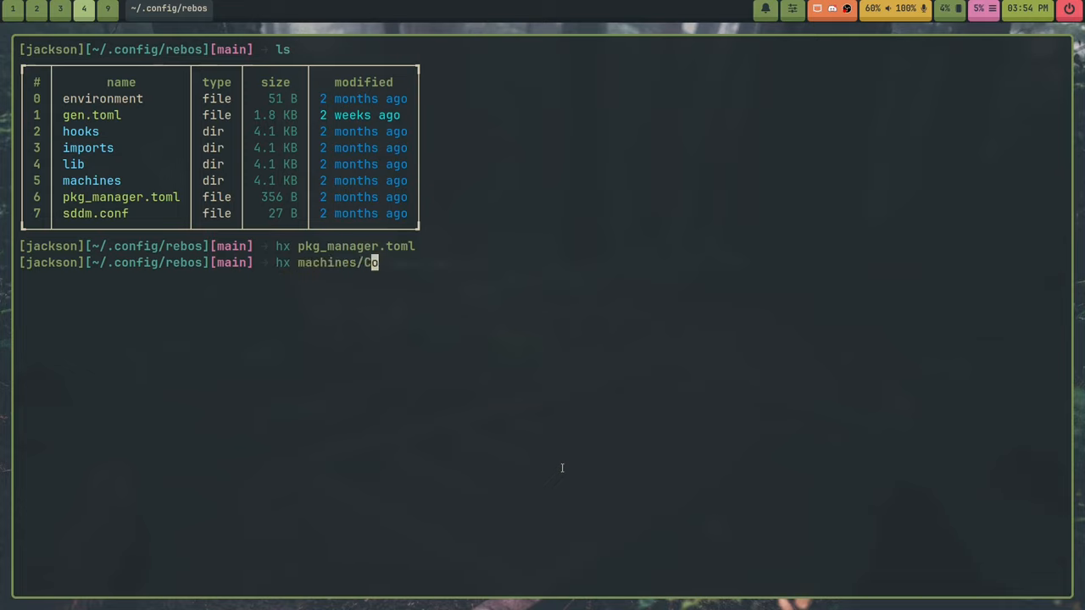
type("lossus/gen.toml")
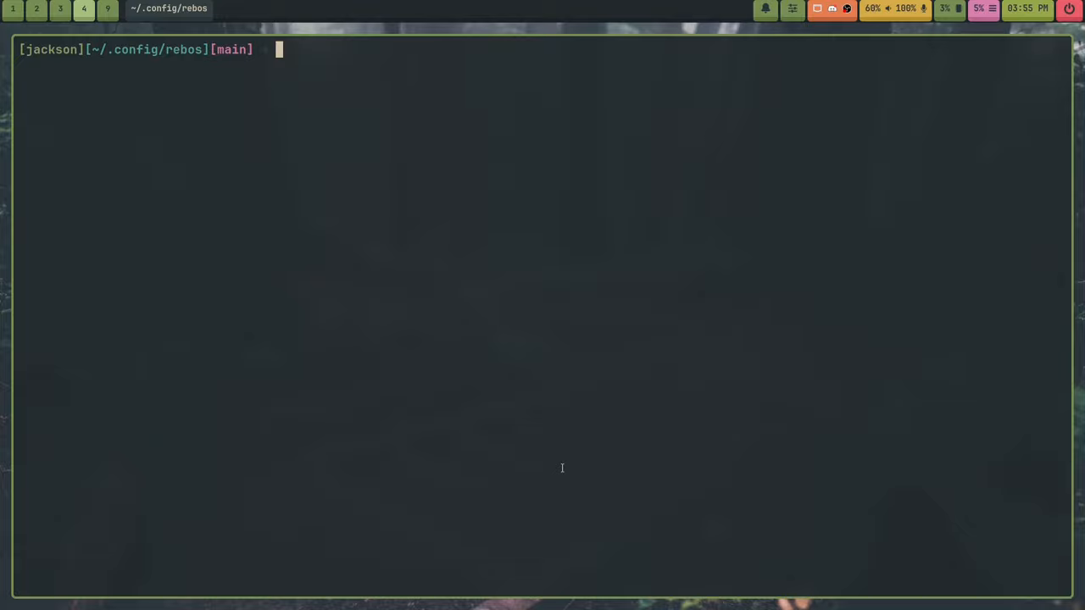
type("ls")
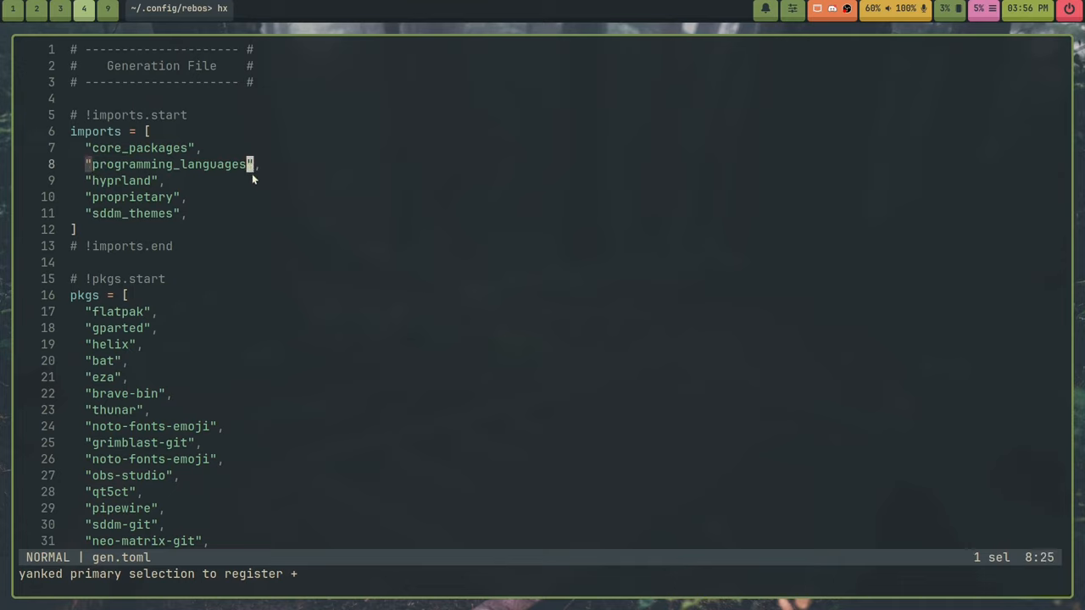
mouse_move(394, 219)
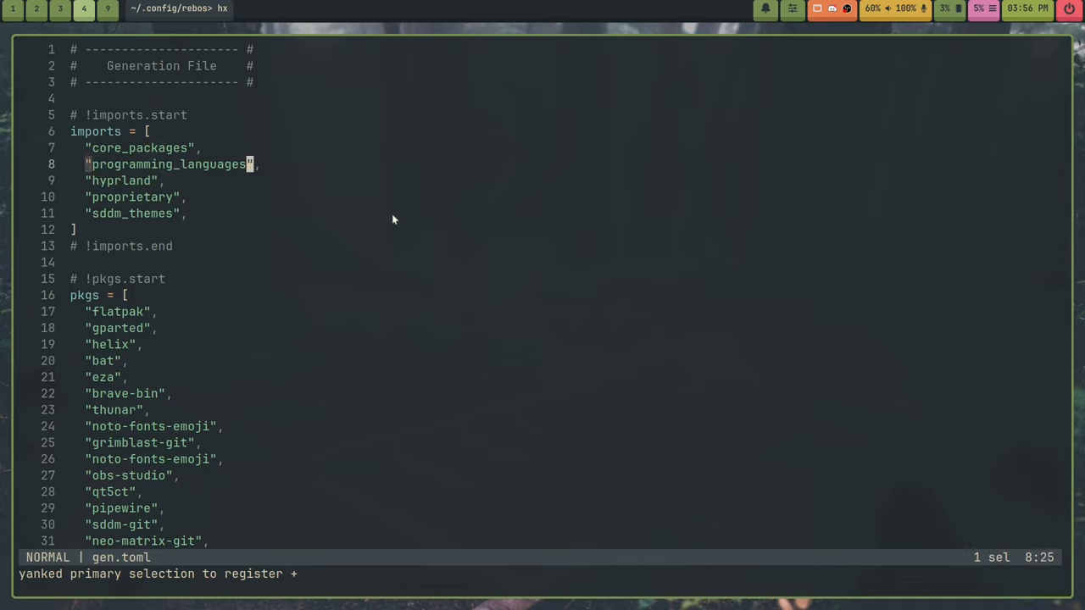
mouse_move(203, 173)
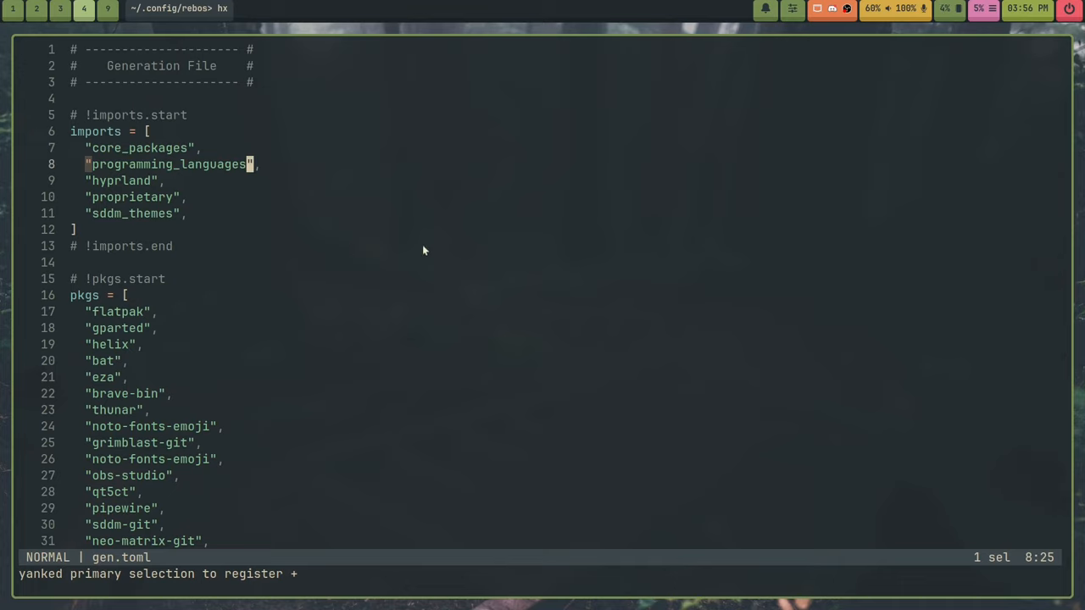
mouse_move(504, 246)
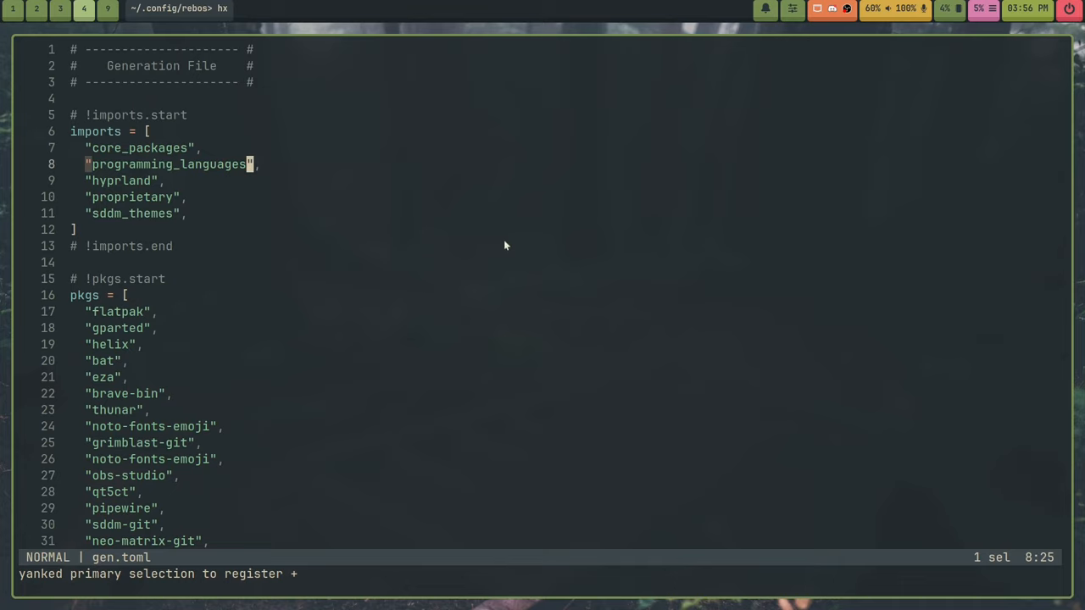
Append '/rust.toml' to the programming_languages import line in gen.toml.
type("/rust.to")
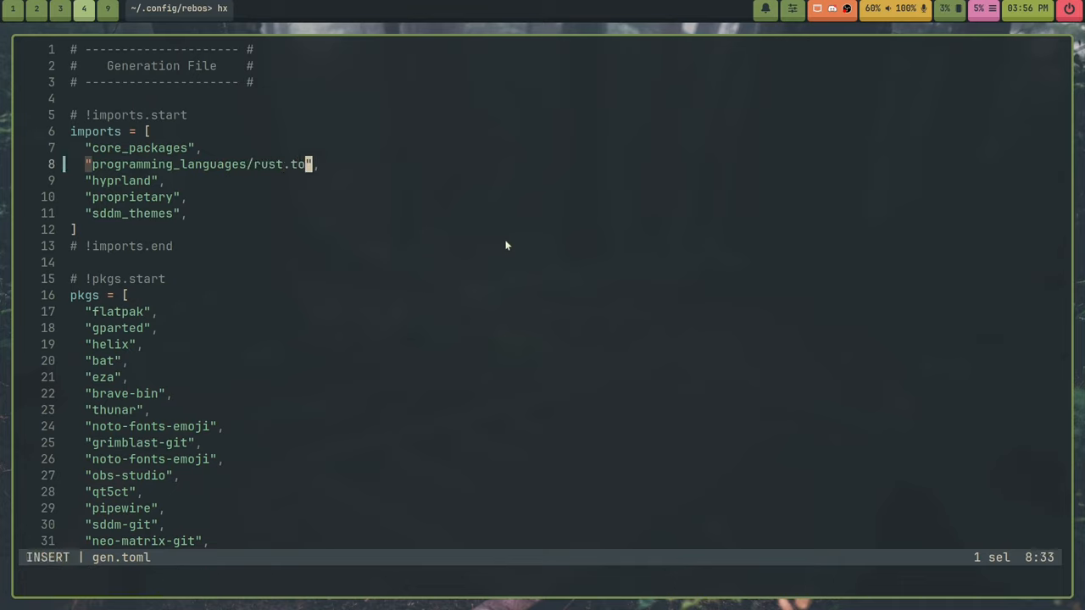
type("ml")
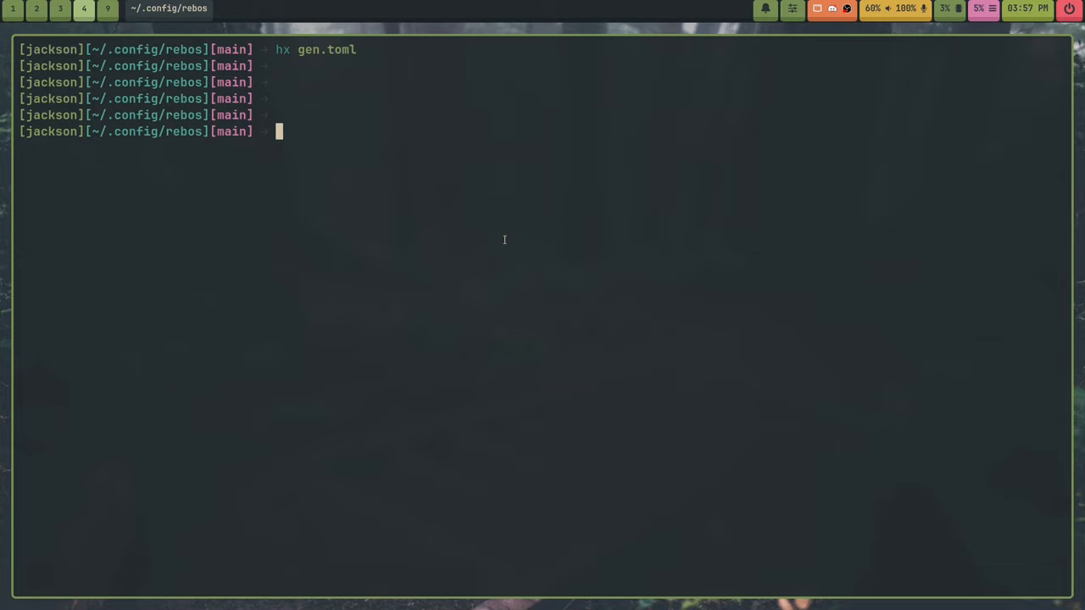
Reopen gen.toml in Helix, find the git=1.0 package line and delete it.
type("hx")
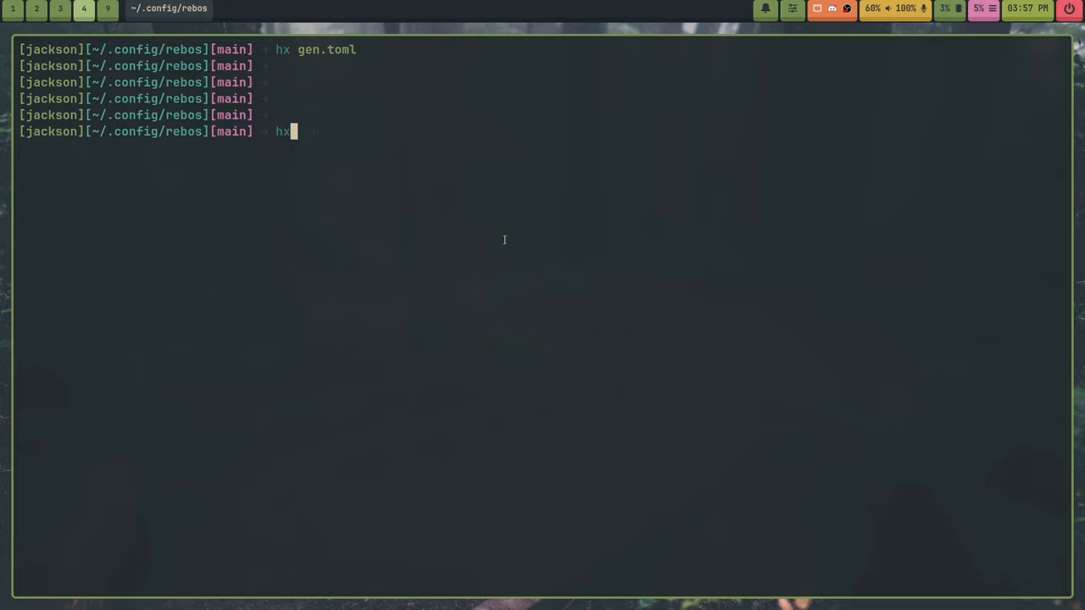
key("Enter")
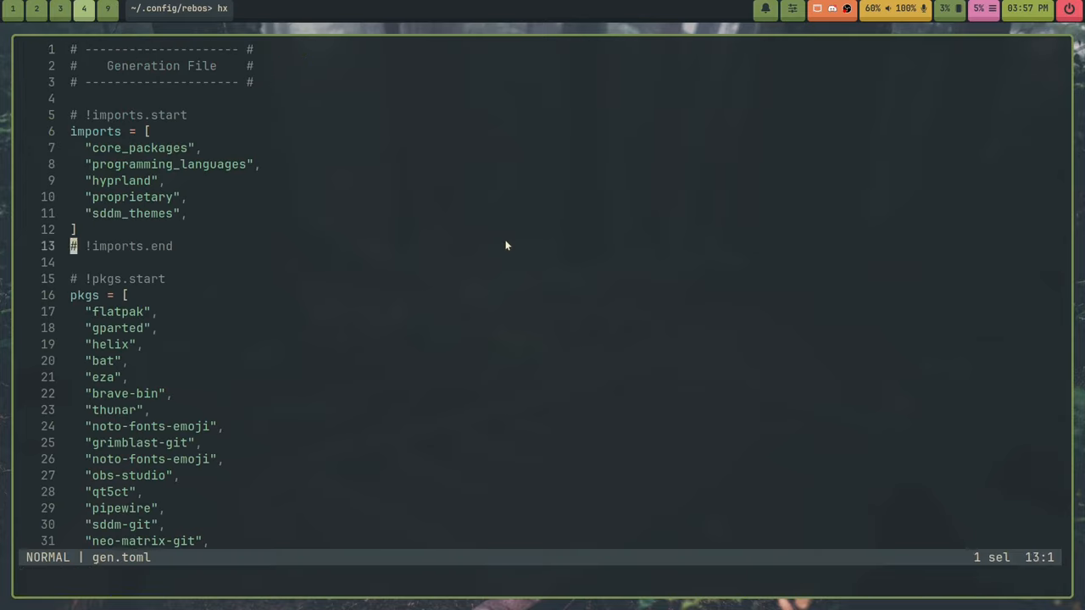
scroll("down", 3)
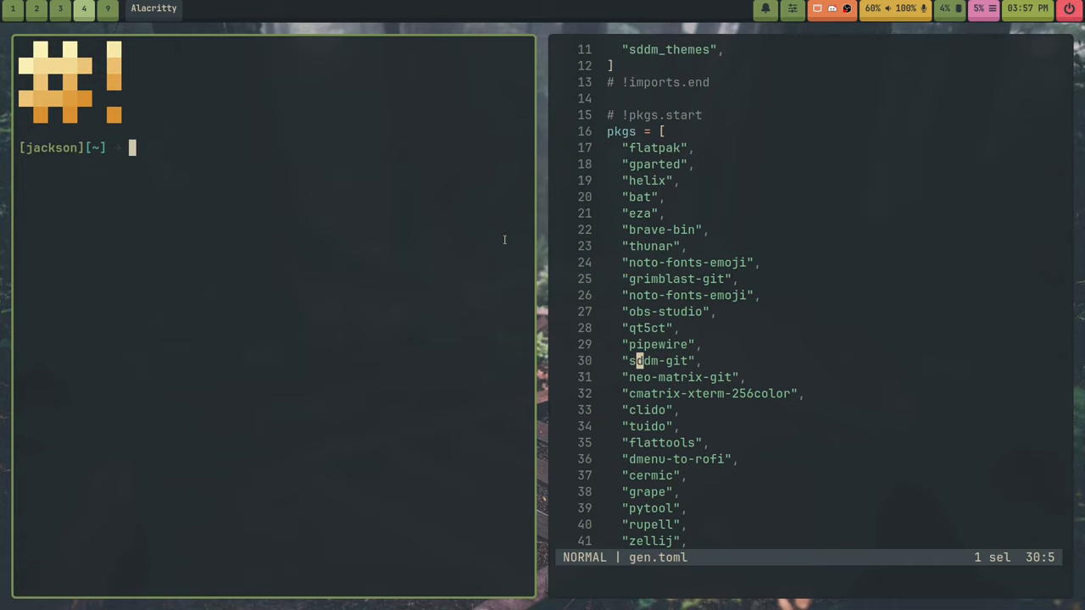
type("paru -S git")
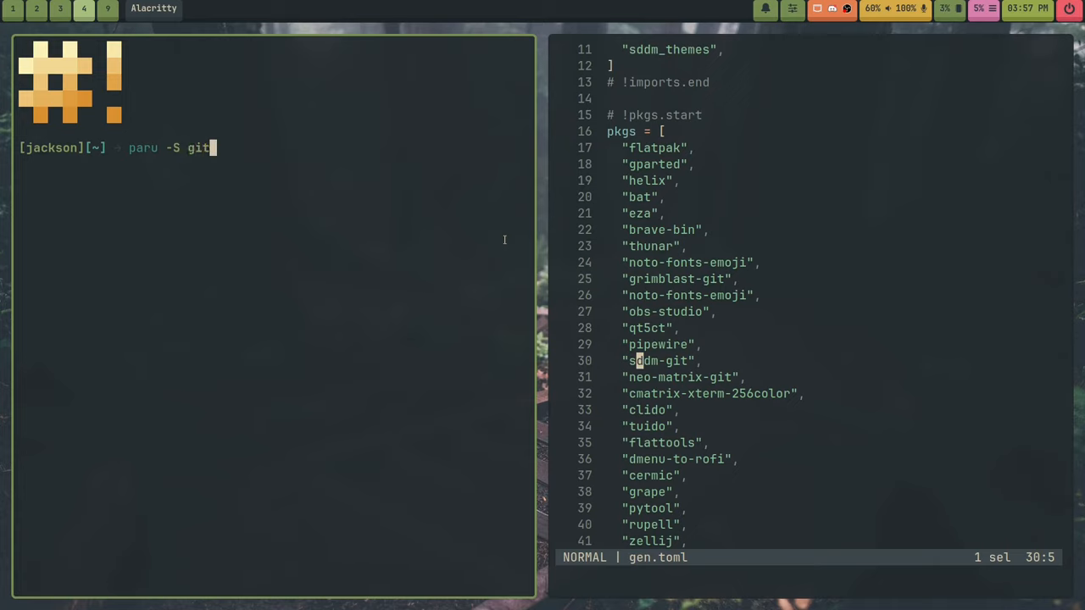
type("=1.")
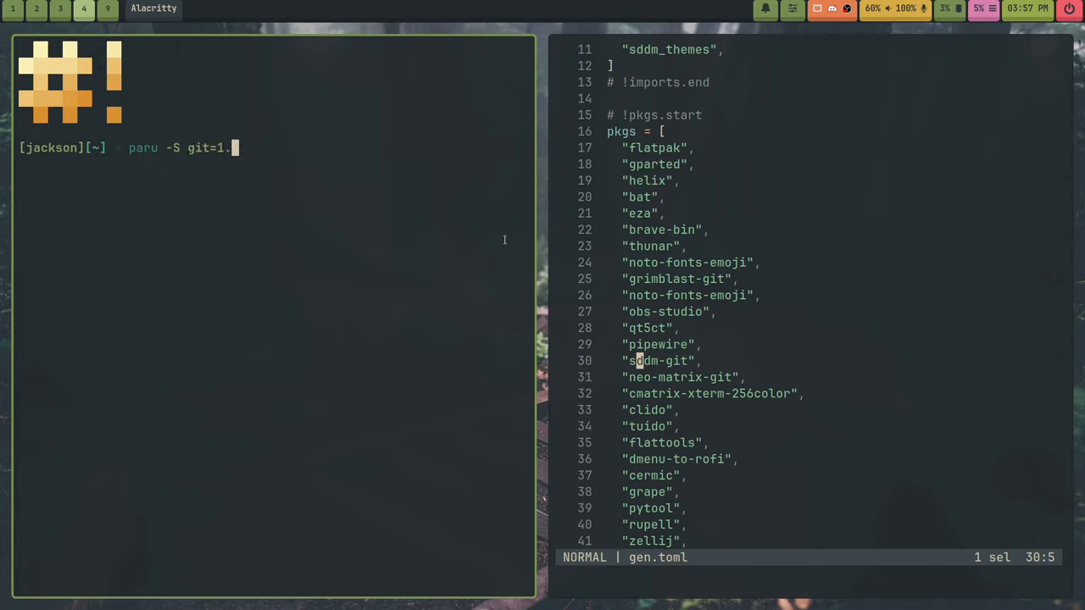
type("0")
left_click(817, 147)
type("\"git=1.0\",")
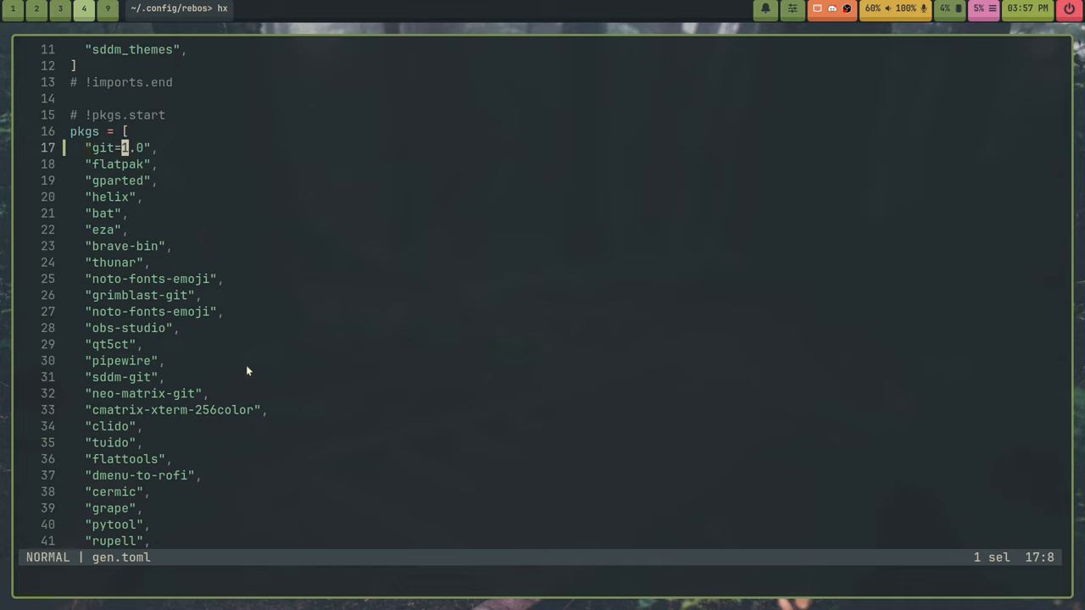
key("dd")
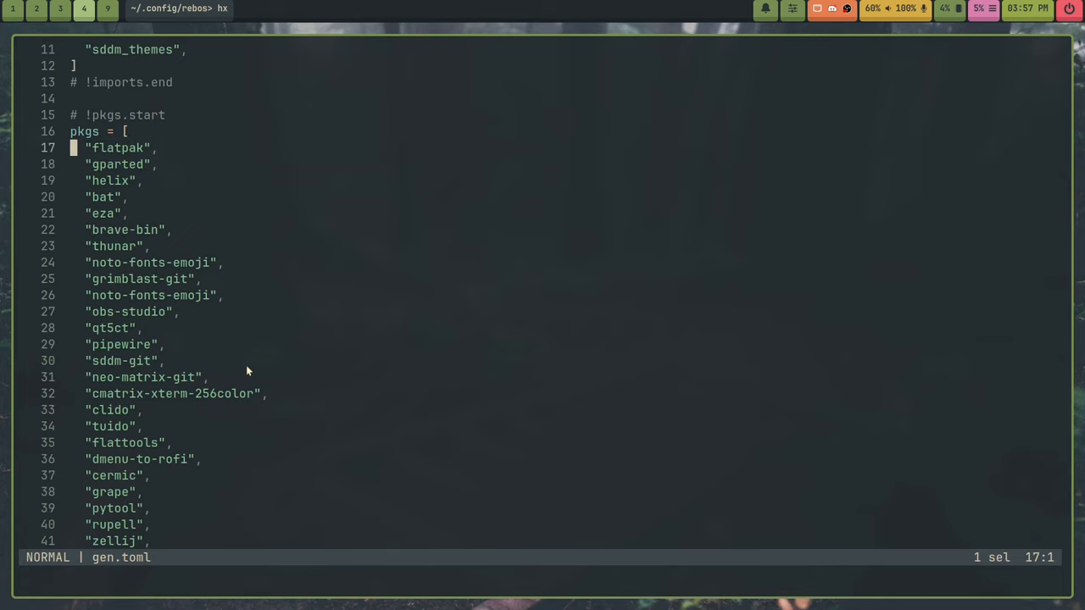
key("j")
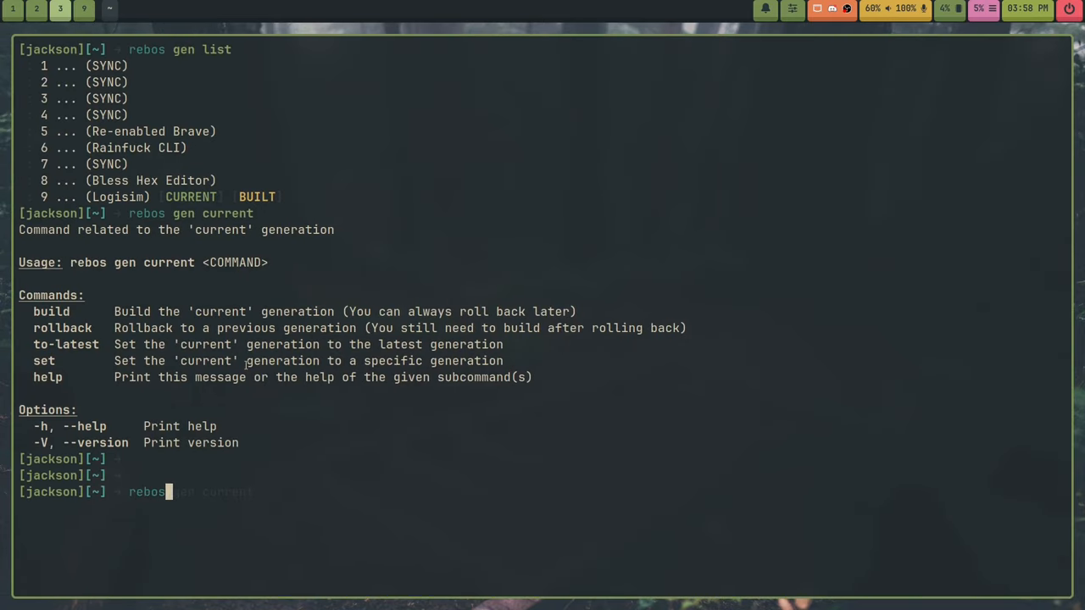
Discard a half-written gen commit command and start typing rebos gen current build.
type("gen commt")
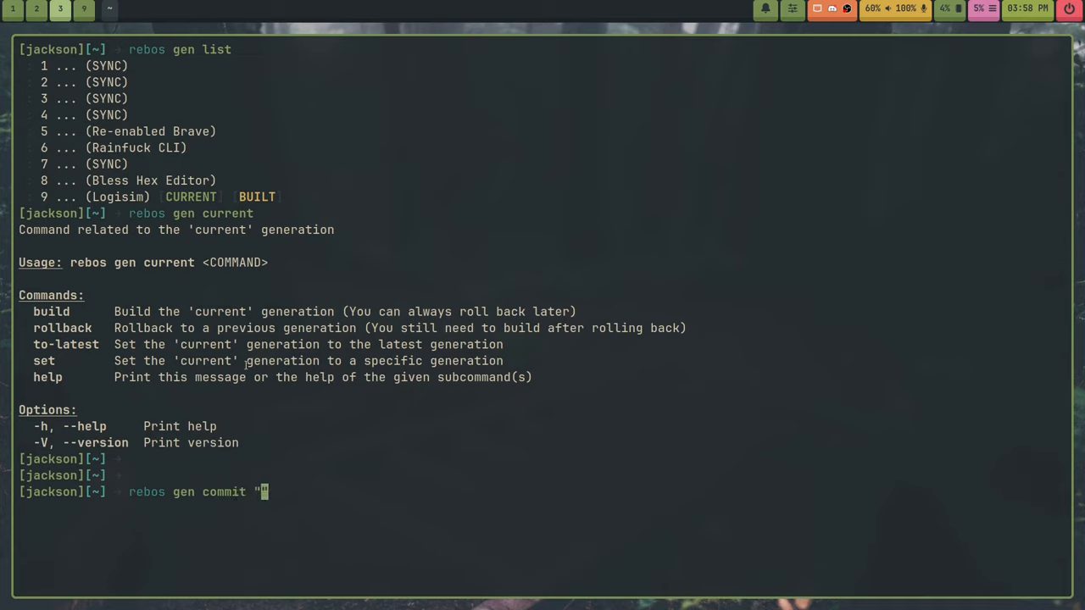
type("\"")
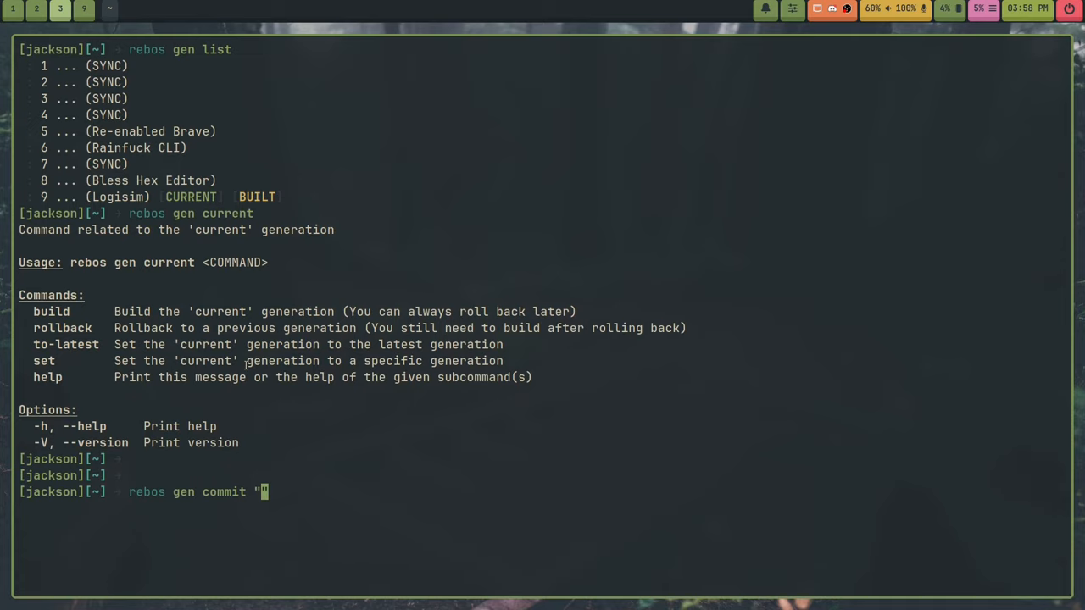
type("asdfhjkgasdjkhfg")
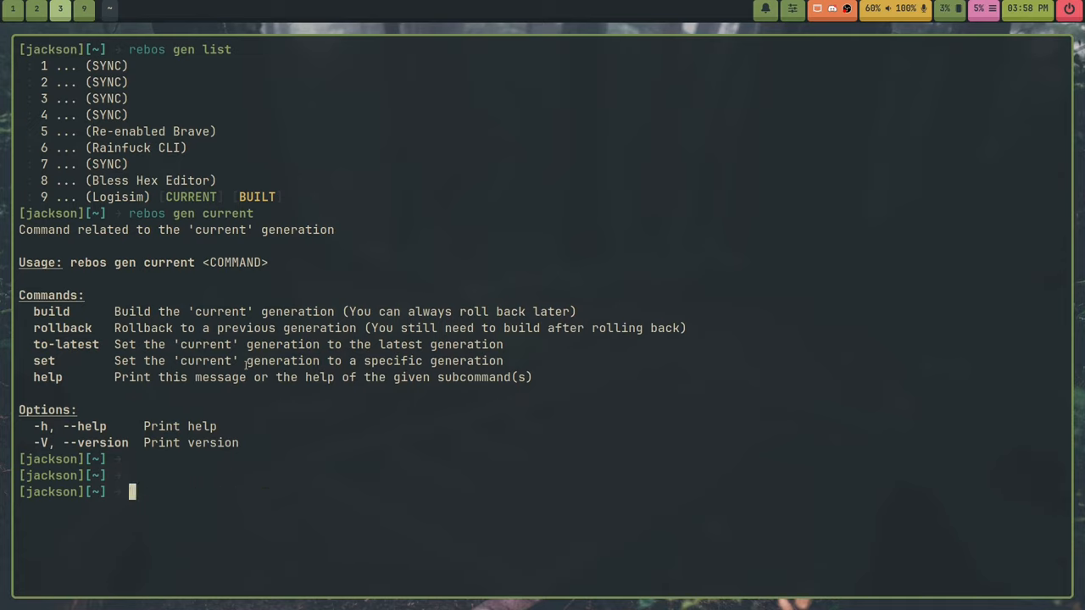
key("Enter")
type("rebos gen current b")
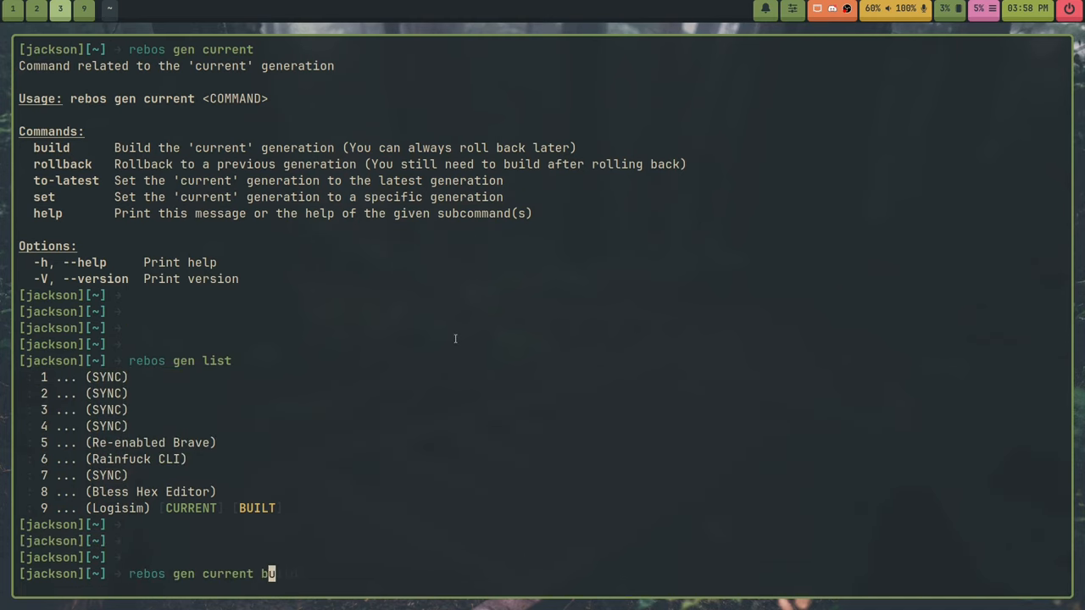
type("uild")
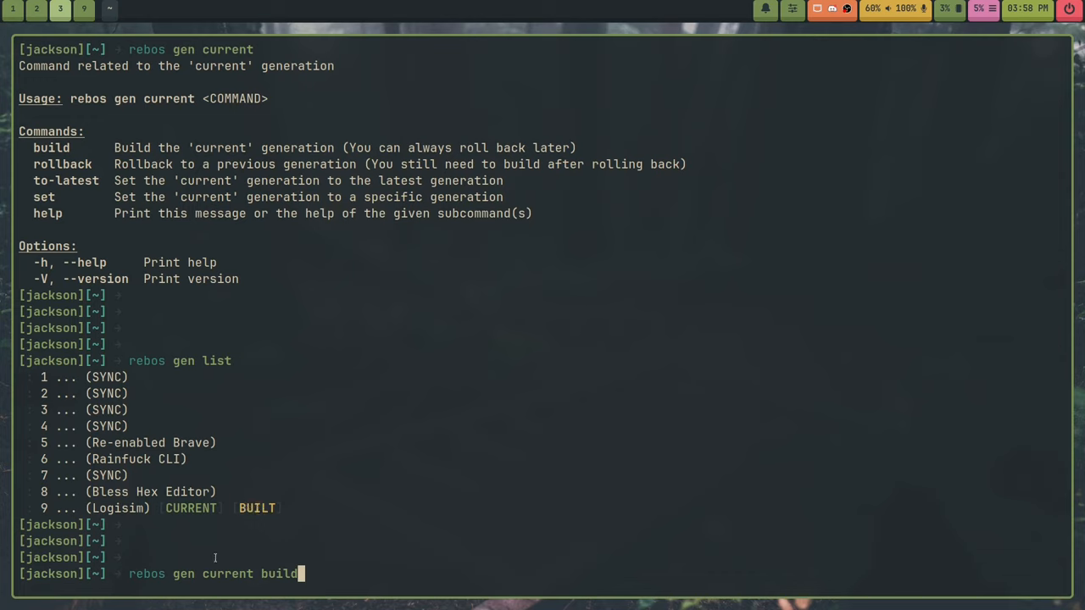
mouse_move(32, 521)
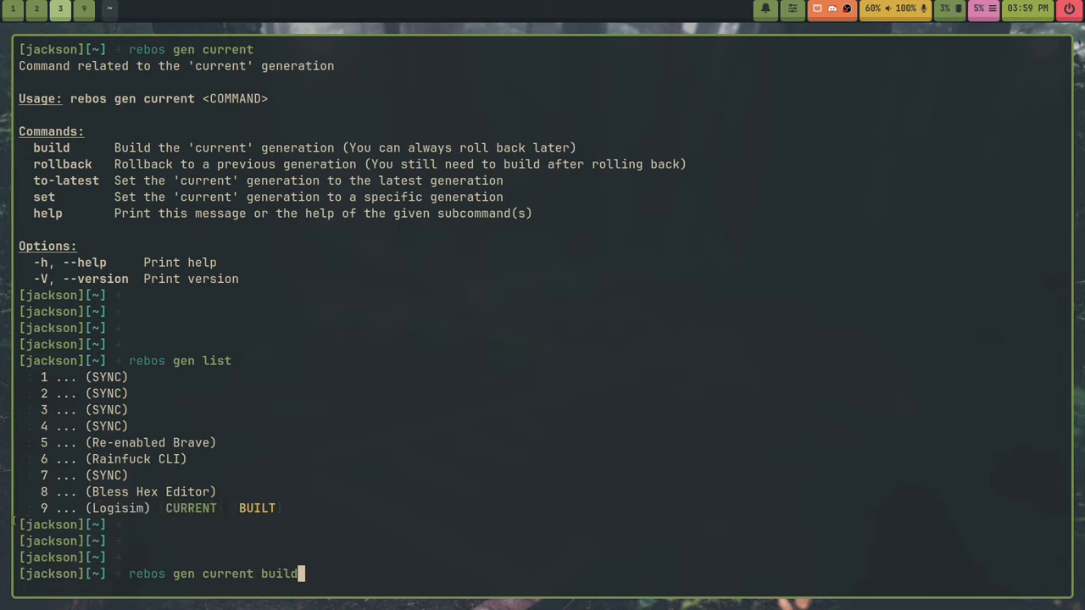
mouse_move(295, 530)
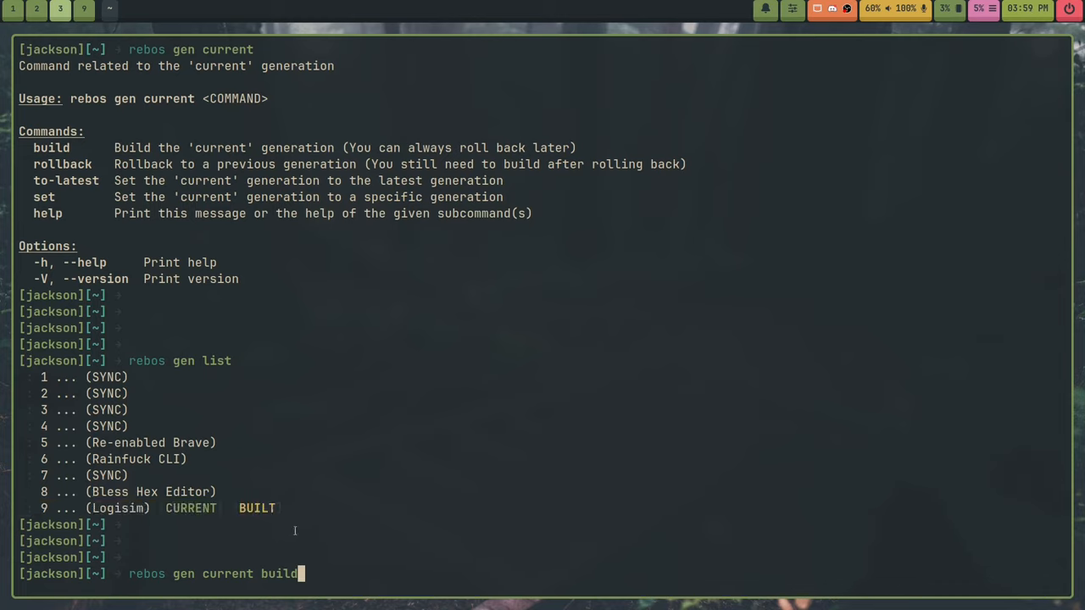
mouse_move(586, 508)
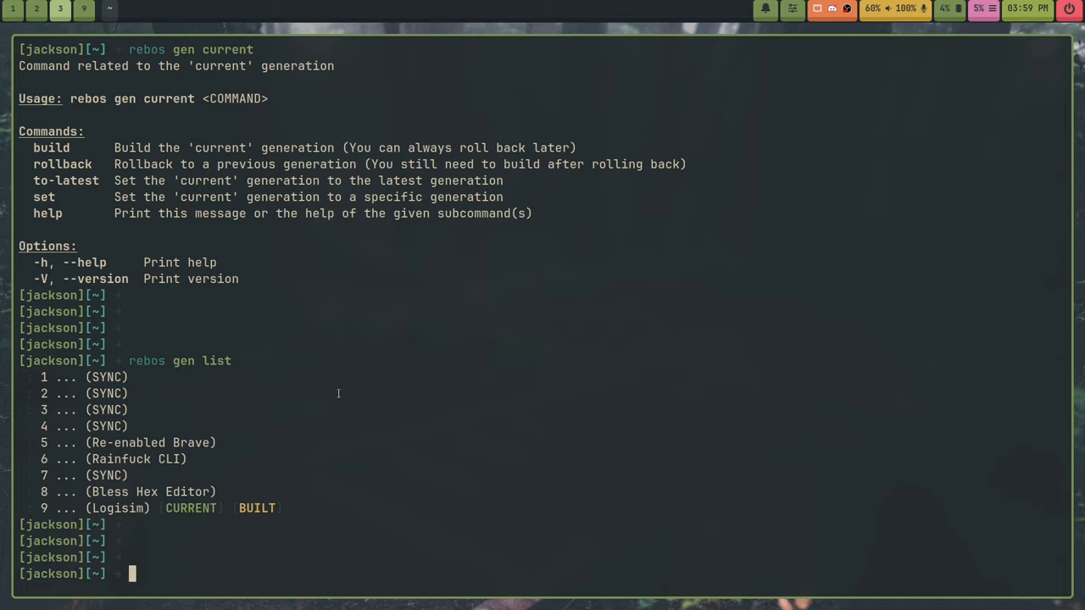
mouse_move(10, 442)
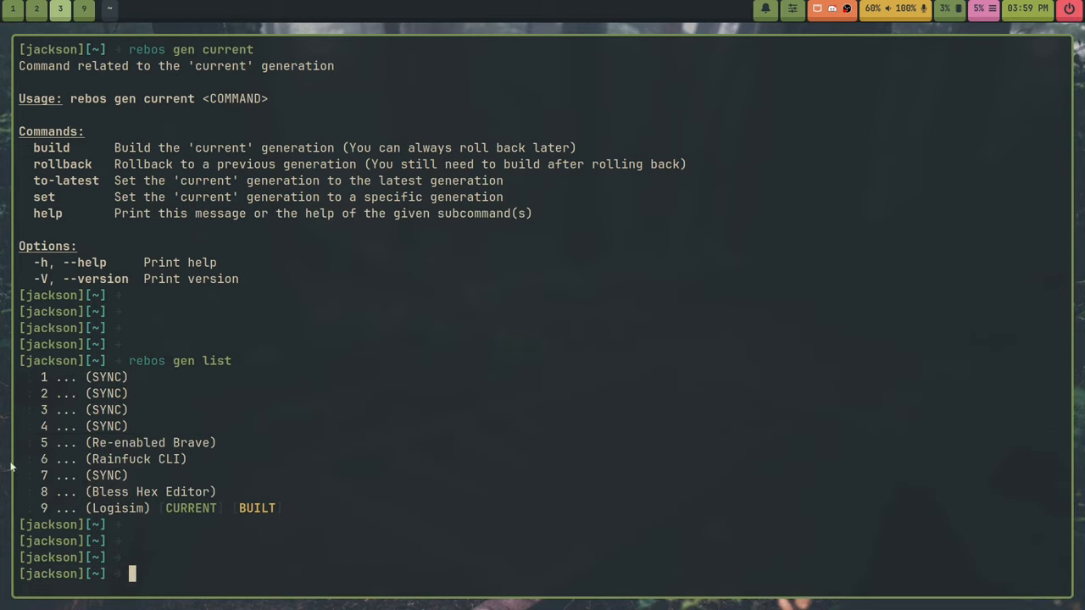
mouse_move(429, 500)
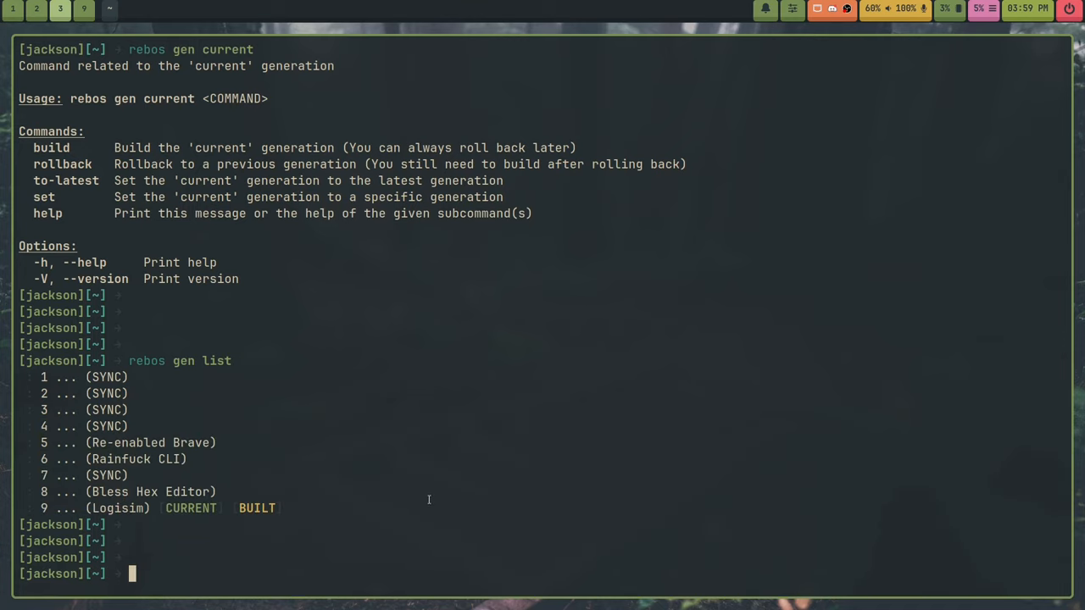
mouse_move(445, 464)
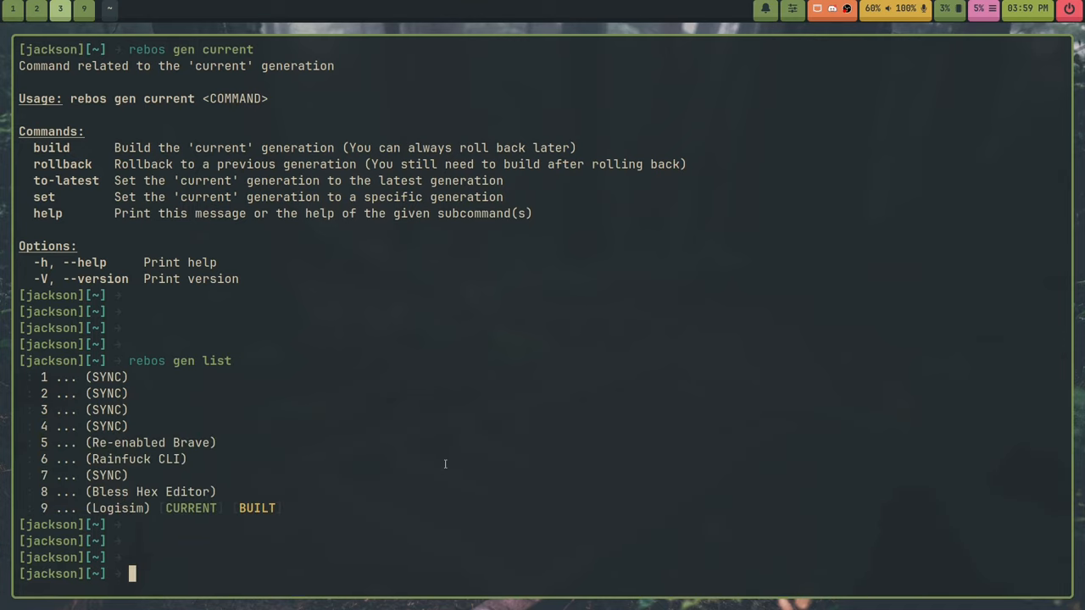
mouse_move(443, 488)
type("rebos gen")
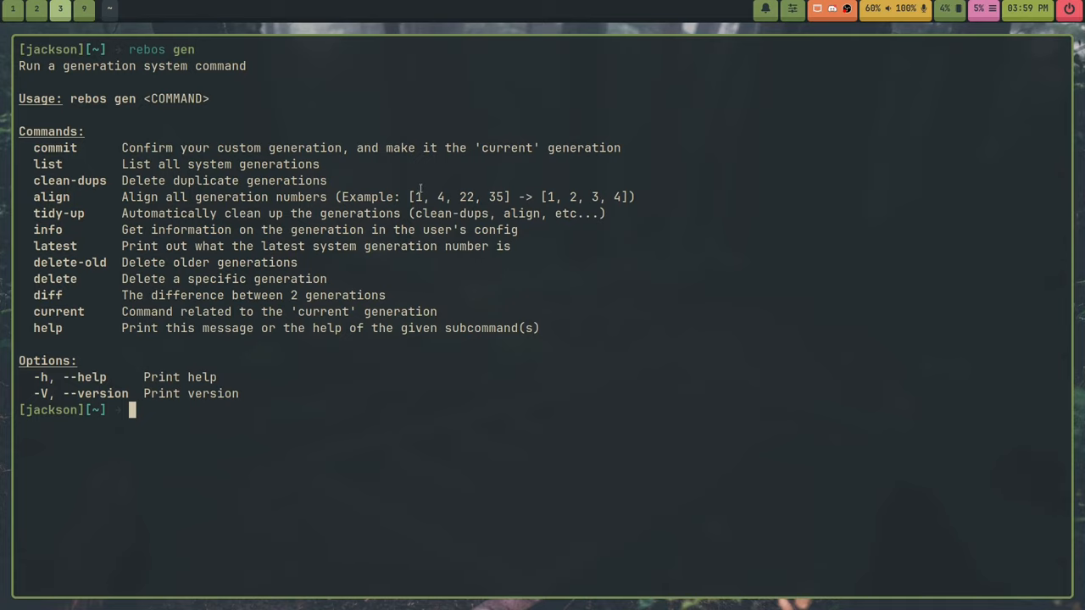
Run rebos gen tidy-up, deleting 0 duplicates and aligning 0 generations, then clear.
left_click_drag(414, 197, 506, 197)
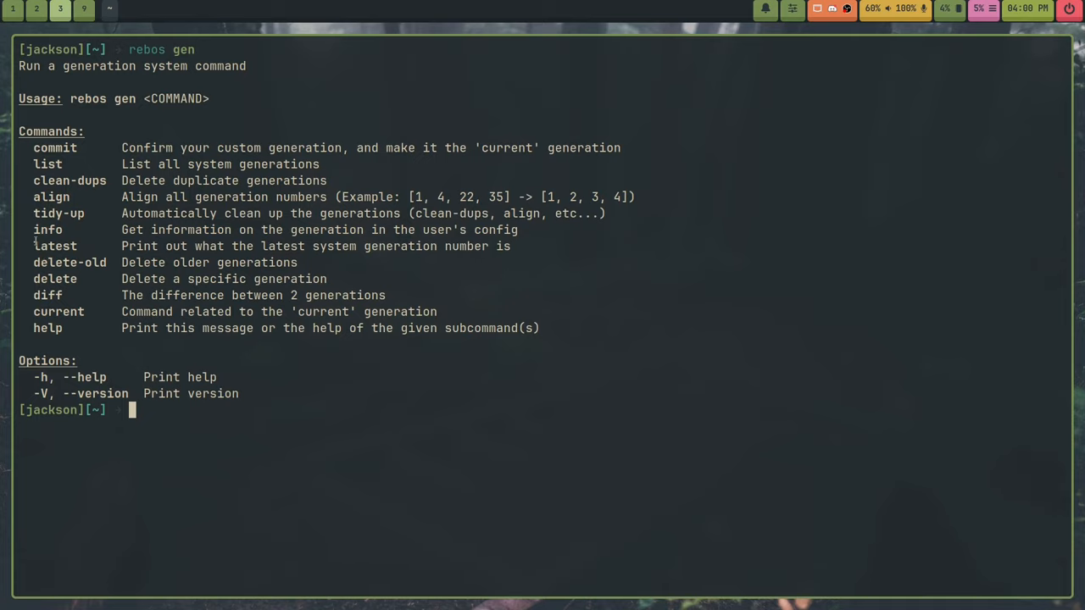
type("rebos gen tidy-up")
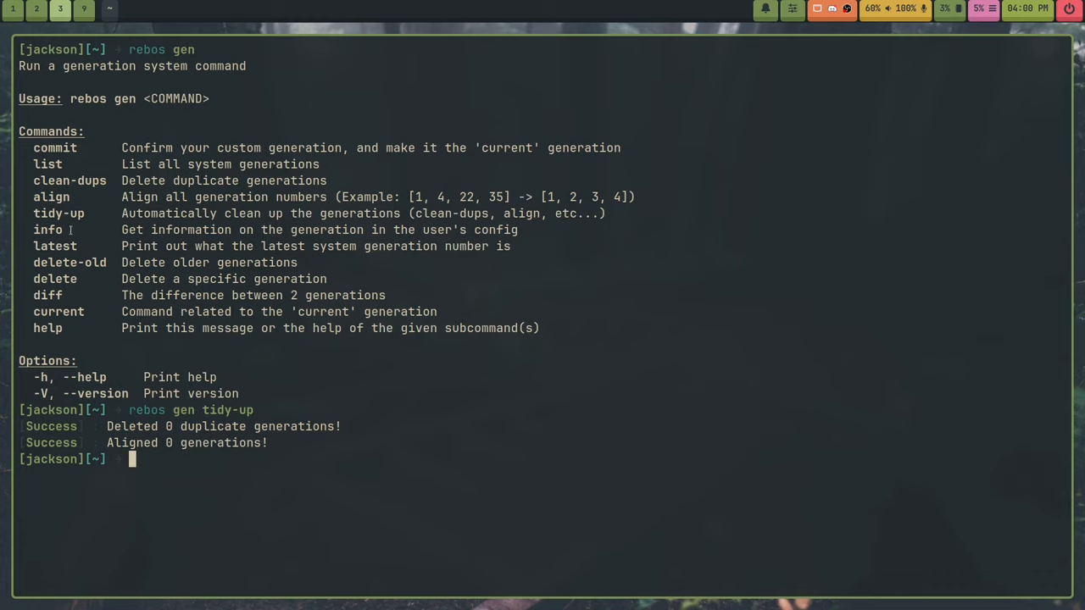
mouse_move(543, 391)
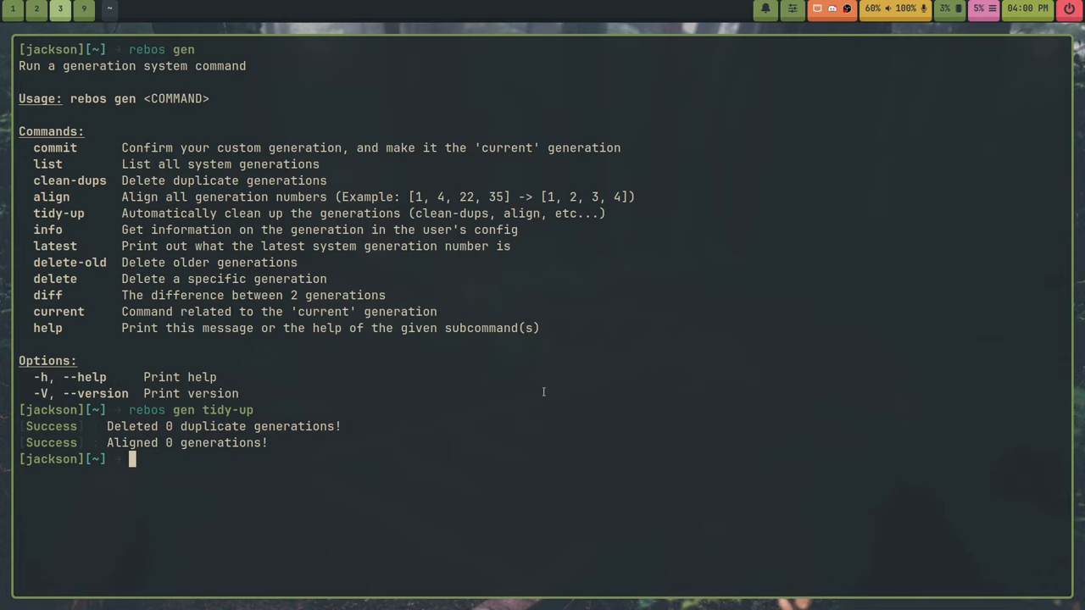
type("c")
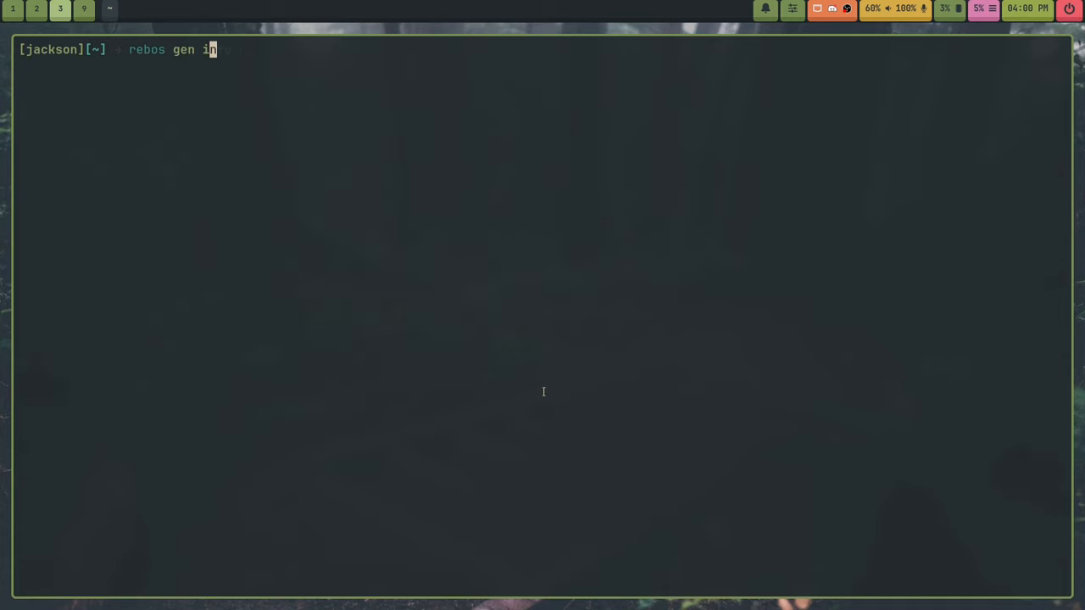
Run rebos gen info and scroll through the Packages, Flatpaks and Crates lists.
key("Return")
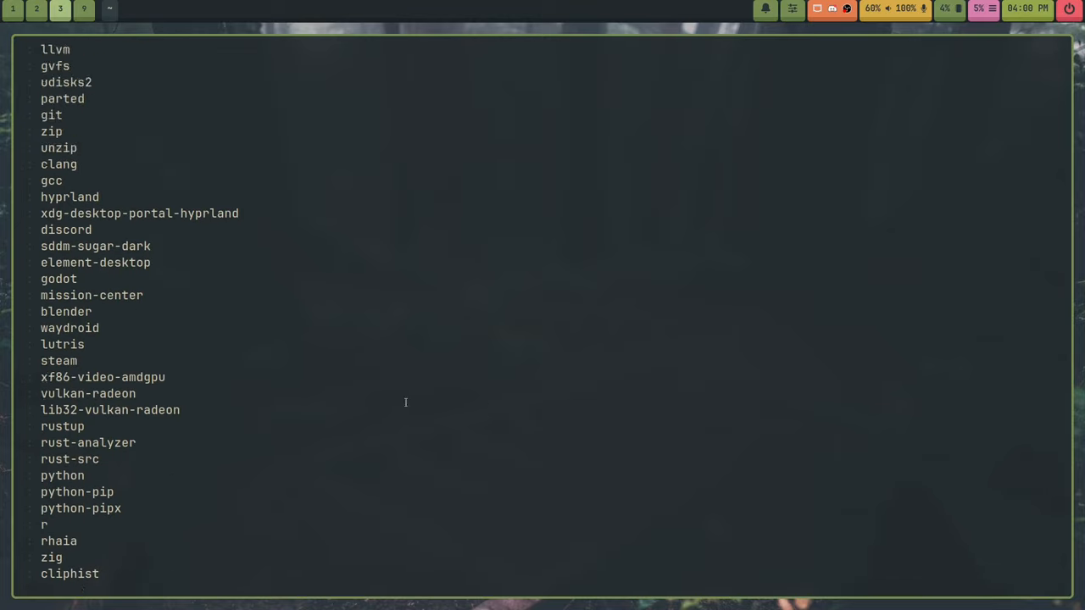
scroll("down", 3)
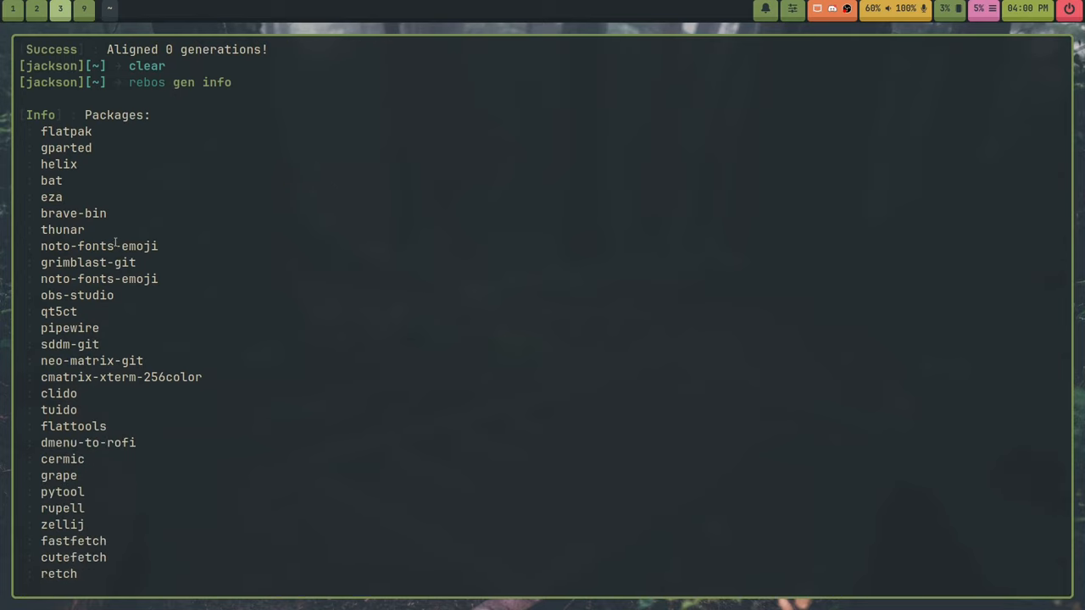
scroll("down", 3)
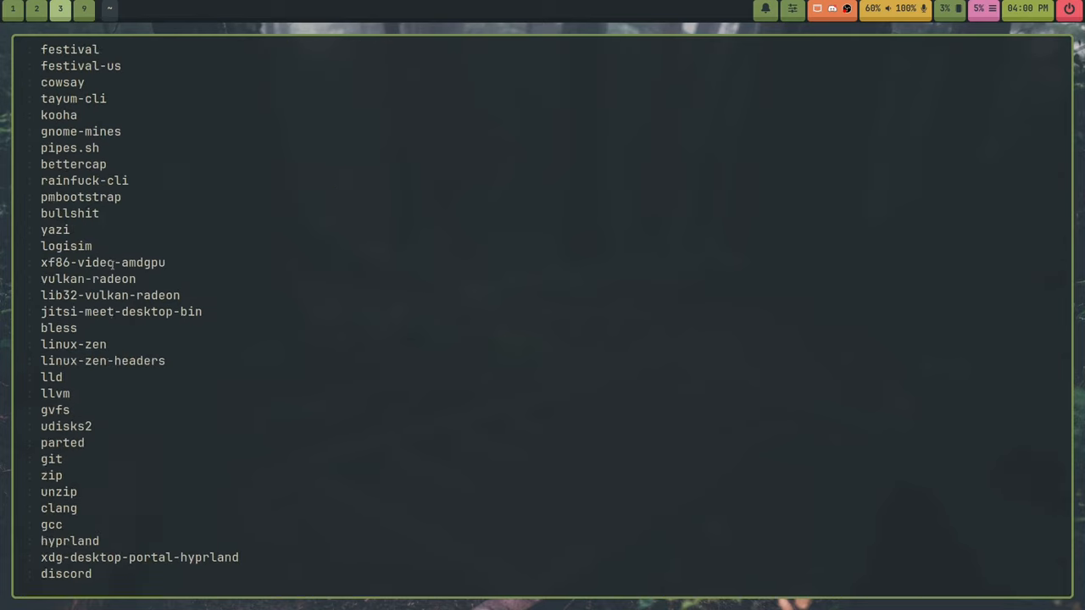
scroll("down", 3)
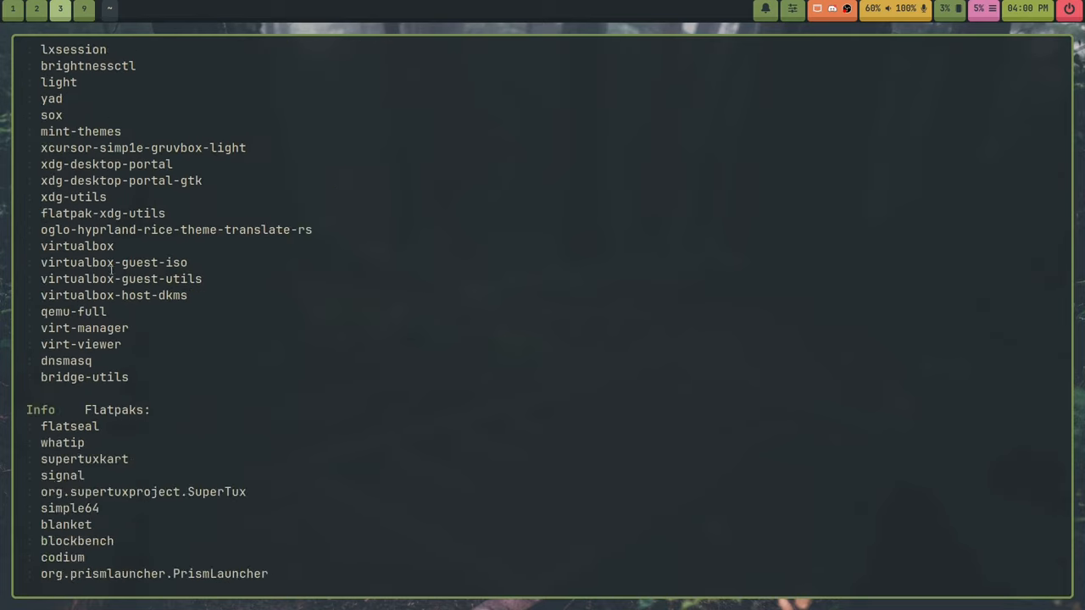
scroll("down", 3)
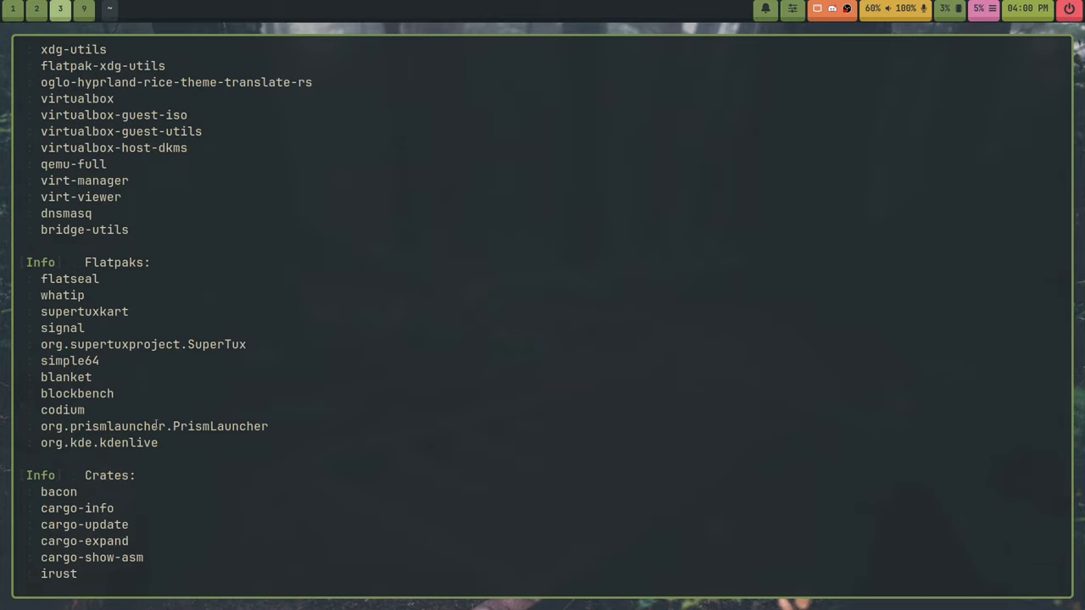
scroll("up", 3)
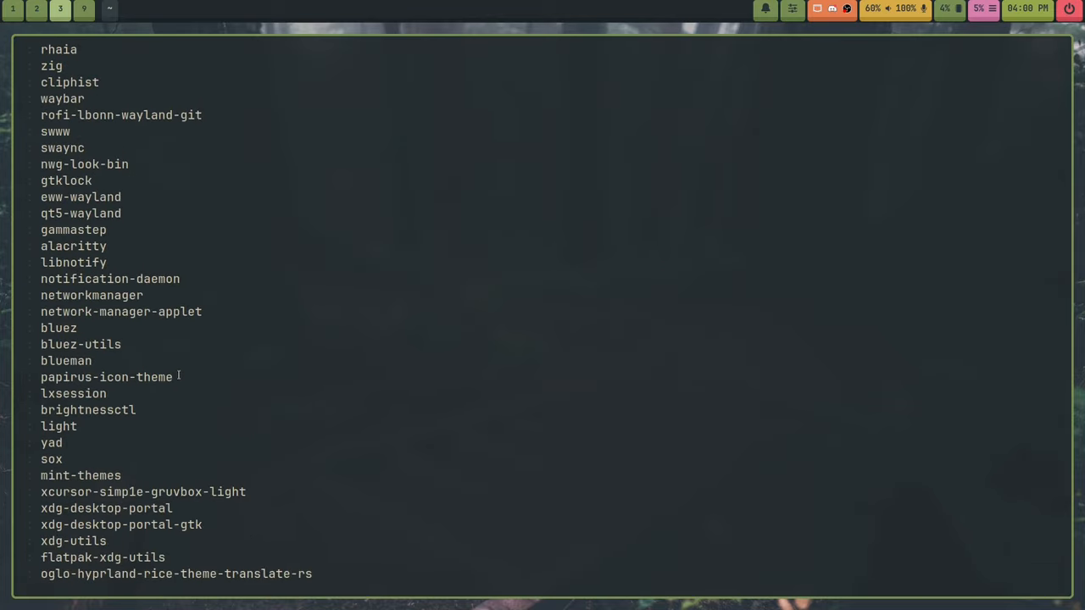
scroll("down", 3)
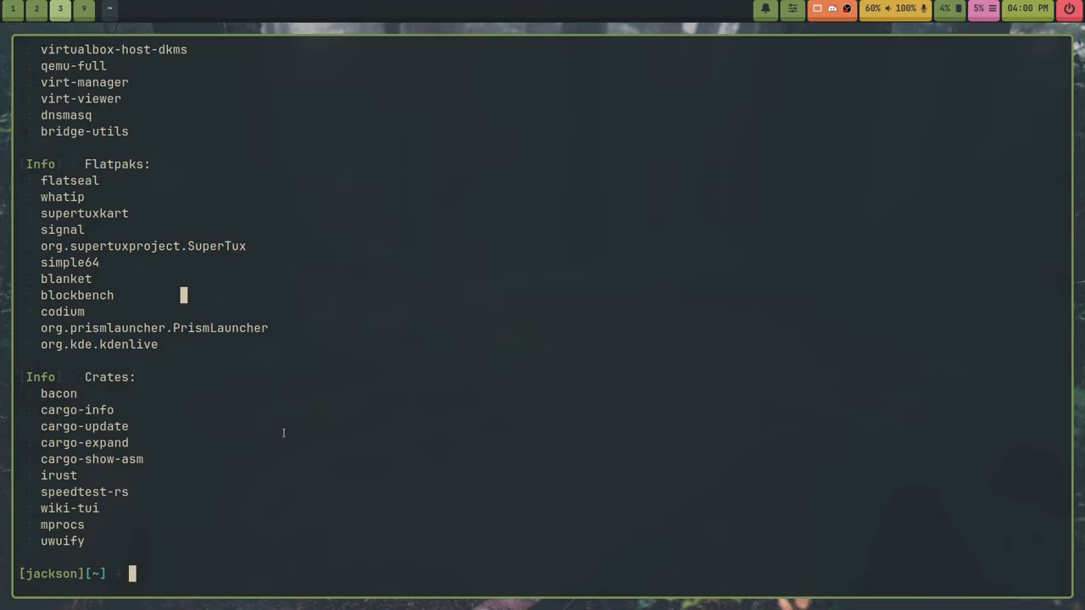
mouse_move(331, 412)
type("rebos gen latest")
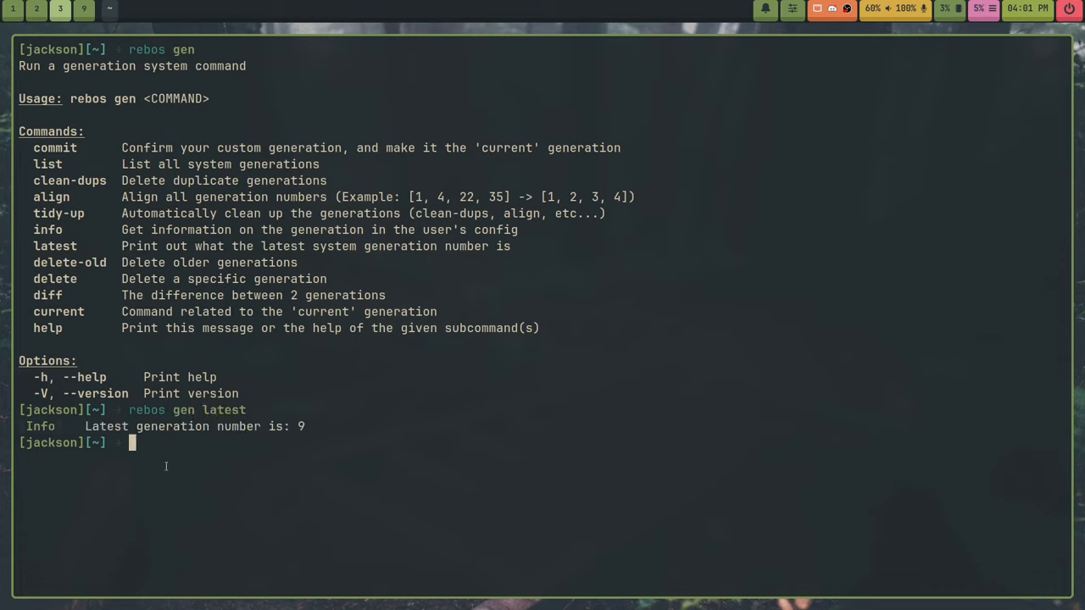
Run rebos gen latest, which reports generation 9.
left_click_drag(85, 426, 305, 426)
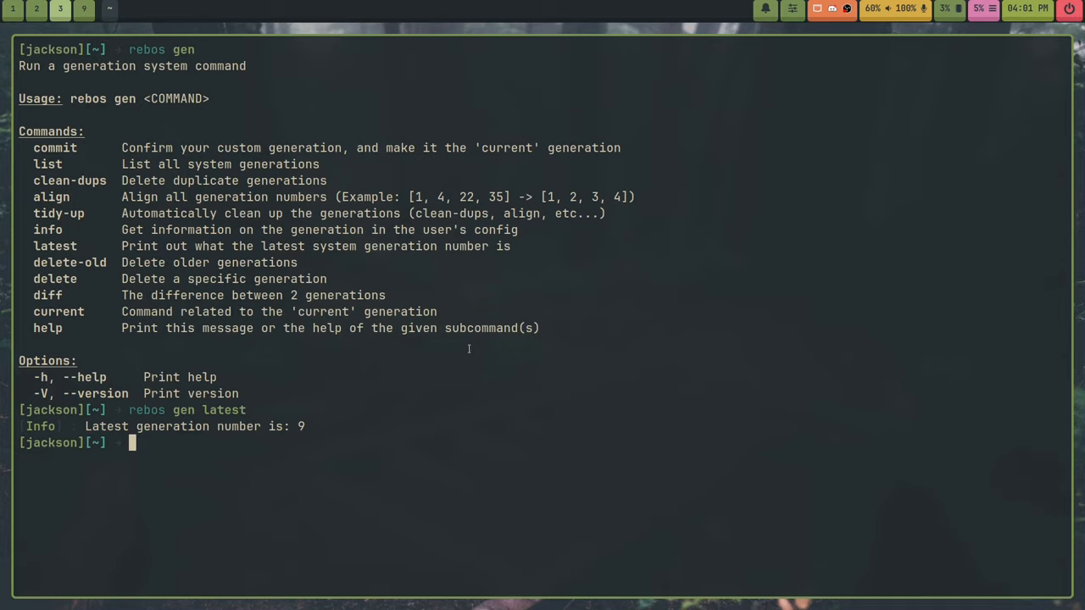
type("rebos gen list")
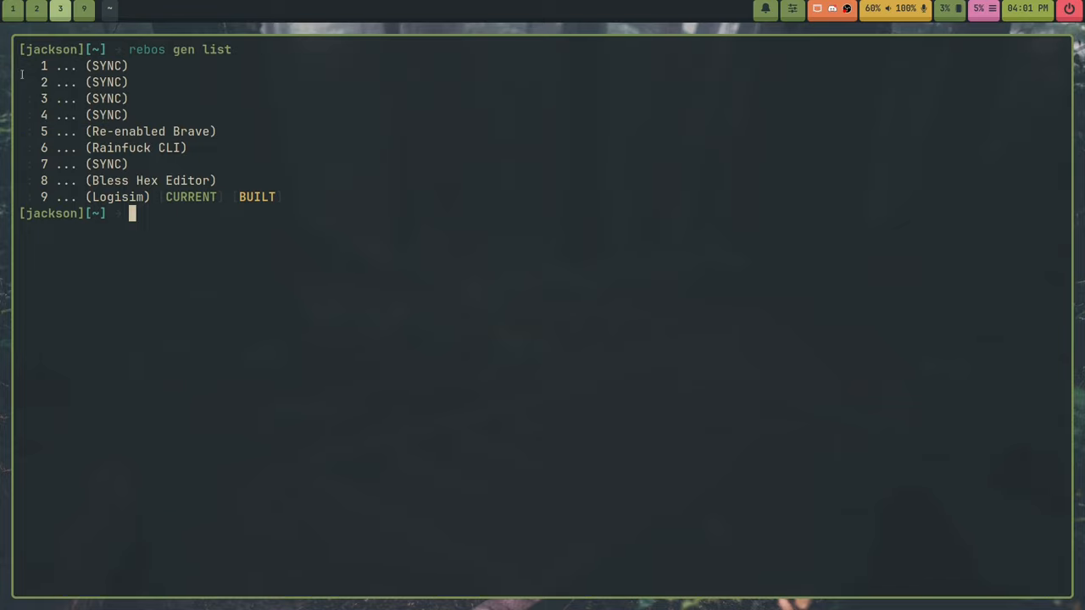
mouse_move(419, 169)
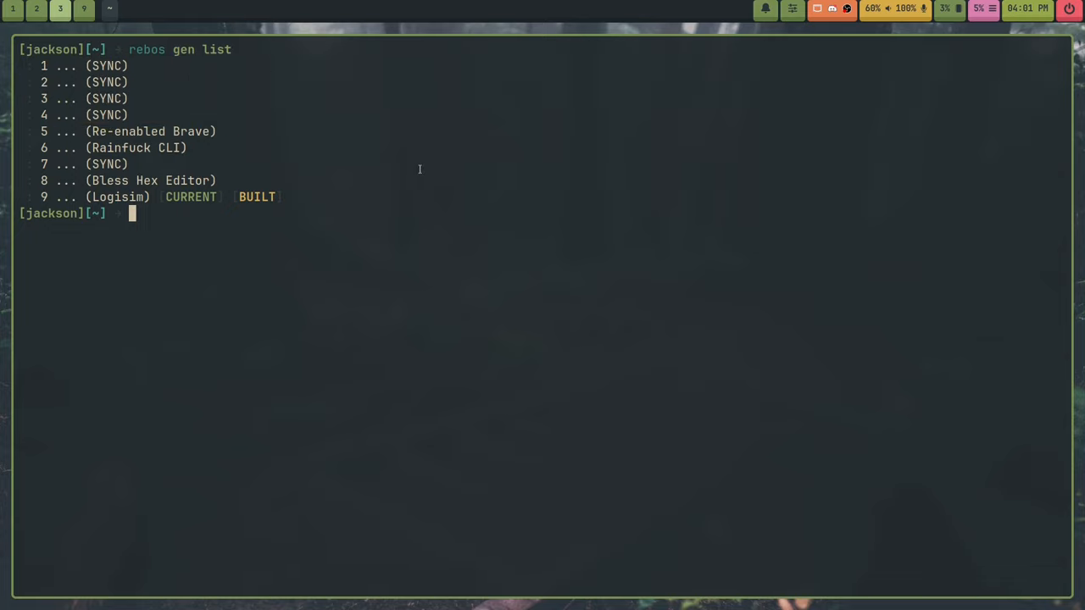
Run rebos gen delete-old 4, then align and list the remaining generations.
type("rebos gen delete")
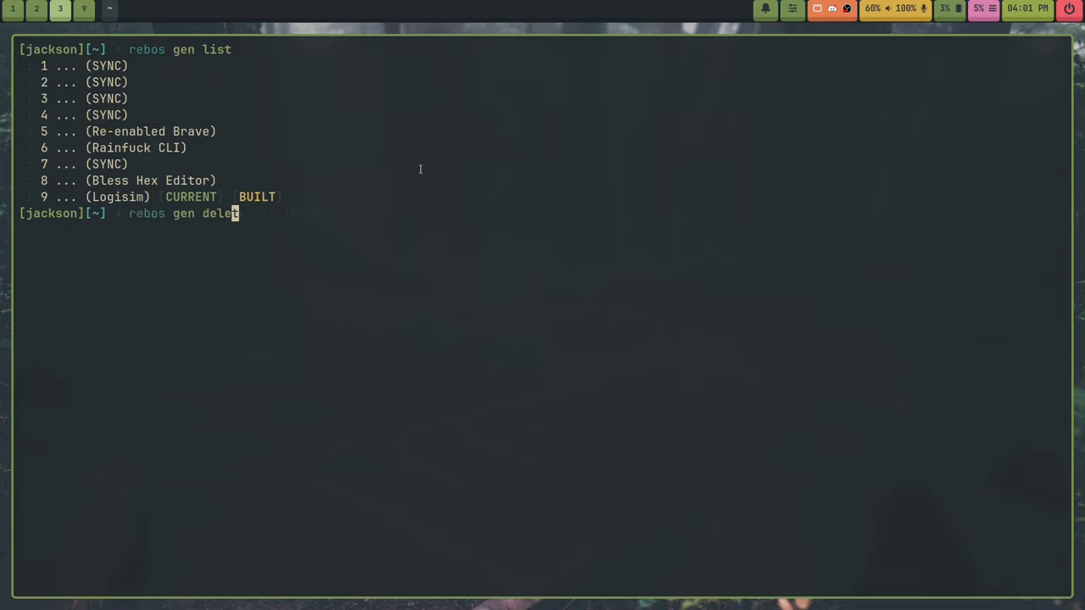
type("-old 4")
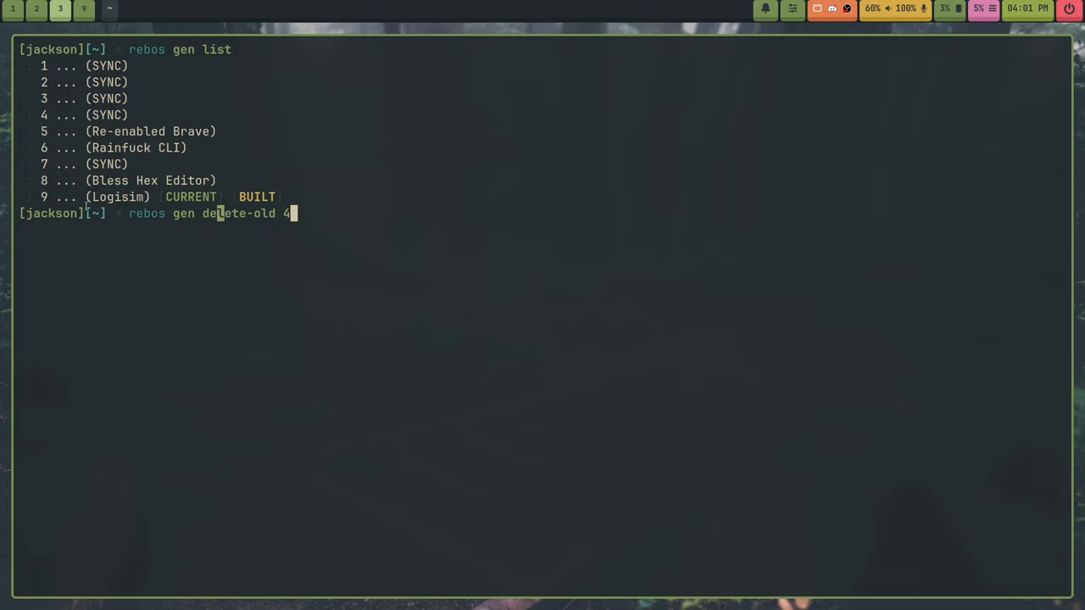
mouse_move(656, 316)
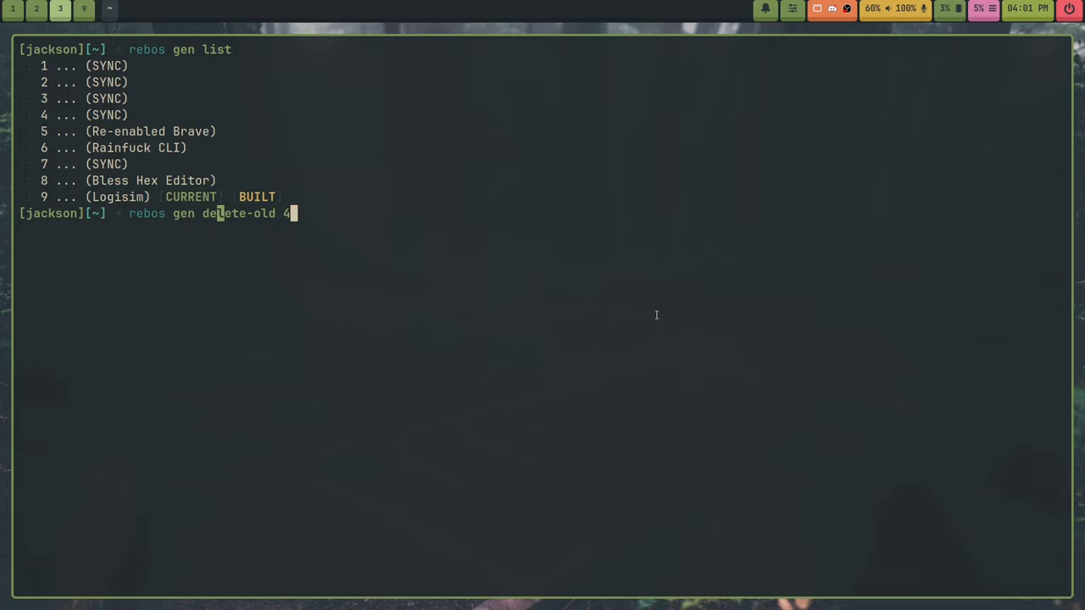
type("1")
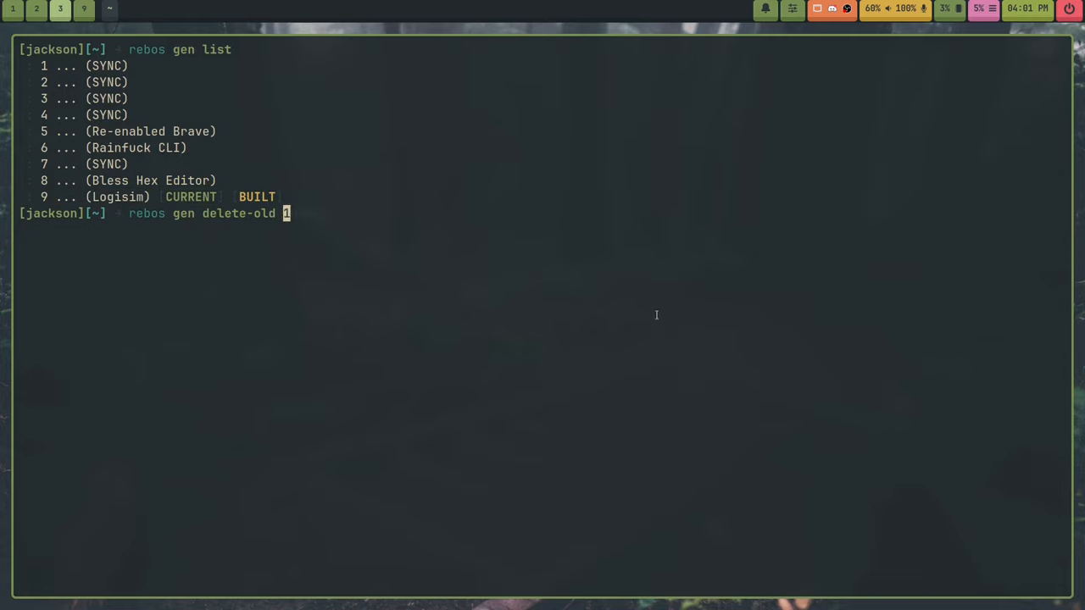
type("000000")
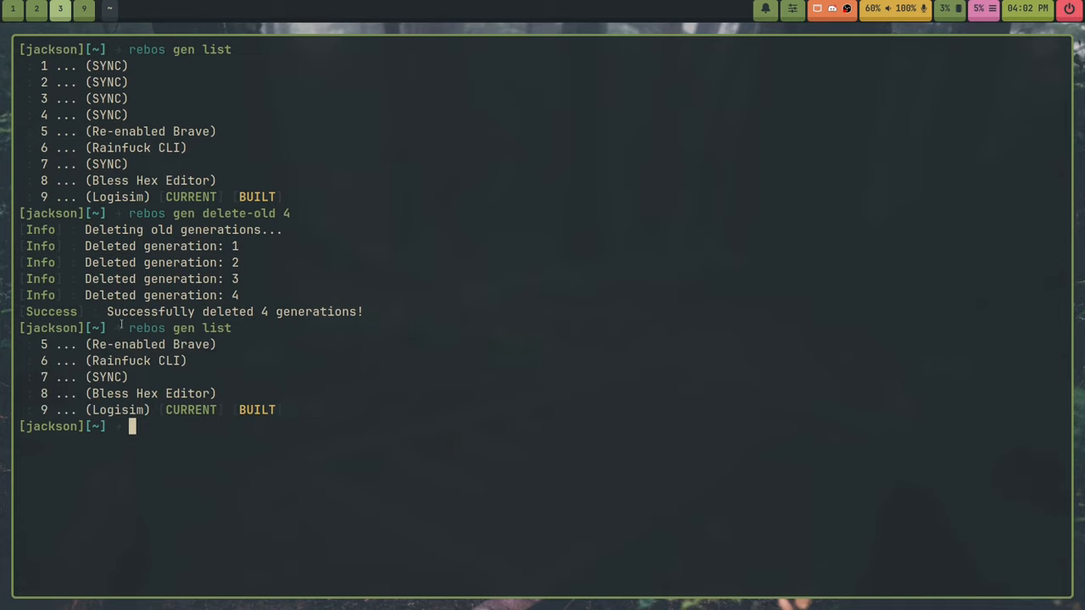
mouse_move(594, 418)
type("rebos gen list")
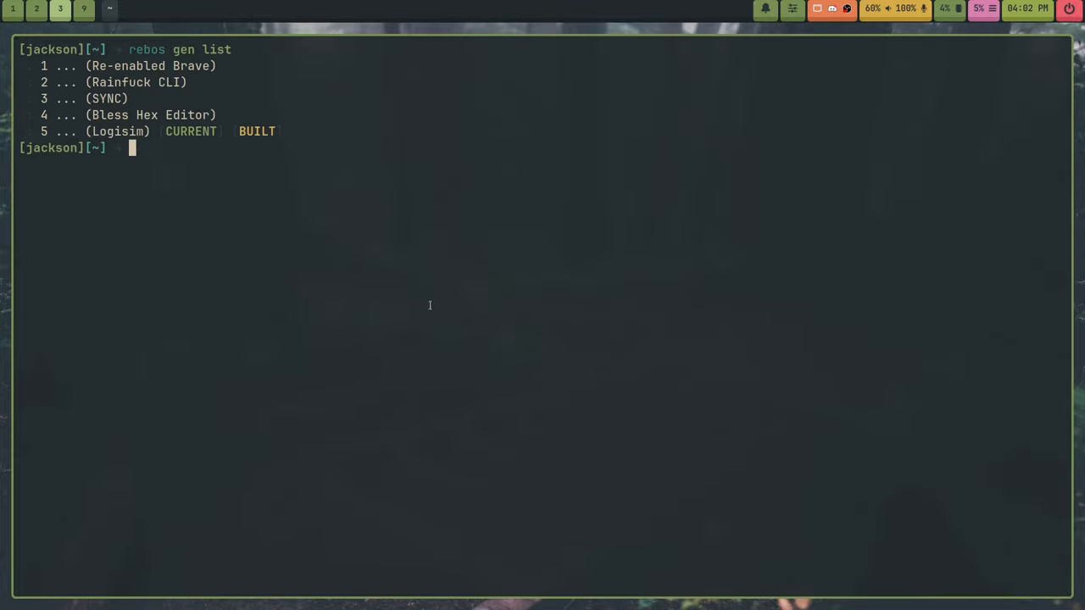
mouse_move(418, 279)
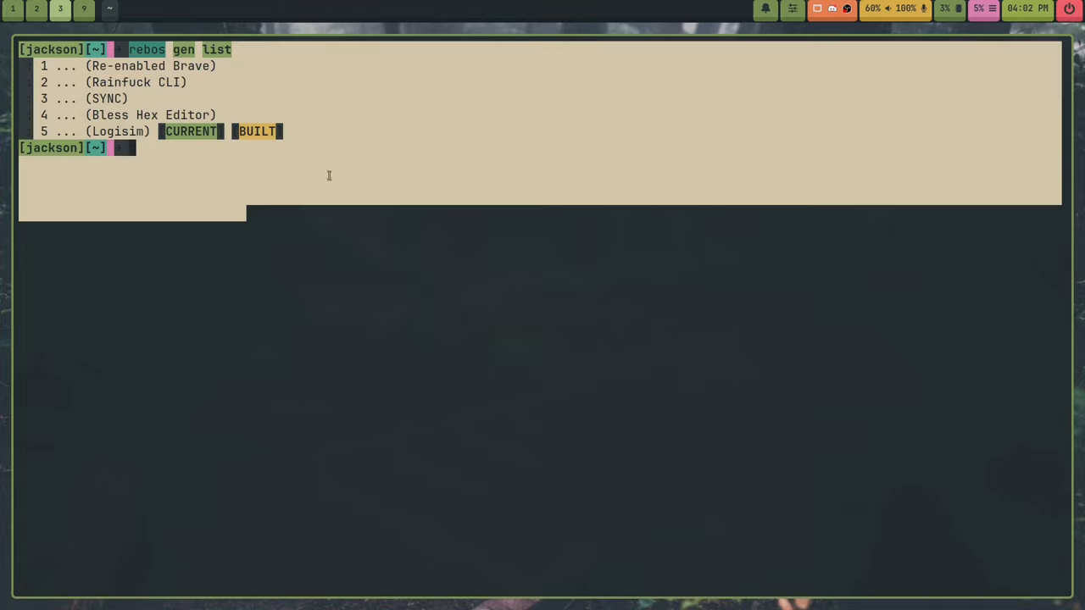
List generations 1–5, then highlight the delete subcommand in the rebos gen help.
type("rebos gen list")
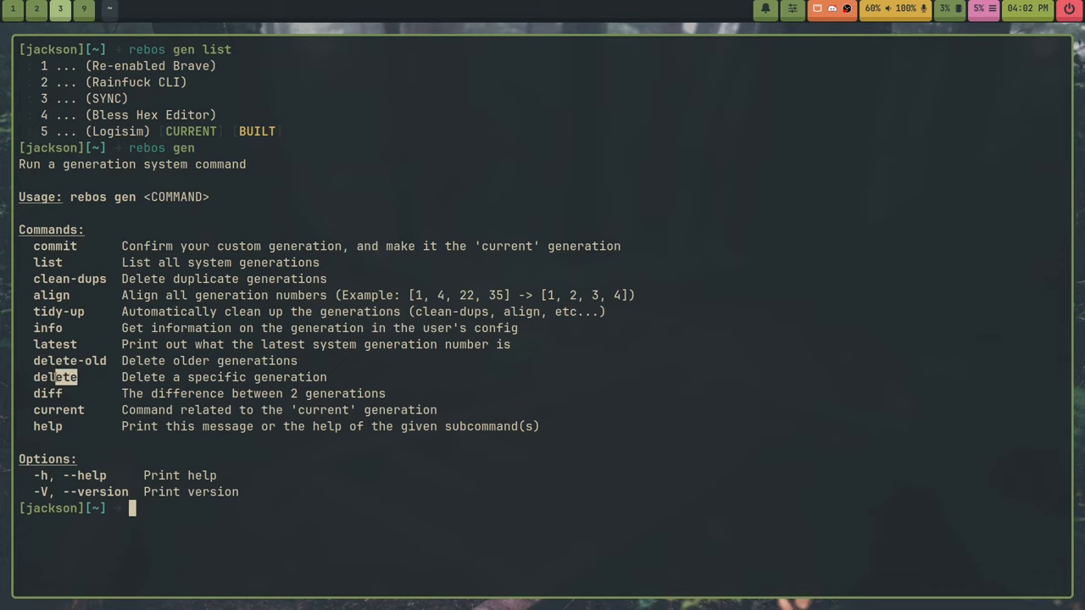
double_click(54, 377)
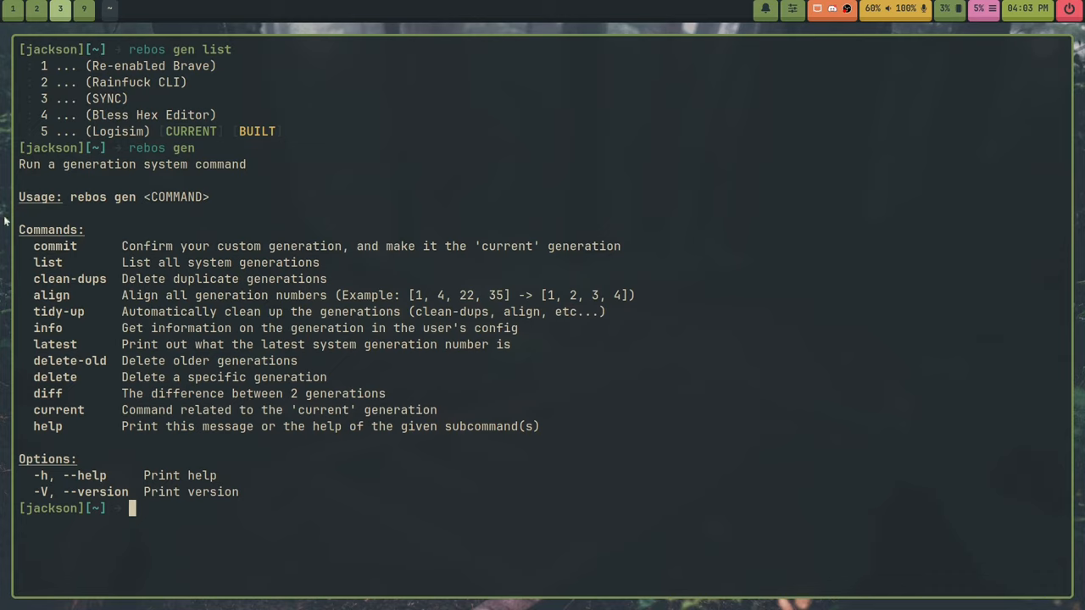
mouse_move(388, 177)
type("rebos gen f")
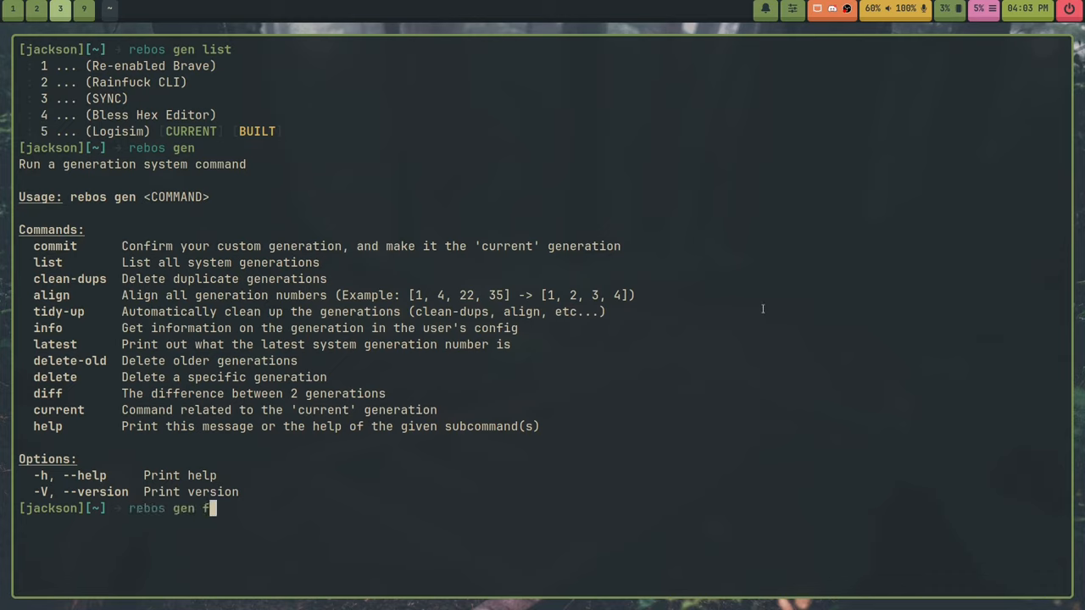
Run rebos gen diff 4 5 and rebos gen diff 5 4, showing logisim added, then removed.
type("iff 4 5")
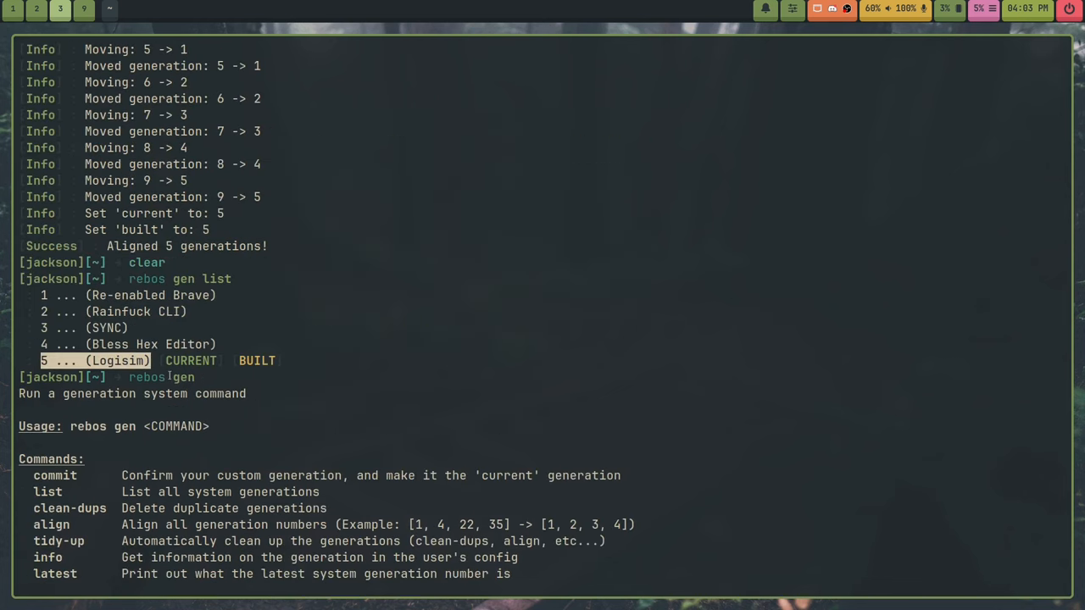
type("rebos gen diff 4 5")
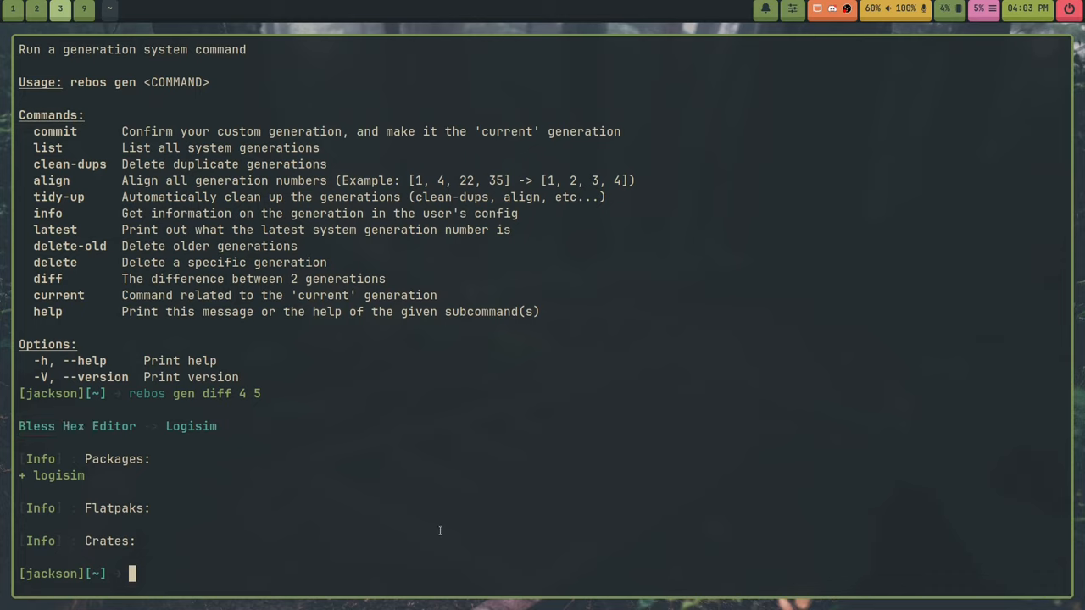
type("rebos gen diff 5 5")
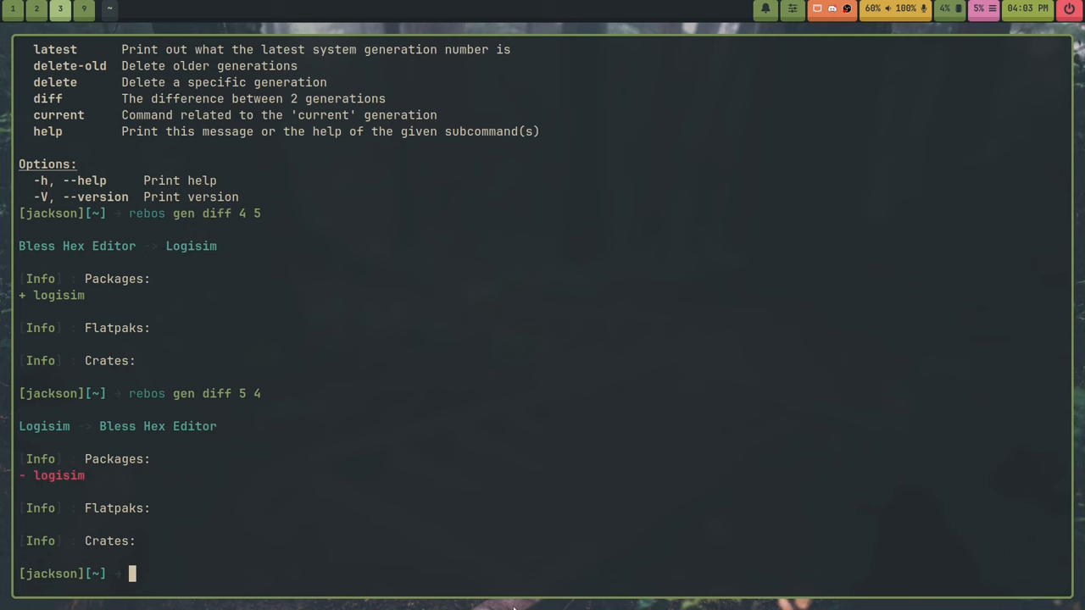
mouse_move(398, 423)
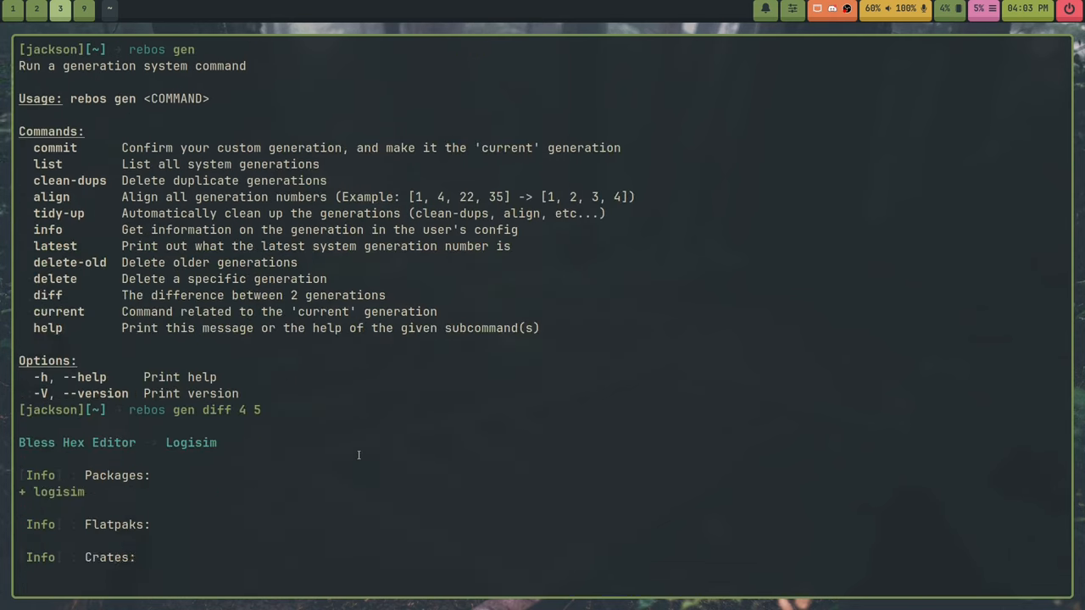
type("rebos gen diff 5 4")
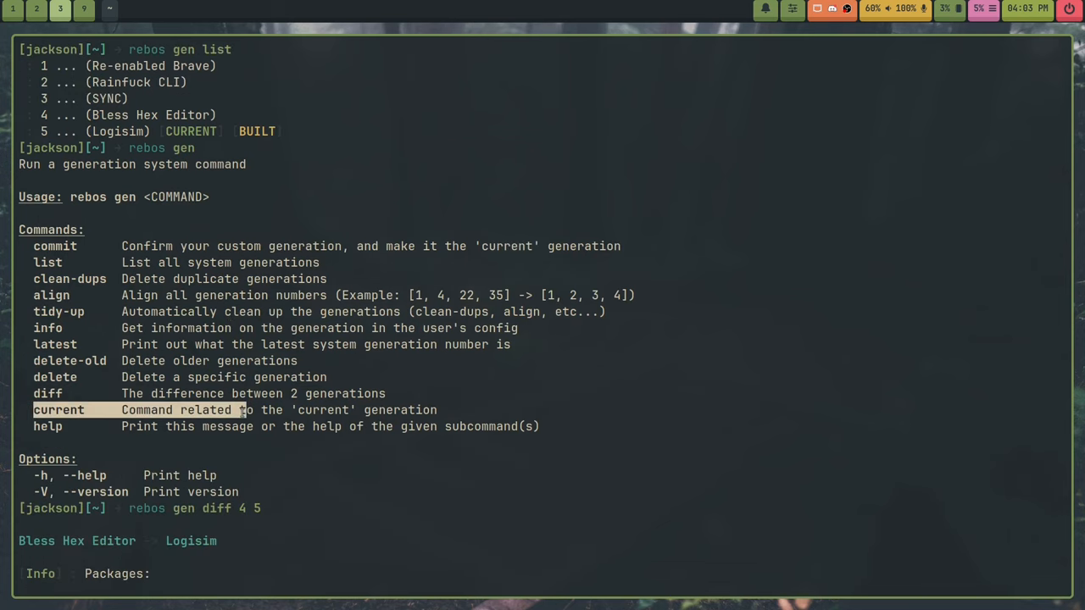
Roll the current generation back two to generation 3 (SYNC) and list generations.
double_click(401, 410)
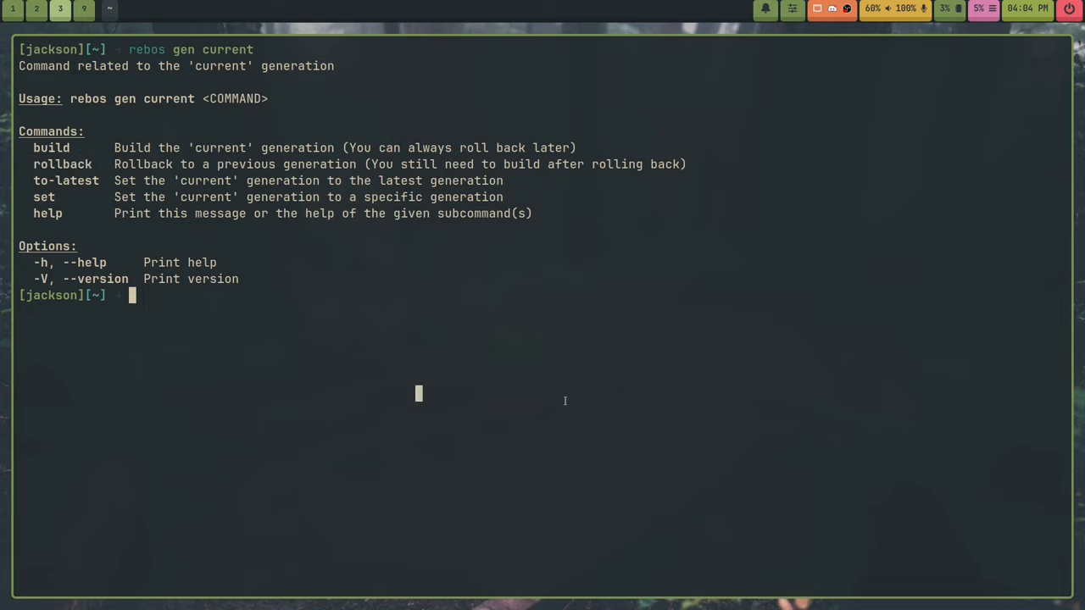
type("rebos gen list")
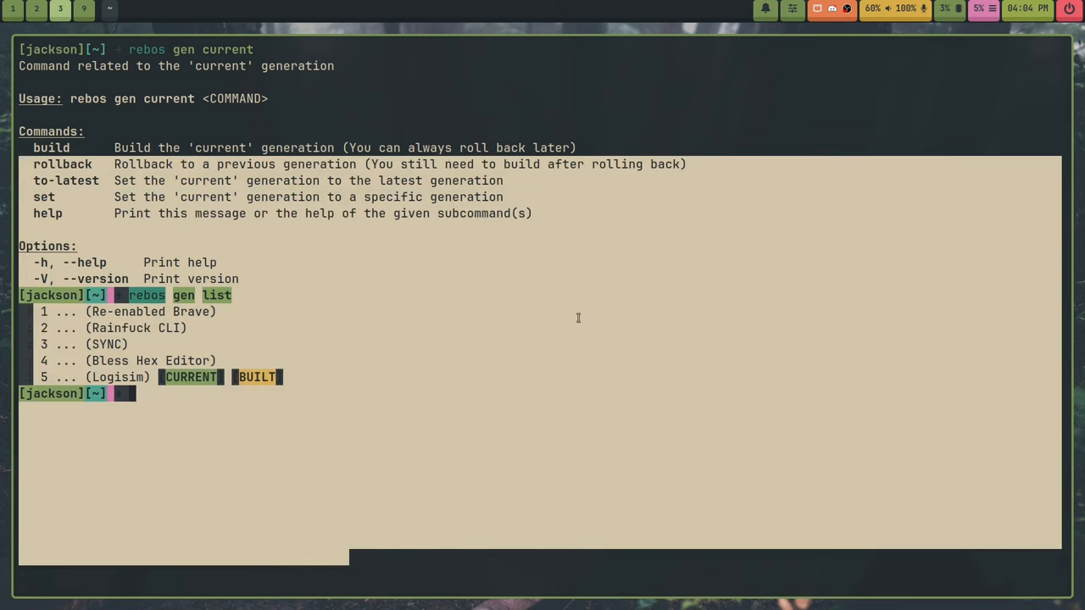
type("rebos gen cur")
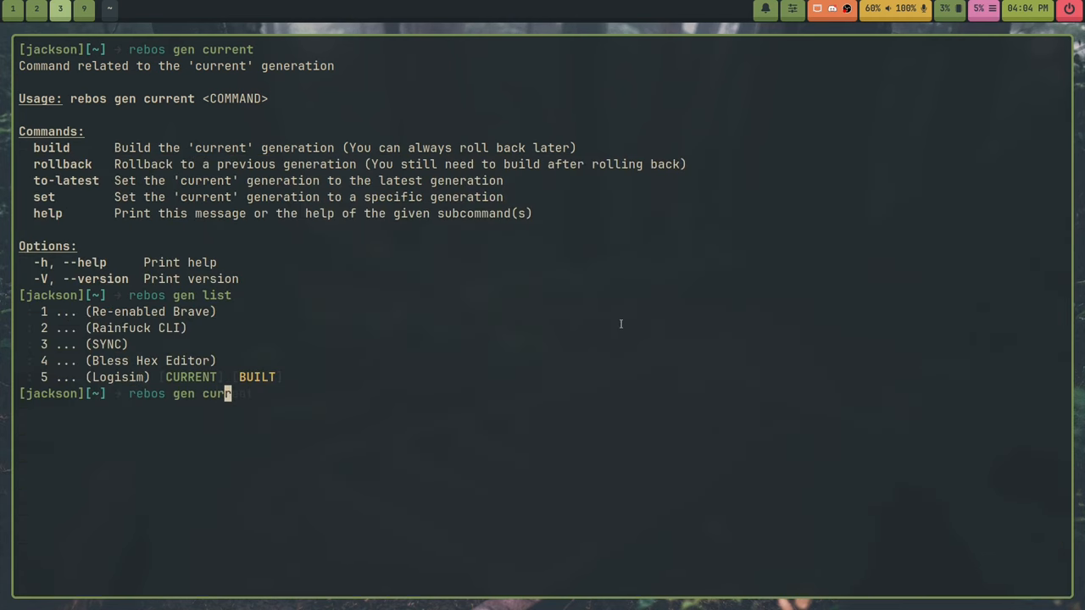
type("rent rollback 2")
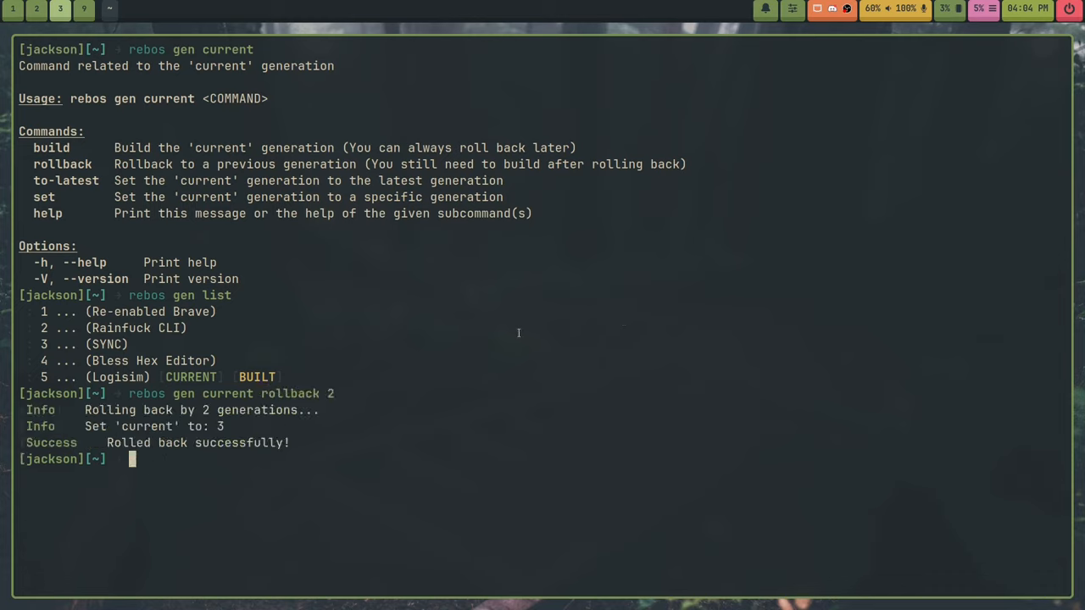
type("rebos gen list")
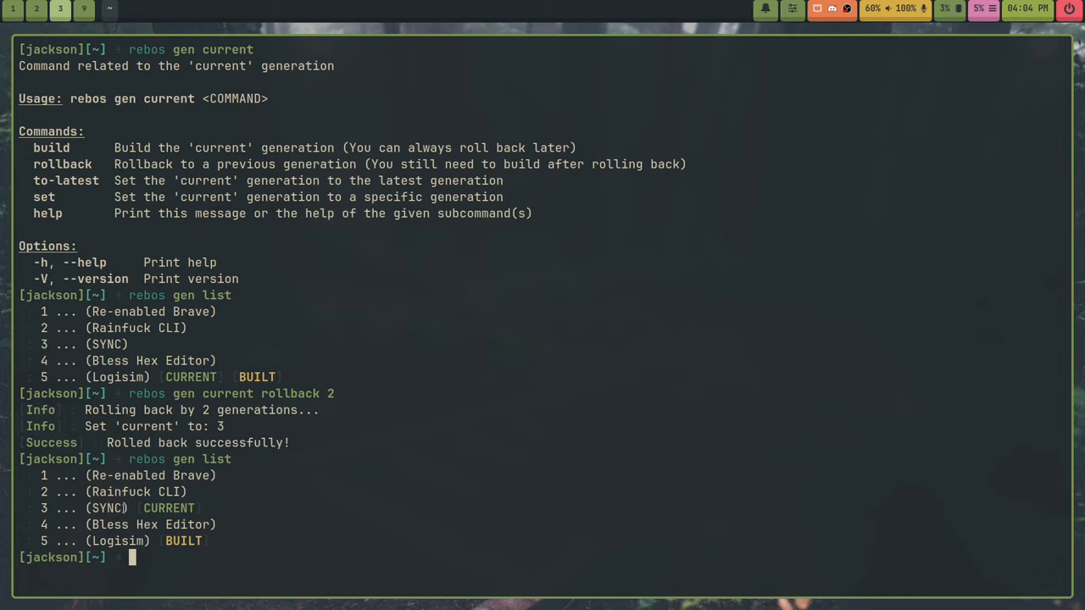
mouse_move(294, 516)
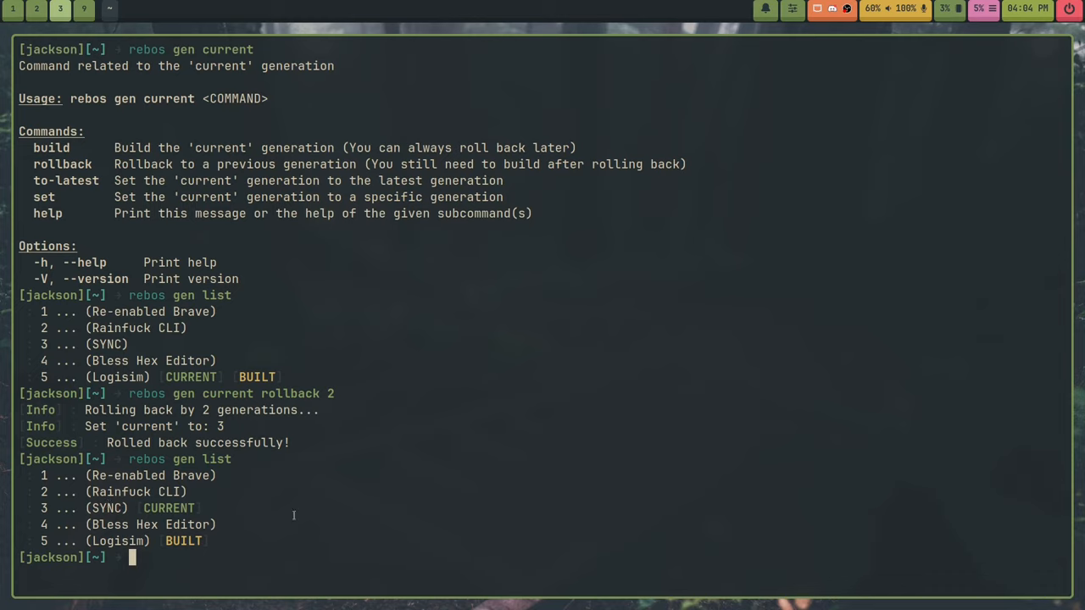
mouse_move(370, 488)
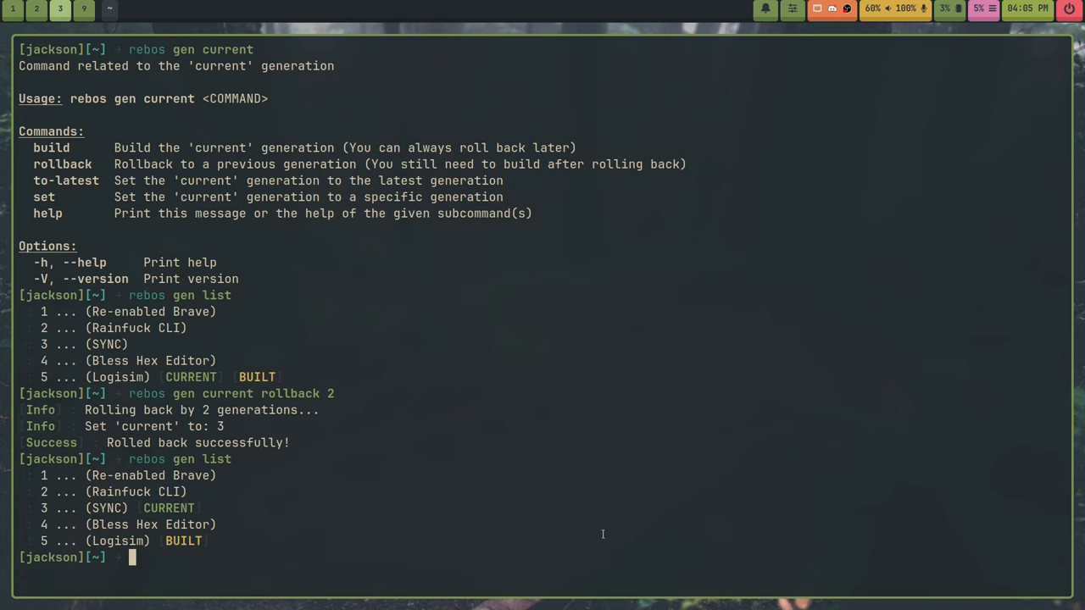
Restore Logisim as current with to-latest, relist generations, and clear the screen.
type("rebos gebn")
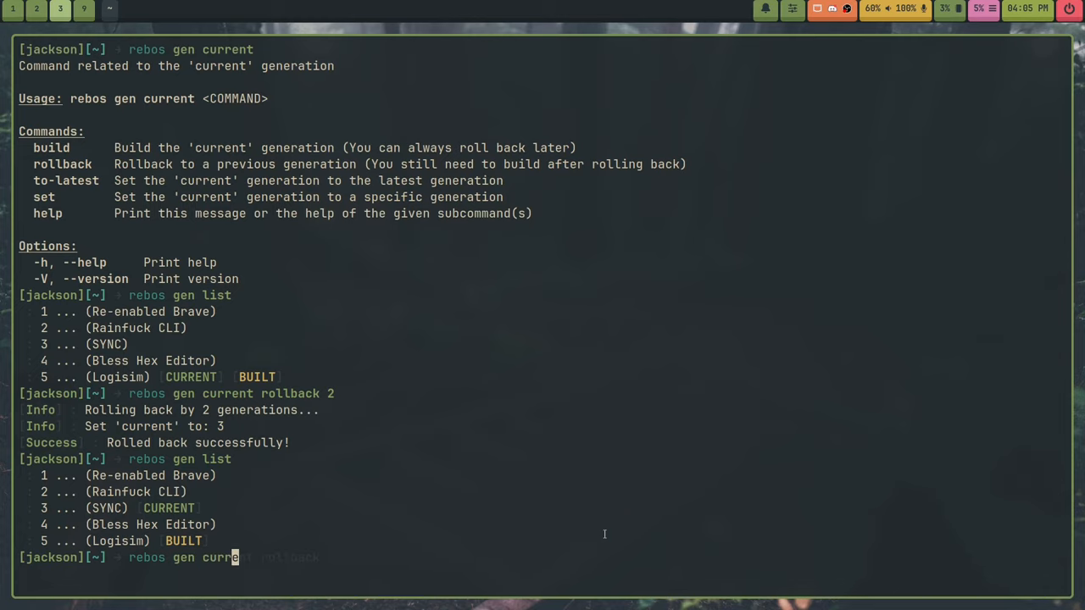
type("to-late")
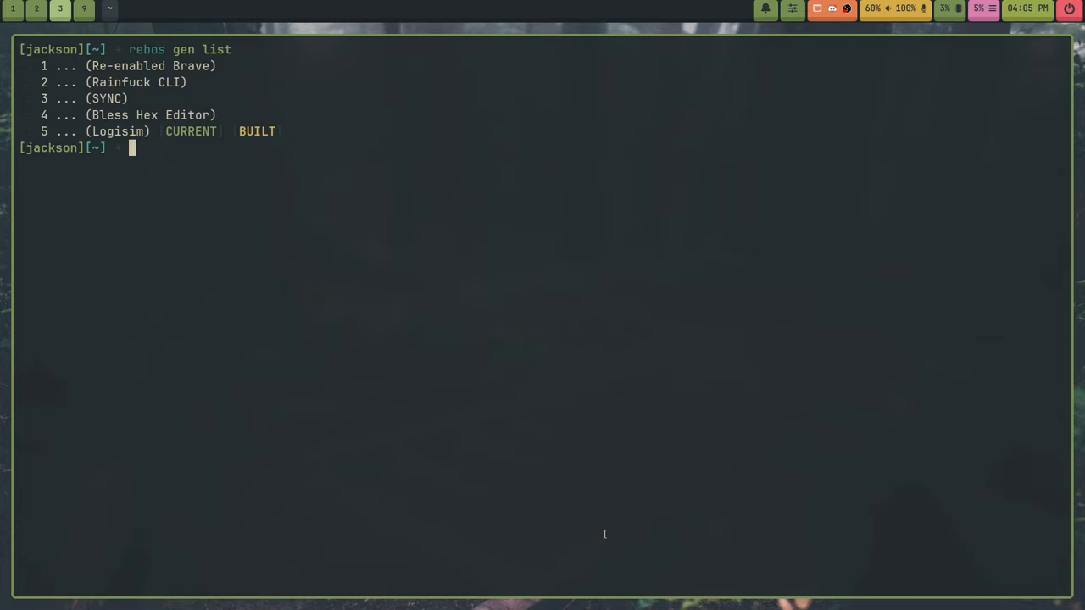
type("rebos gen l")
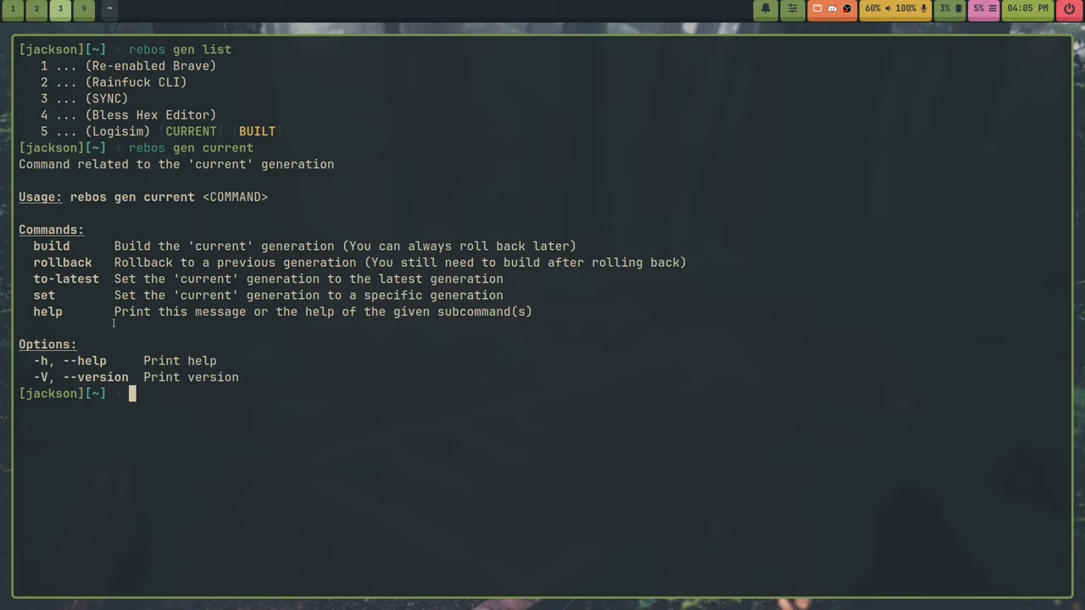
mouse_move(500, 408)
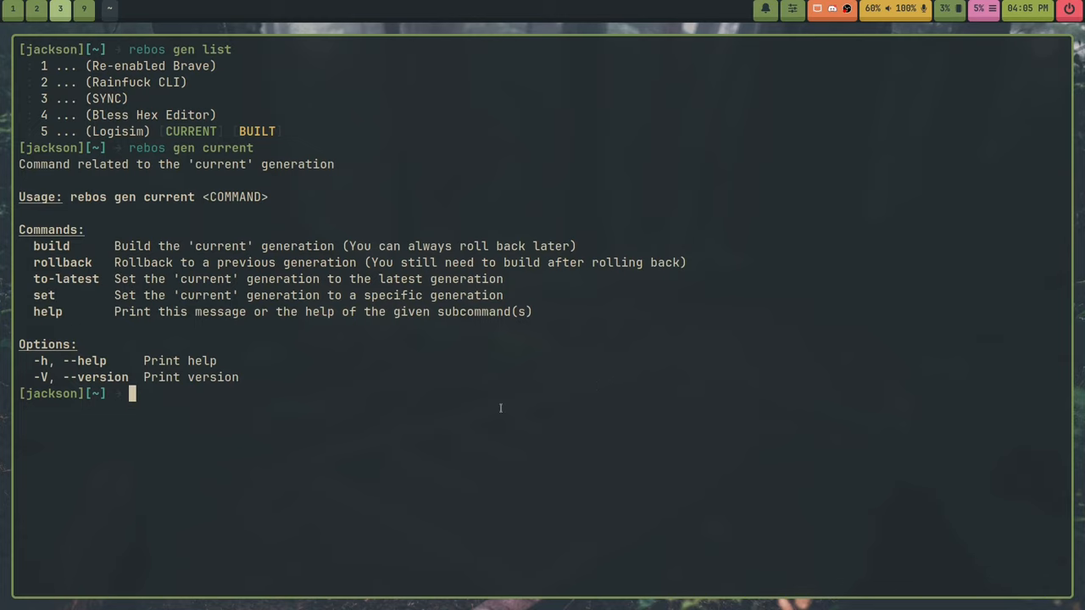
type("clea")
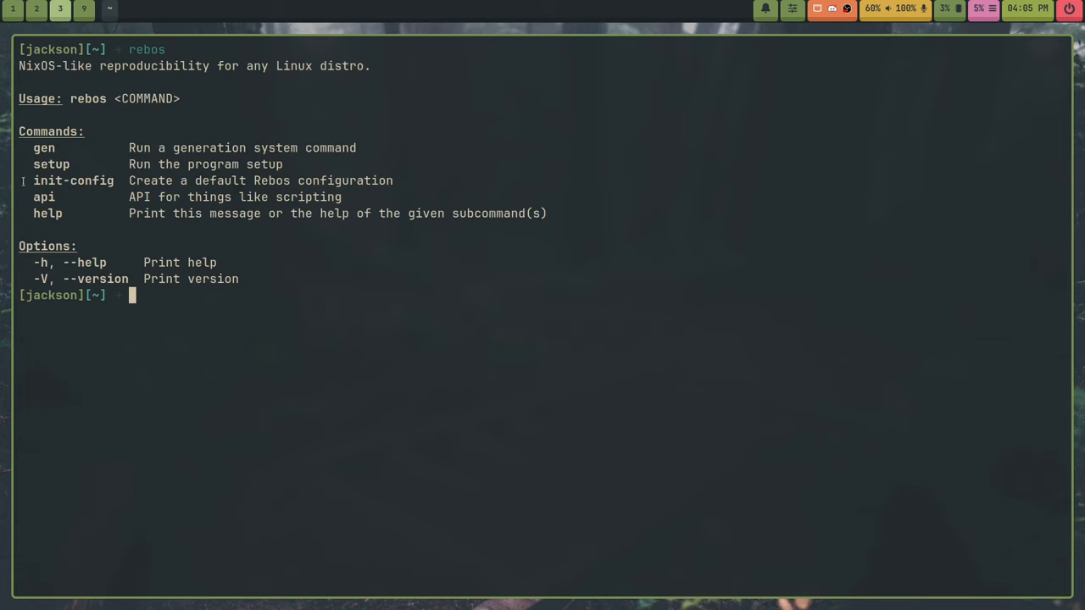
mouse_move(6, 221)
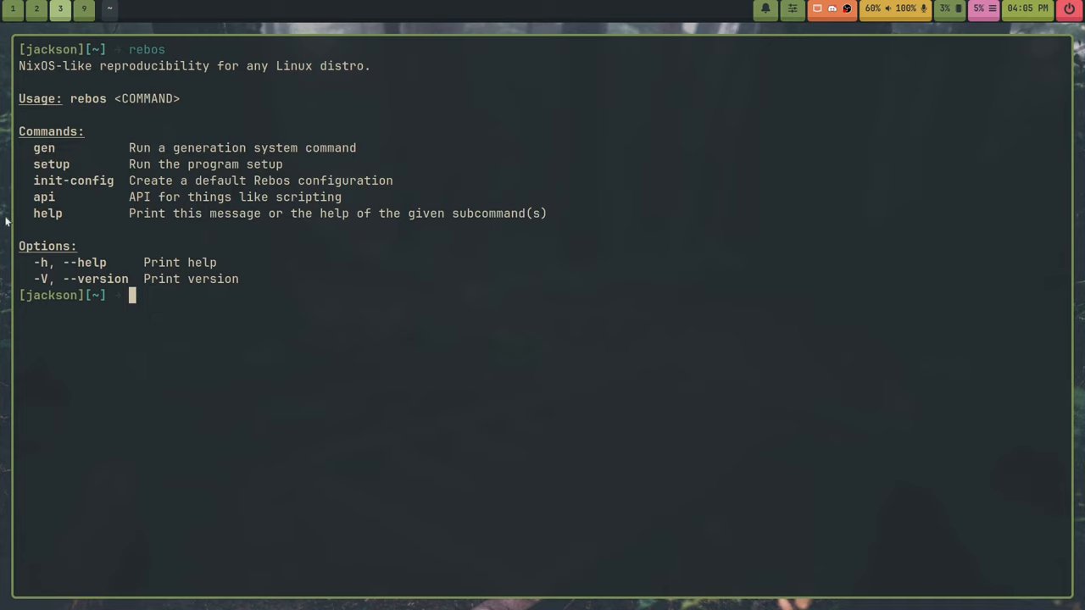
mouse_move(605, 326)
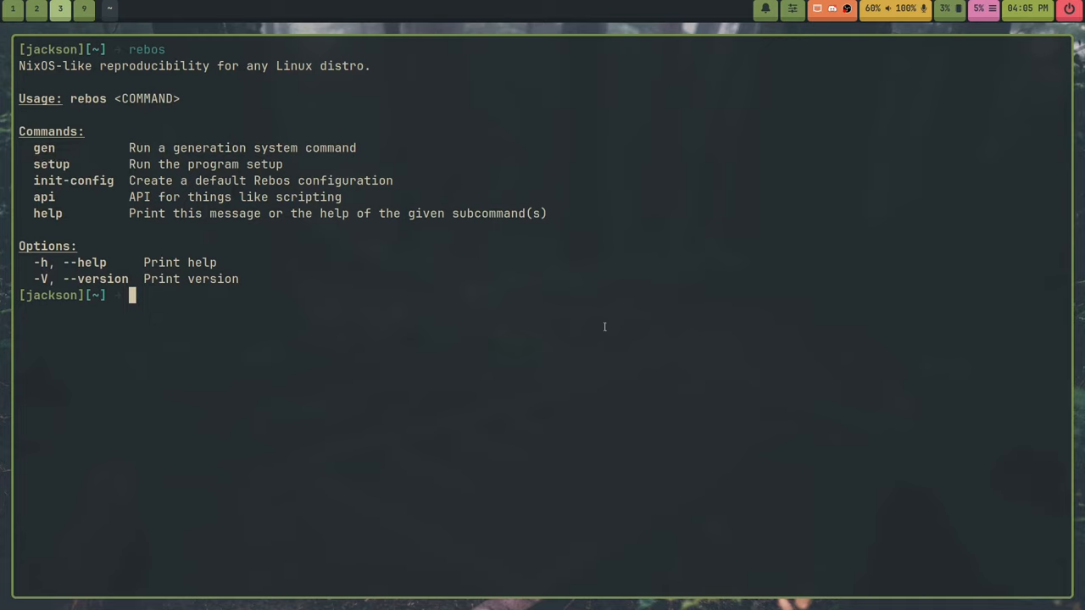
Explore rebos api echo, printing "Hello, world!" as TODO, Error and Fatal messages, then clear.
type("rebos api")
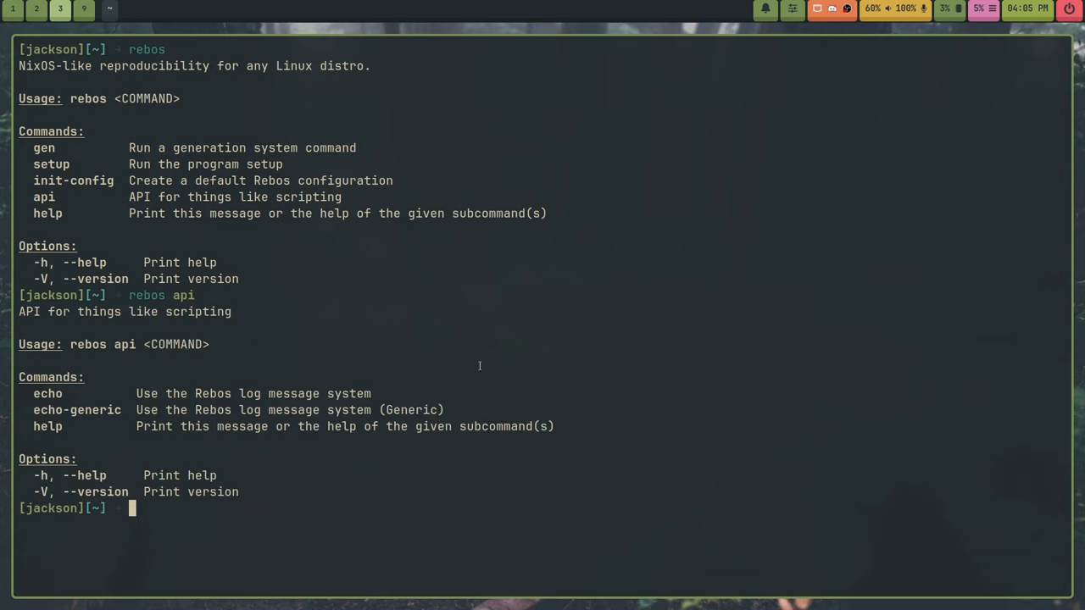
mouse_move(382, 331)
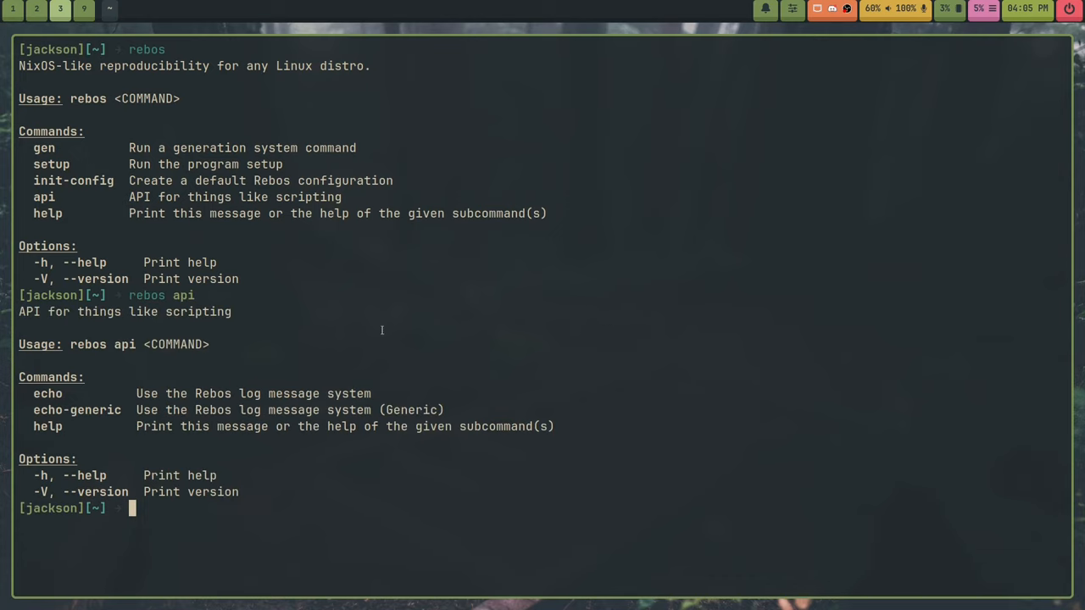
type("rebos api")
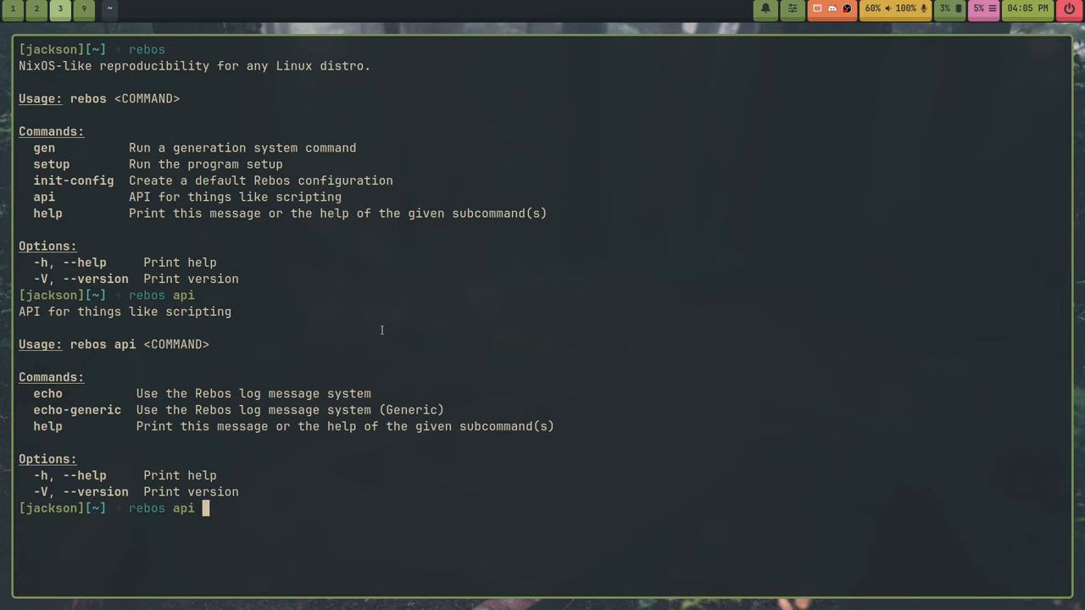
type("echo")
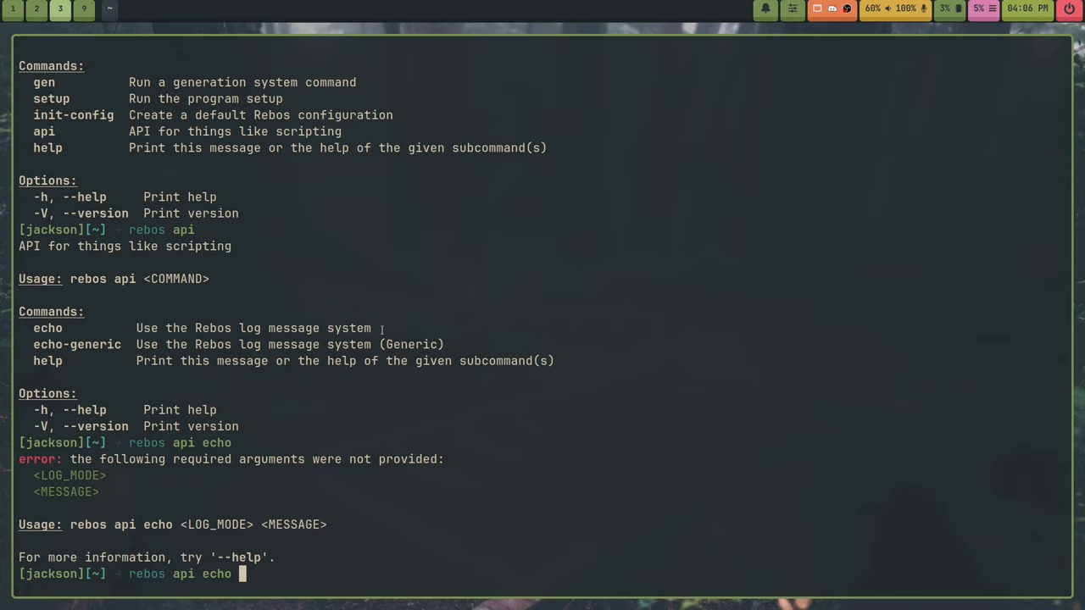
type("task")
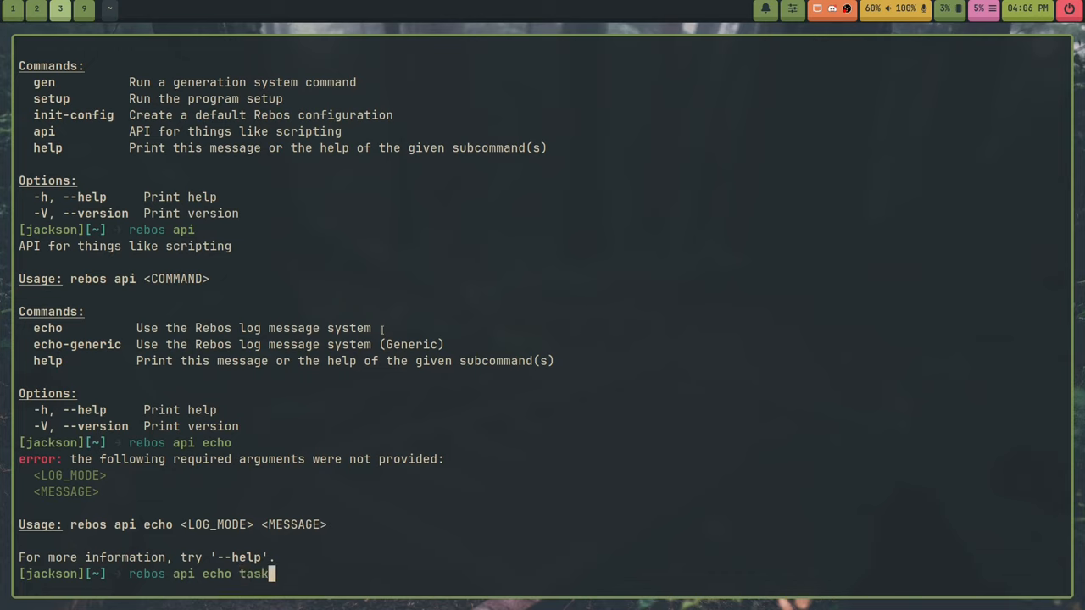
type("\"Hello, world!")
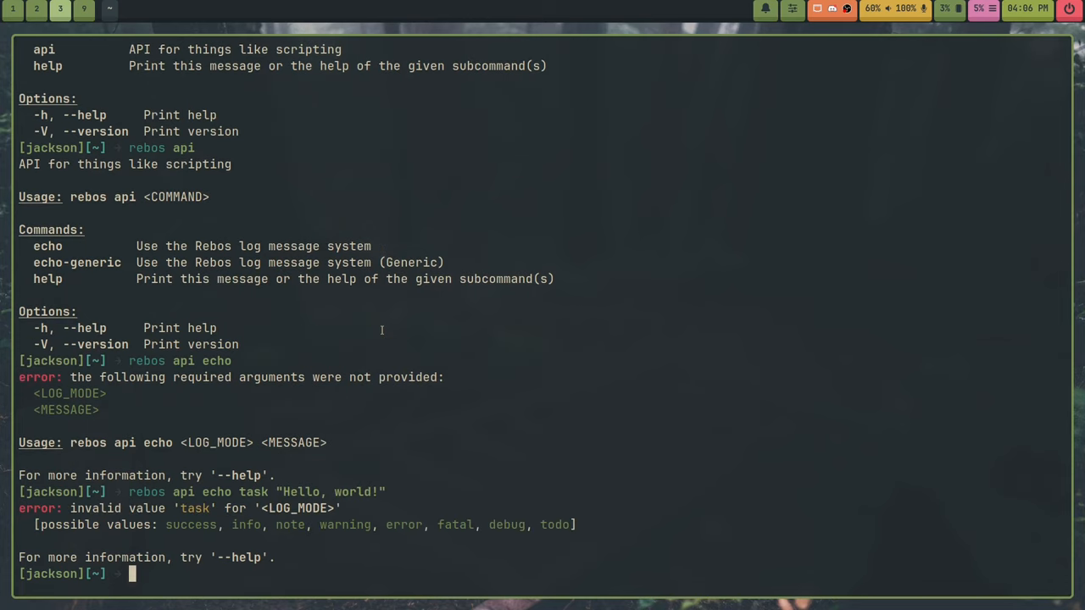
mouse_move(602, 536)
type("rebos api echo todo \"Hello, world!\"")
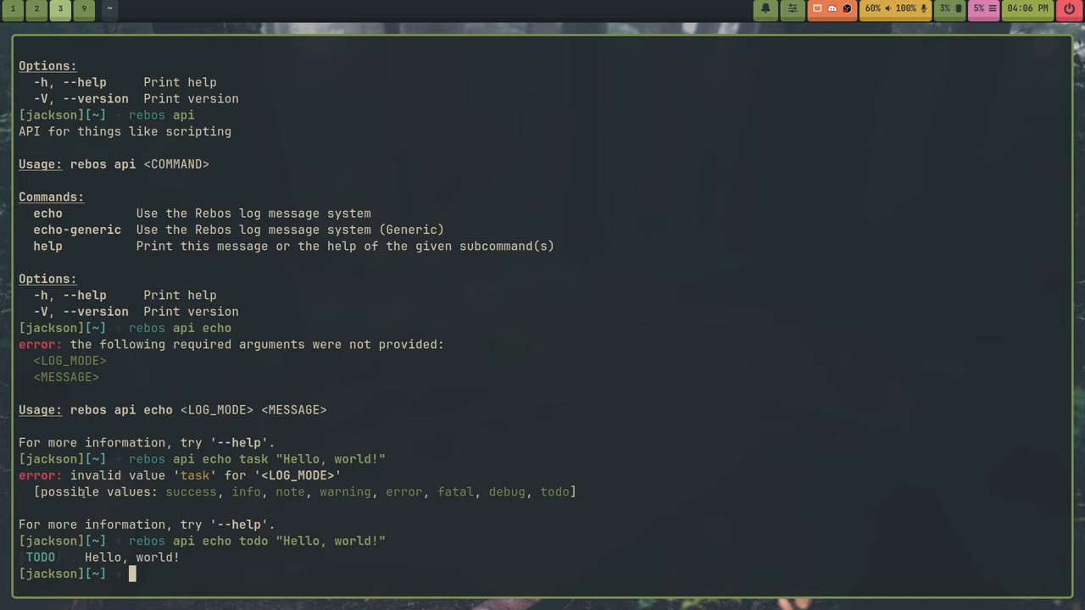
mouse_move(588, 351)
type("rebos api echo error \"Hello, world!\"")
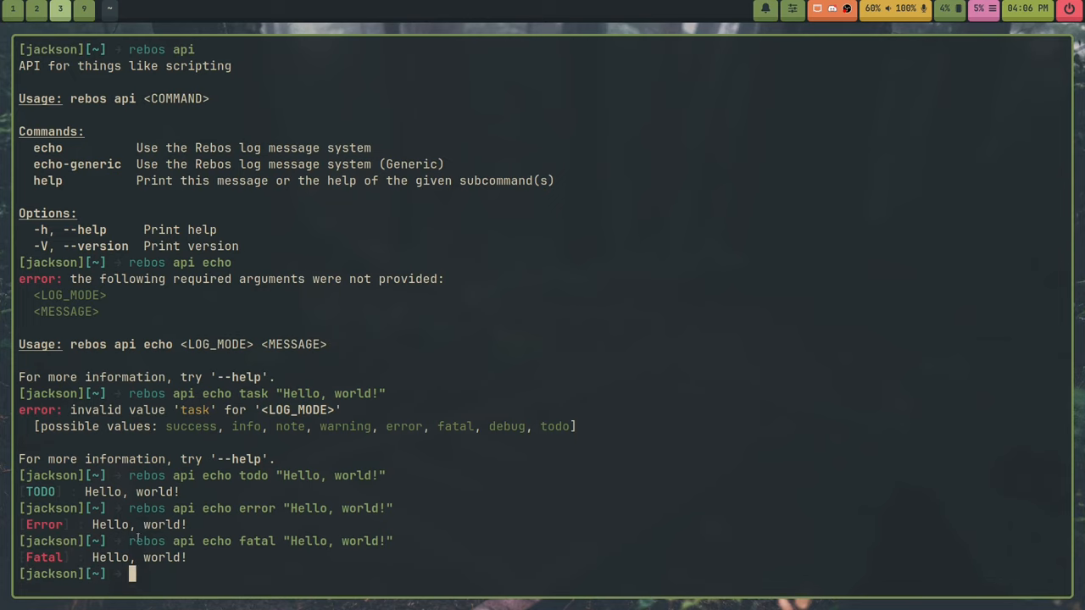
left_click_drag(19, 393, 131, 574)
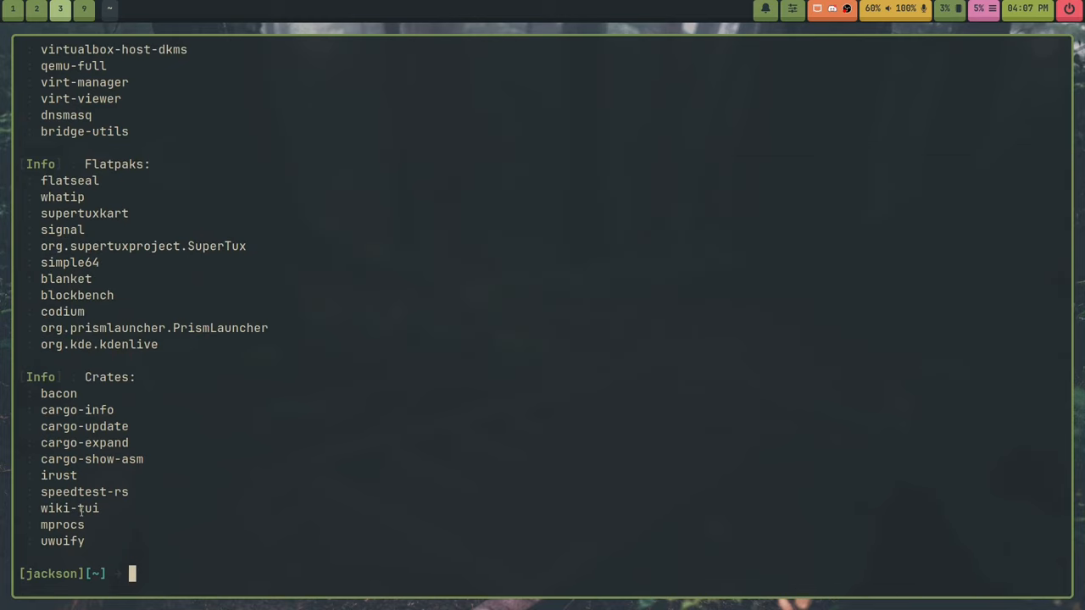
mouse_move(524, 522)
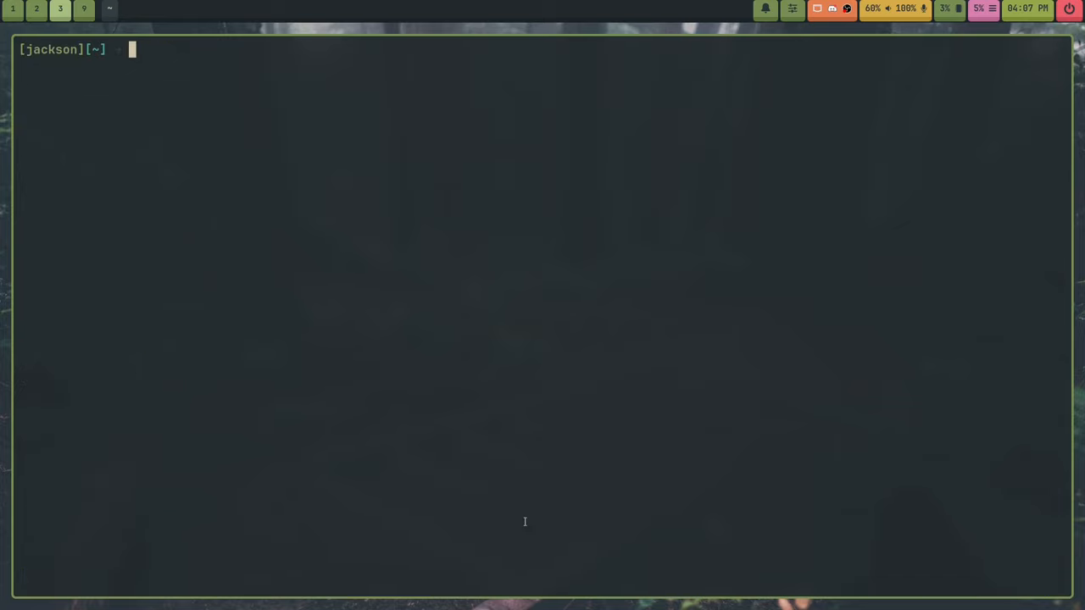
Move into ~/.config/rebos/hooks, list the post_build file, and type hx post_build.
type("cd .co")
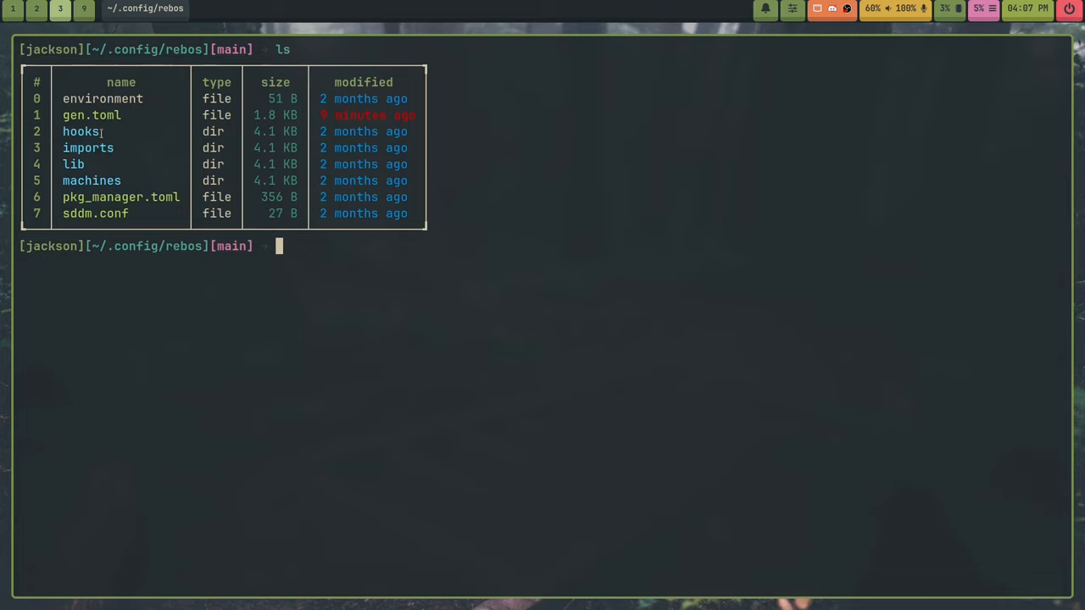
mouse_move(531, 417)
type("ls")
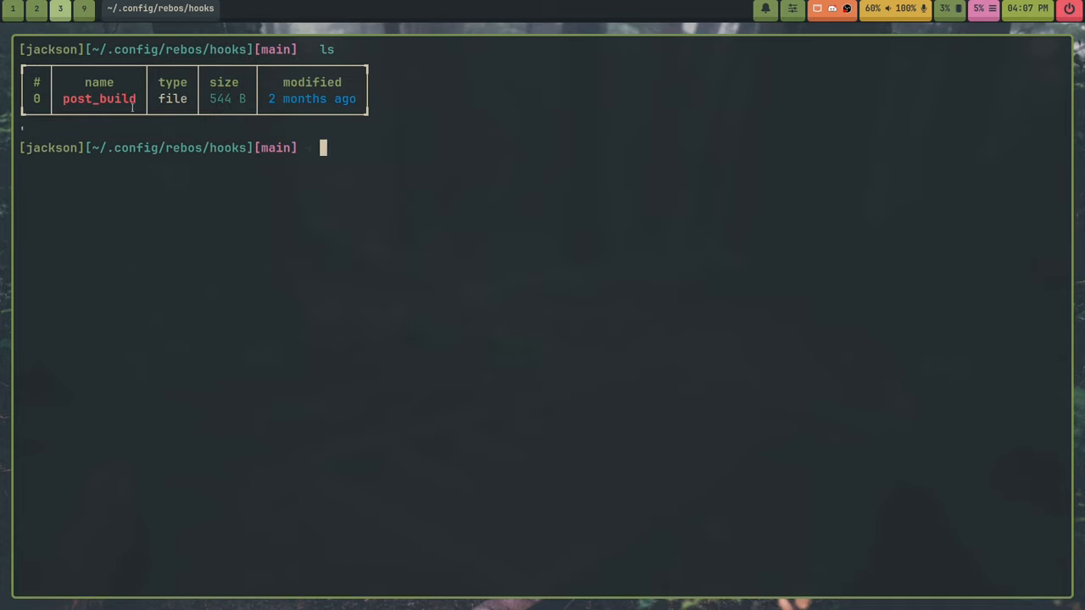
mouse_move(475, 452)
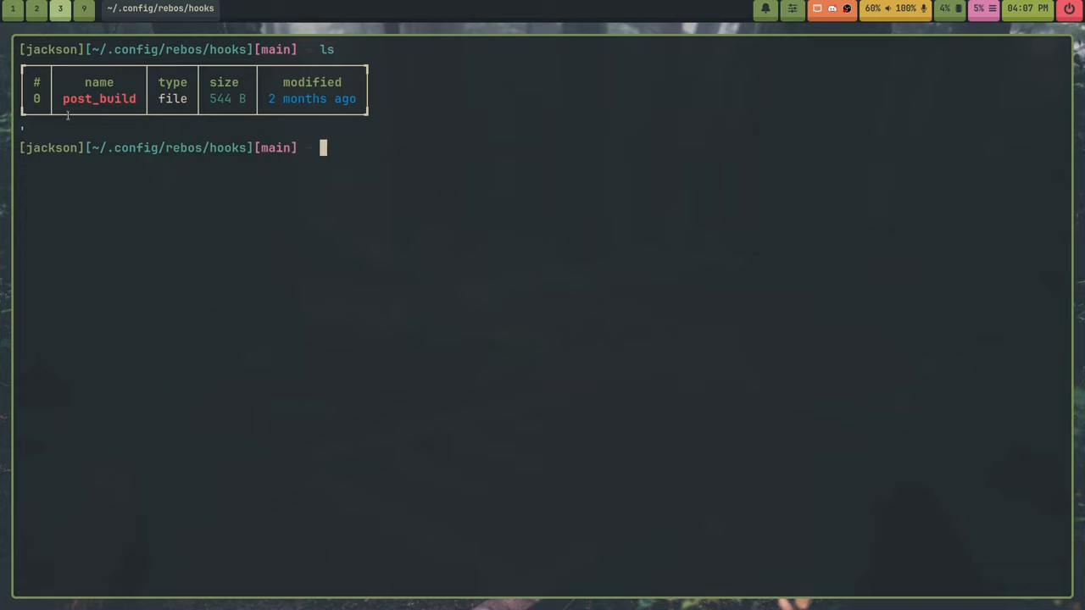
mouse_move(544, 357)
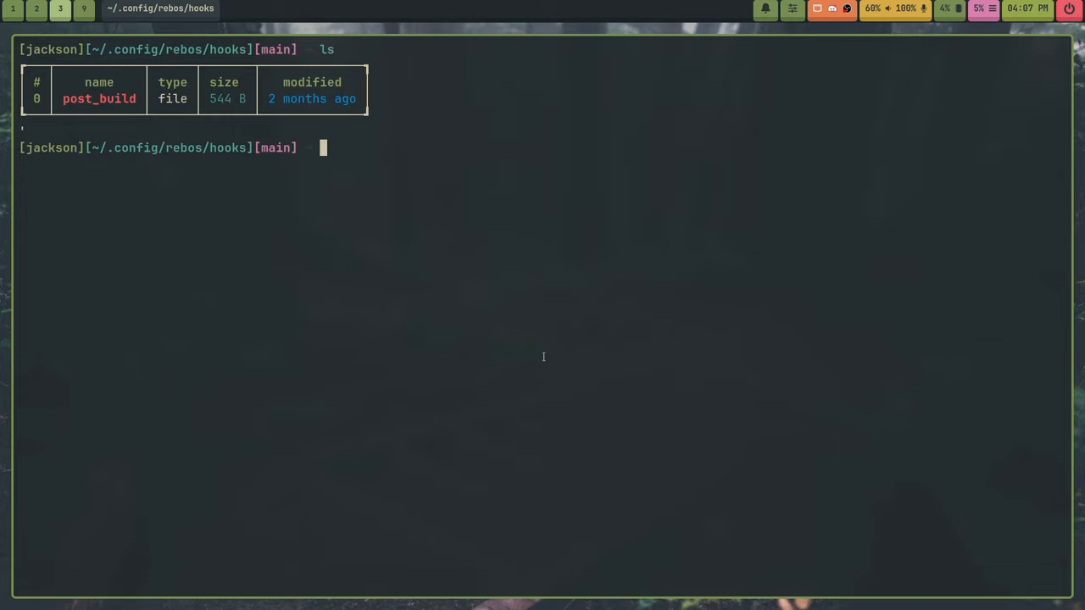
type("hx post_build")
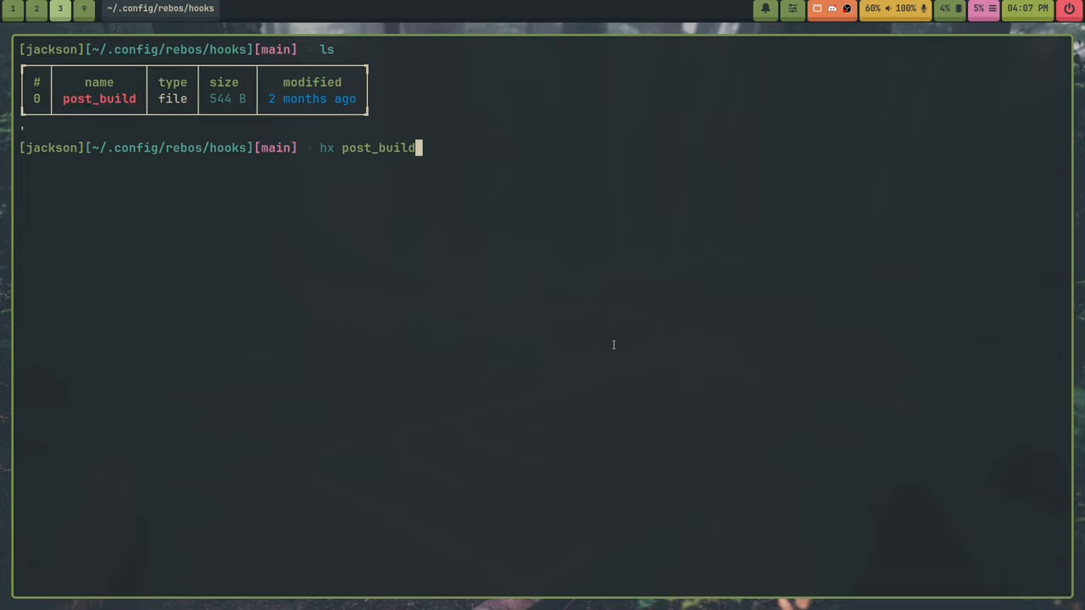
Read the post_build script's firewall and virt-manager blocks in Helix, then open a new Brave tab.
key("Enter")
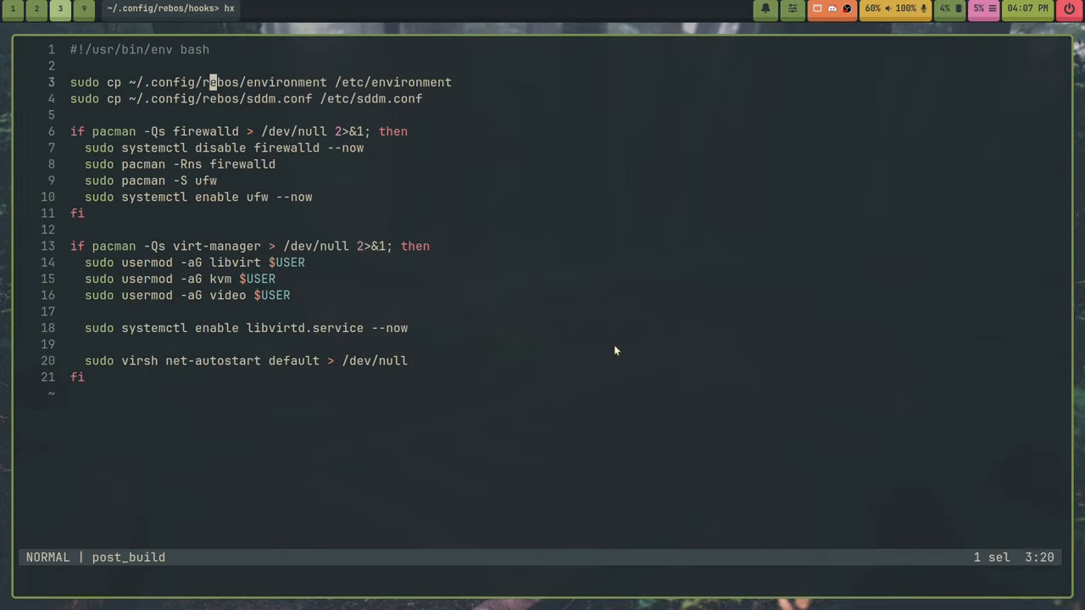
key("l")
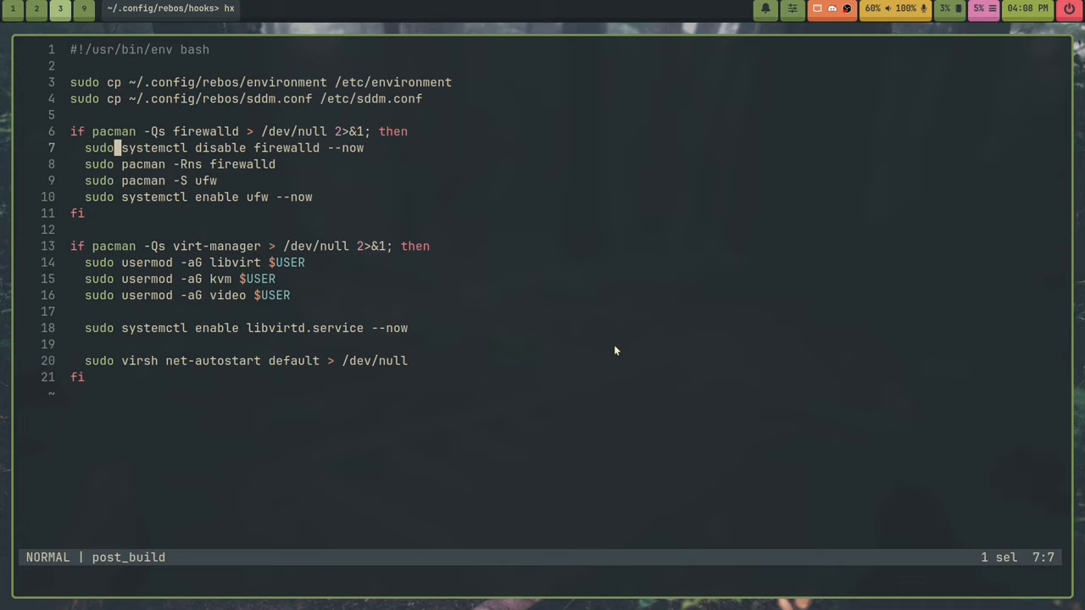
key("j")
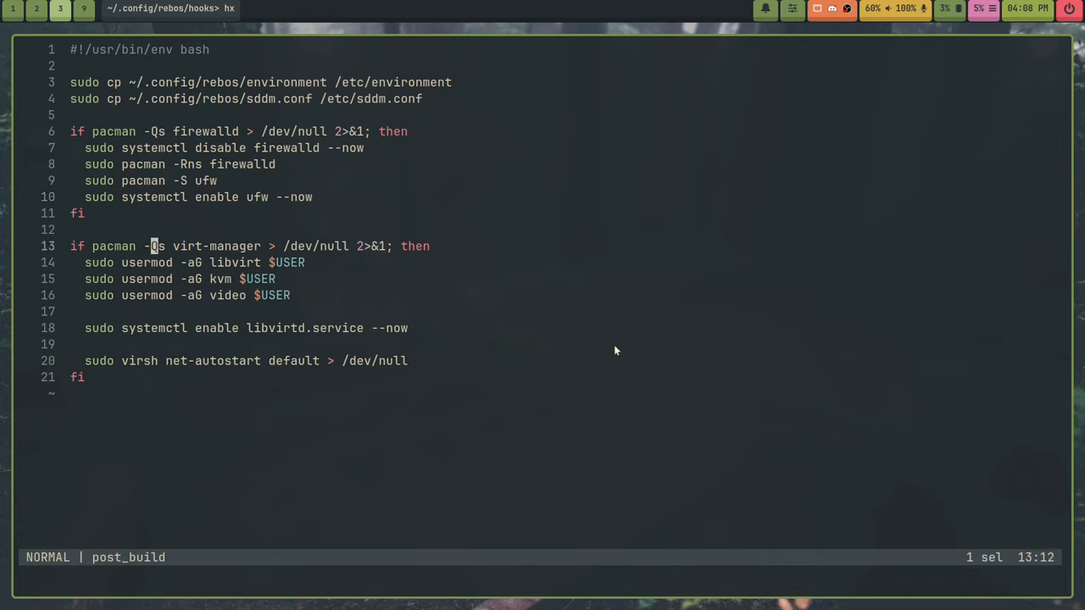
left_click(211, 328)
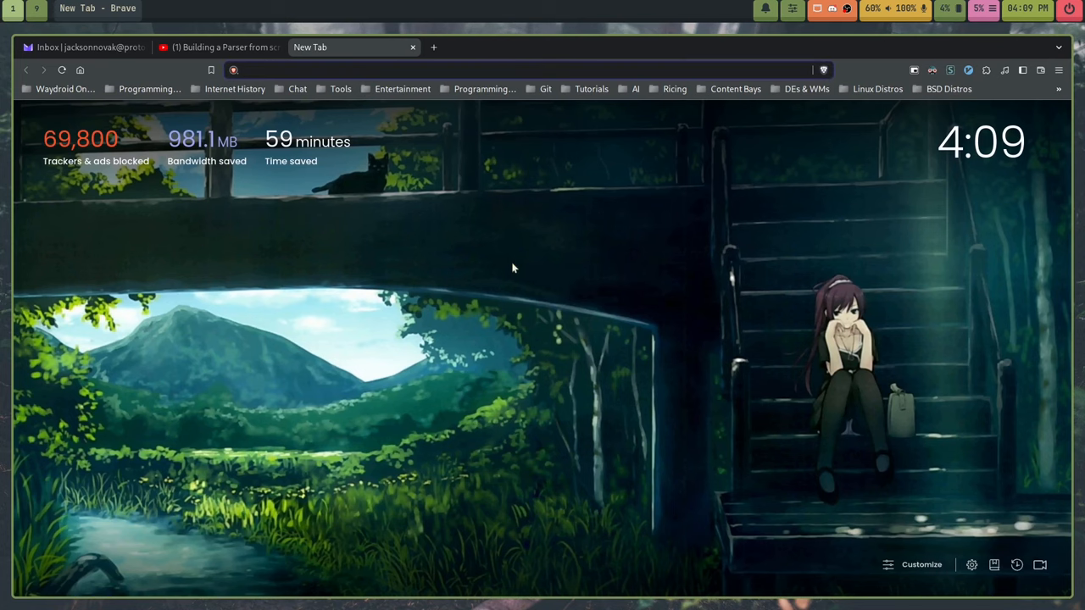
type("oglo.dev")
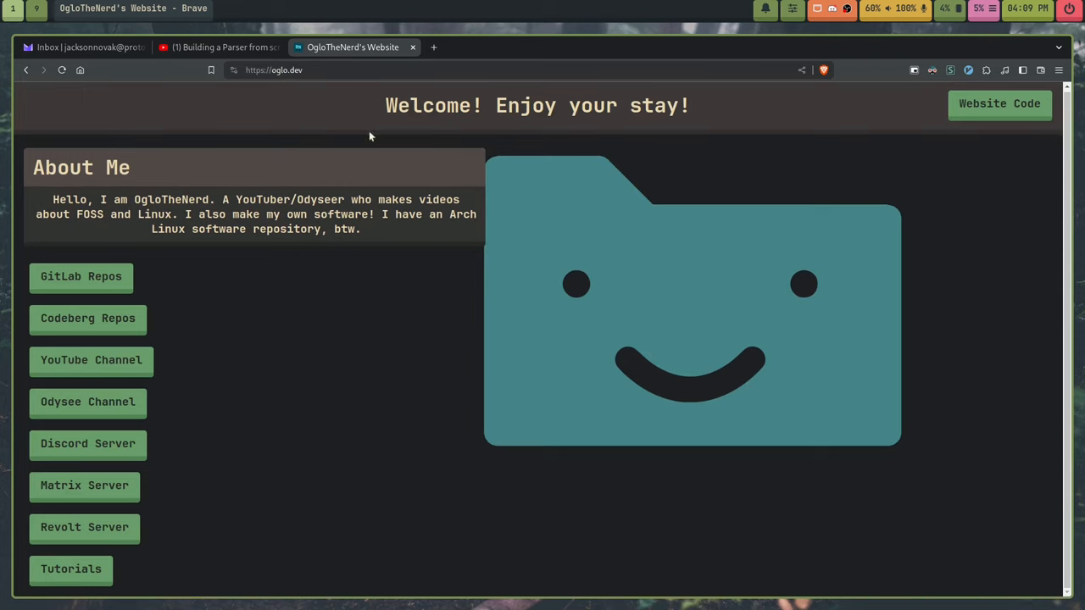
mouse_move(187, 368)
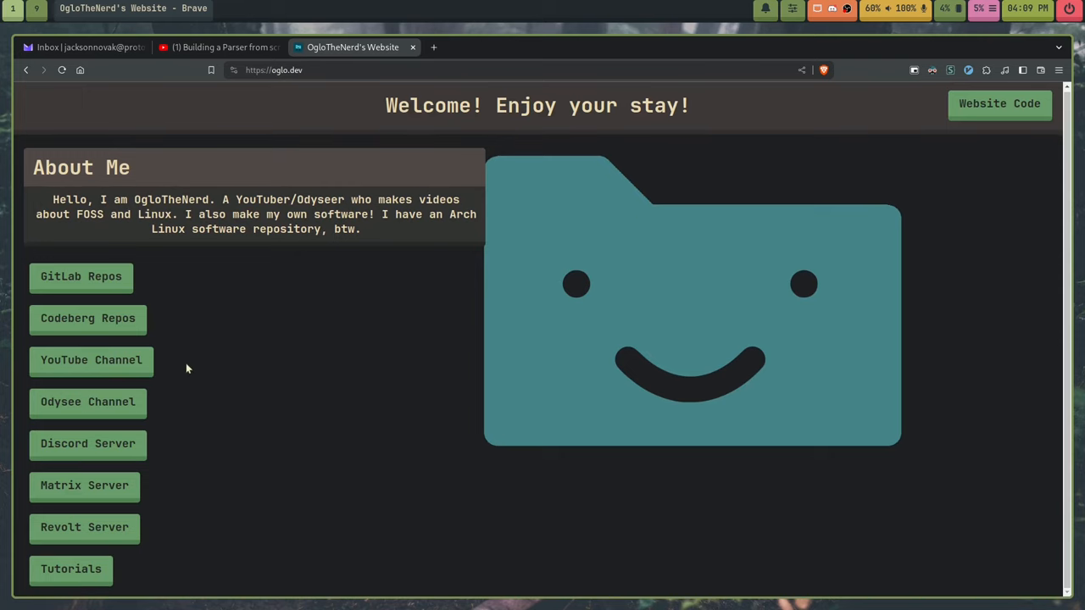
left_click(80, 277)
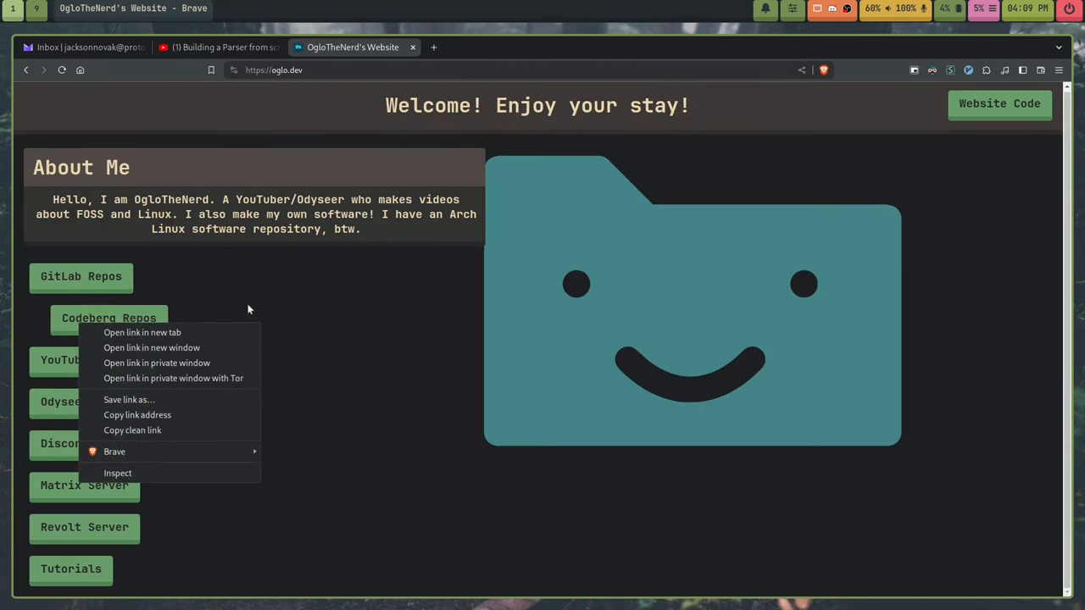
left_click(272, 473)
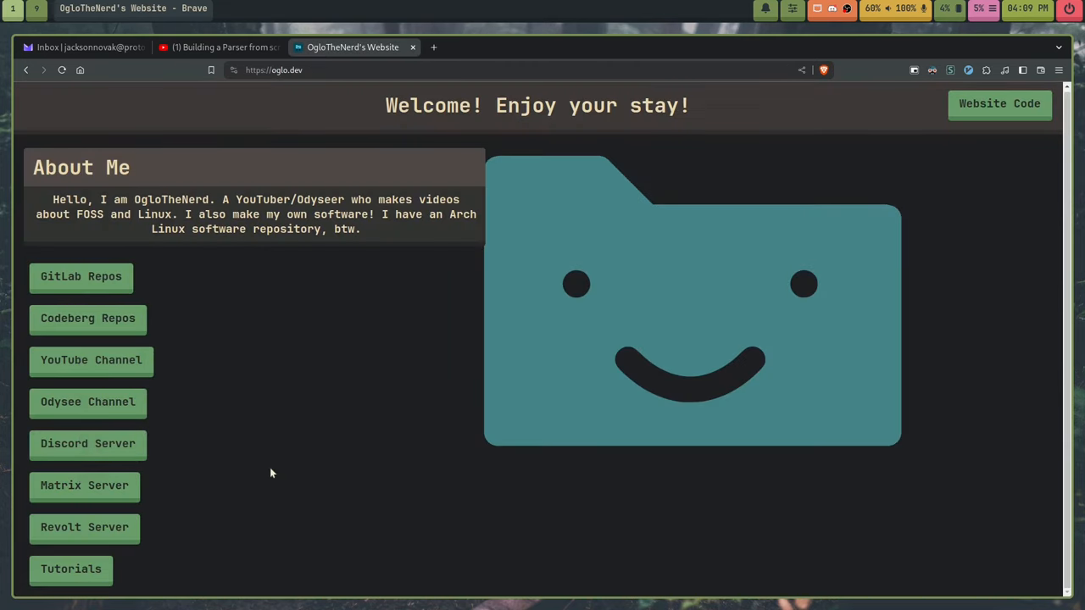
mouse_move(98, 404)
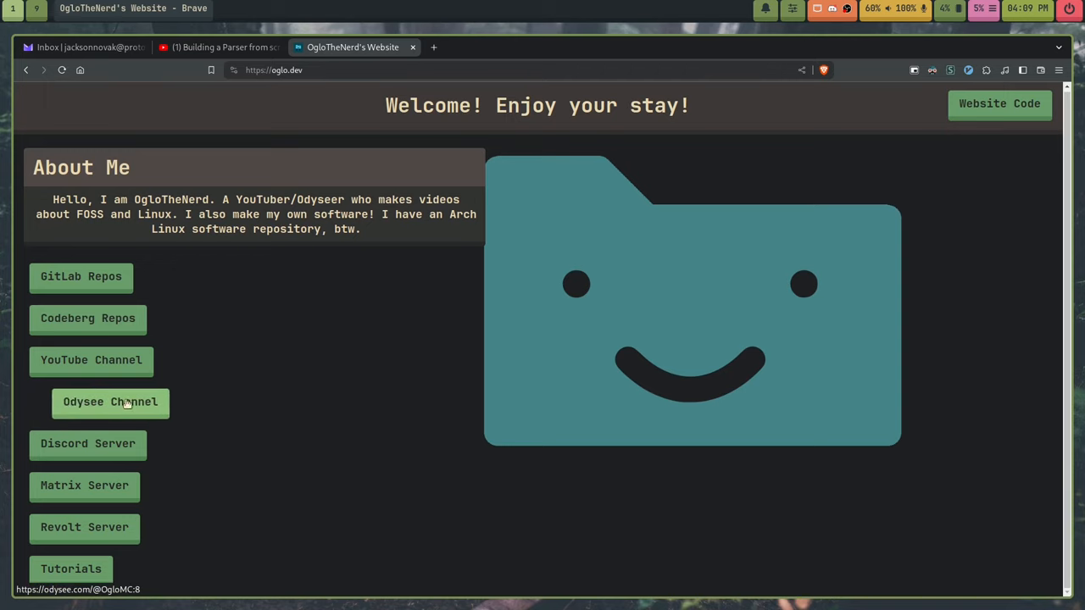
mouse_move(126, 448)
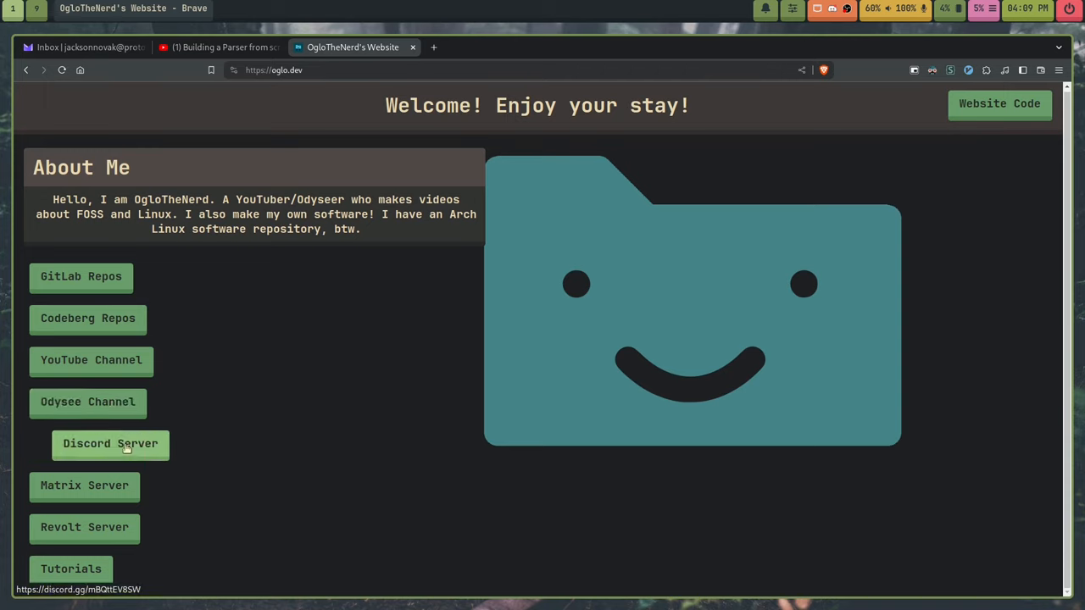
mouse_move(115, 492)
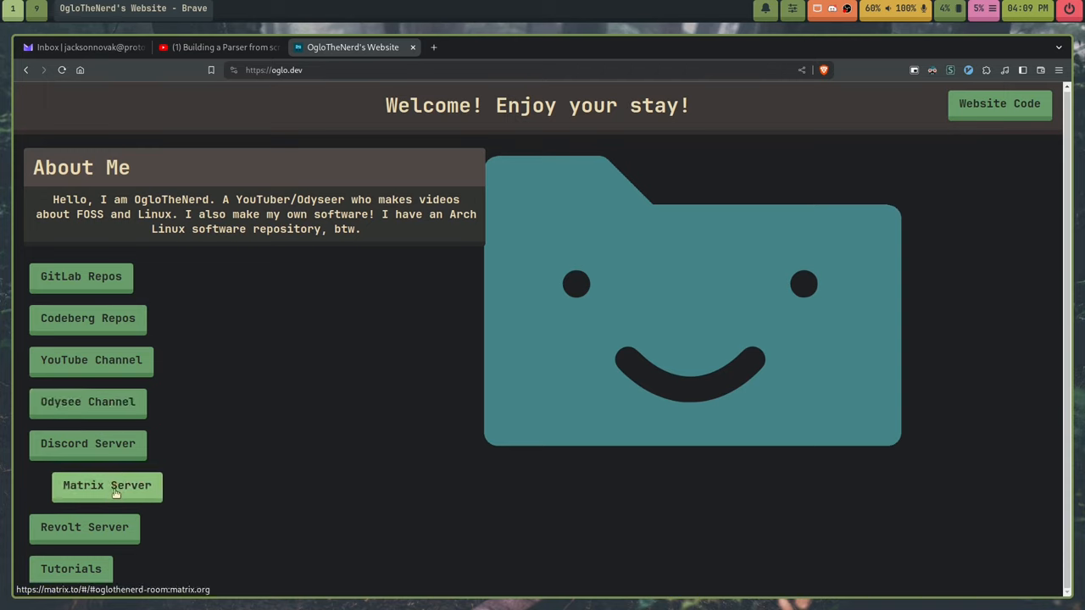
mouse_move(76, 569)
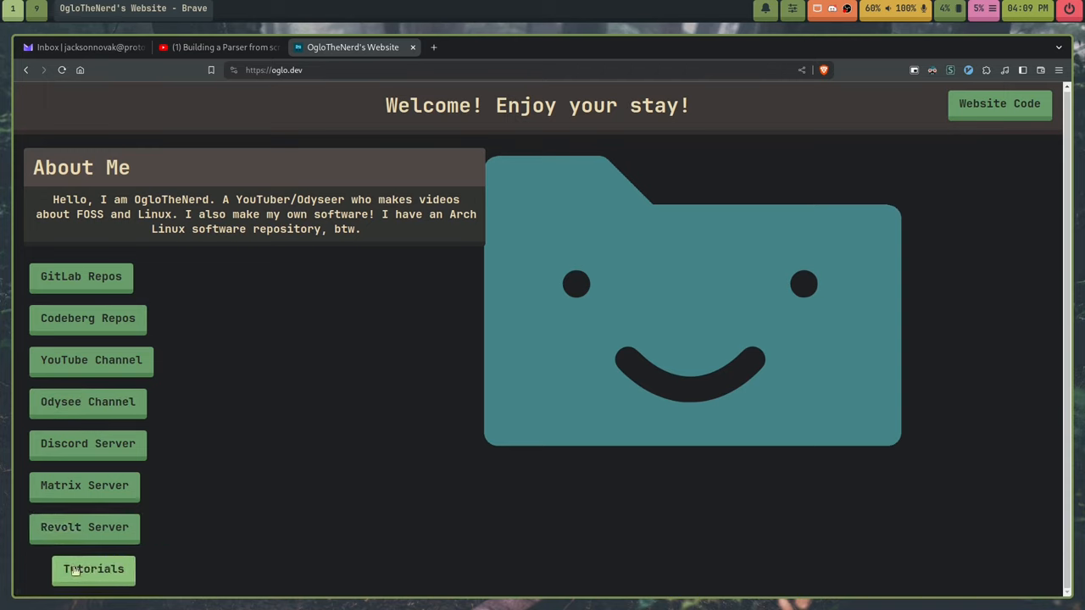
left_click(94, 569)
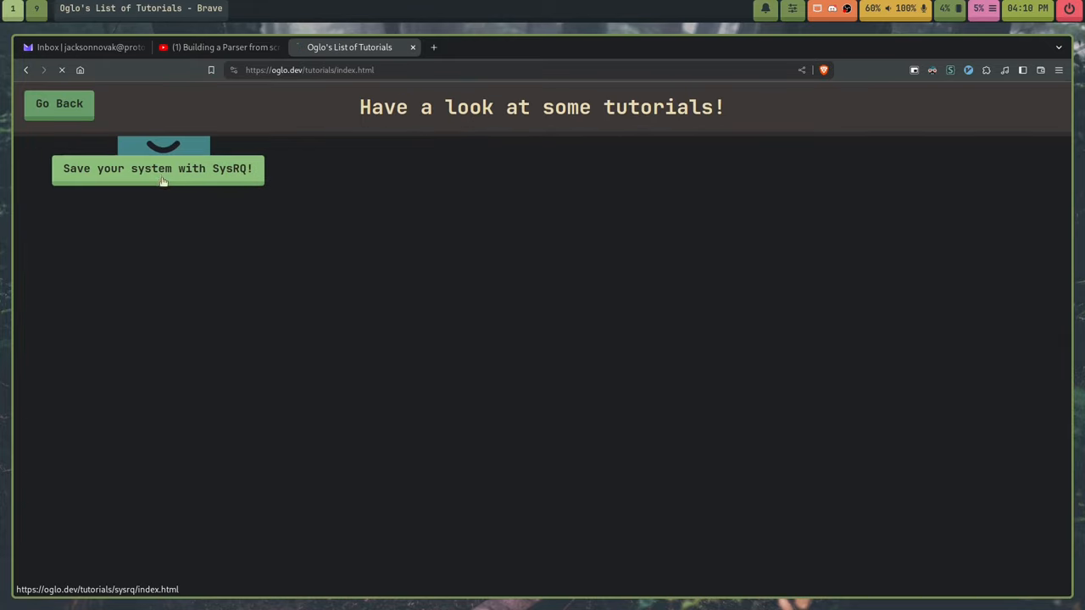
left_click(163, 169)
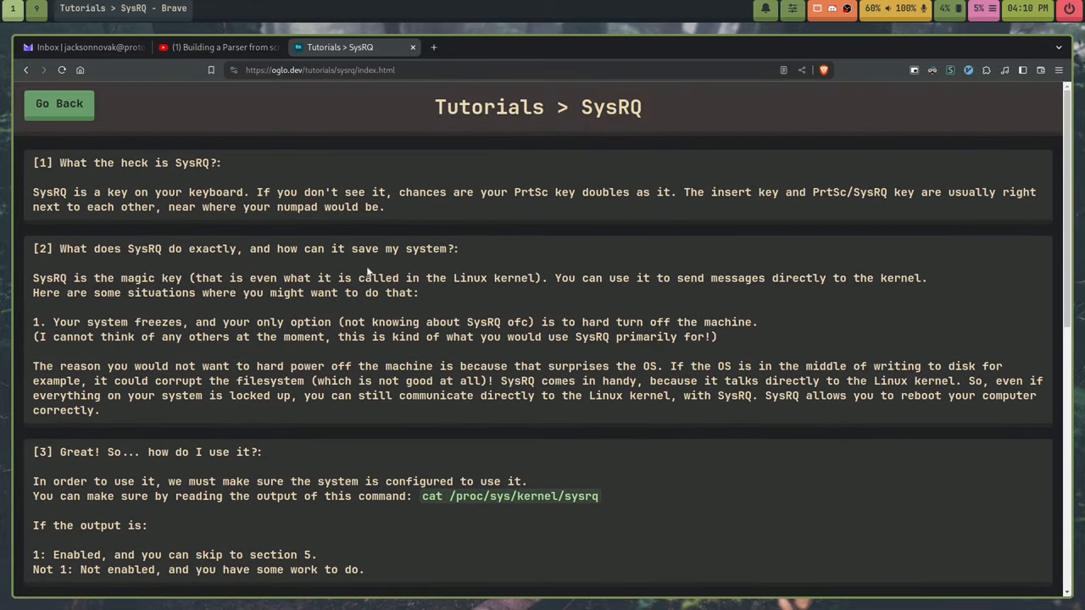
left_click_drag(32, 248, 418, 293)
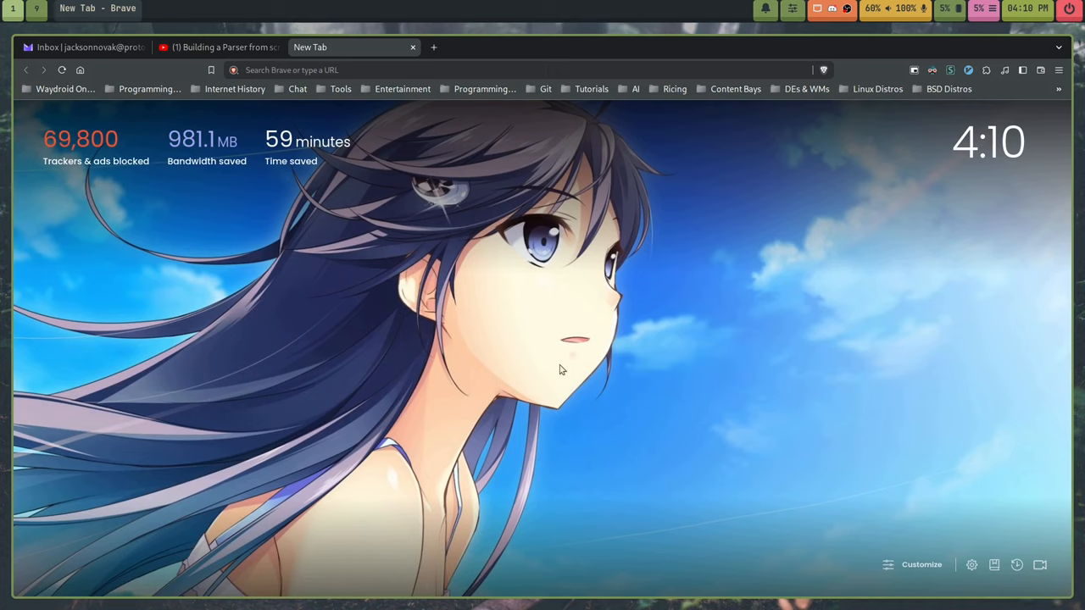
mouse_move(542, 394)
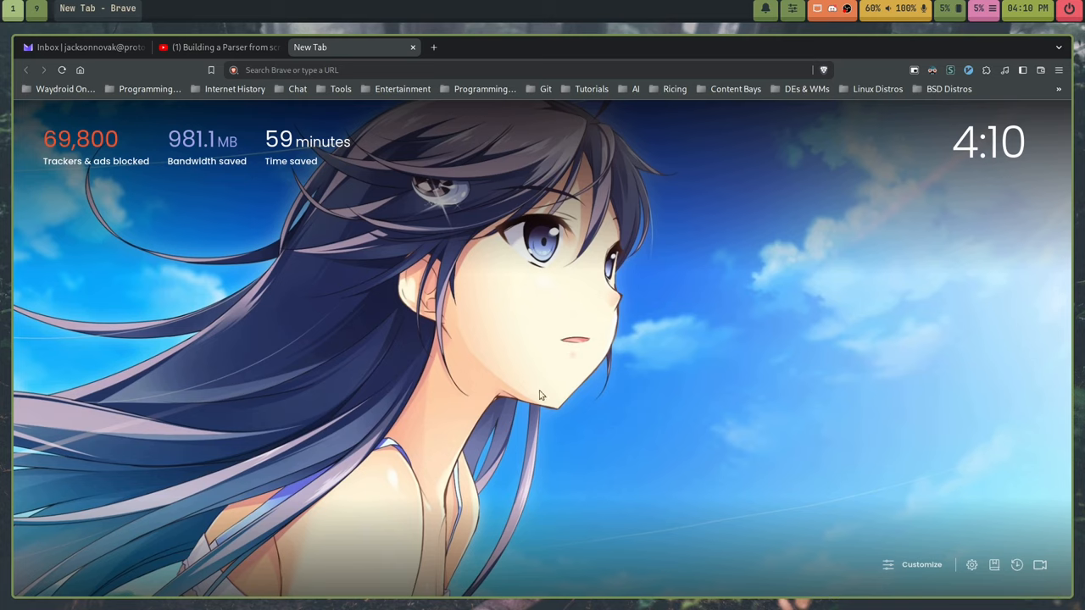